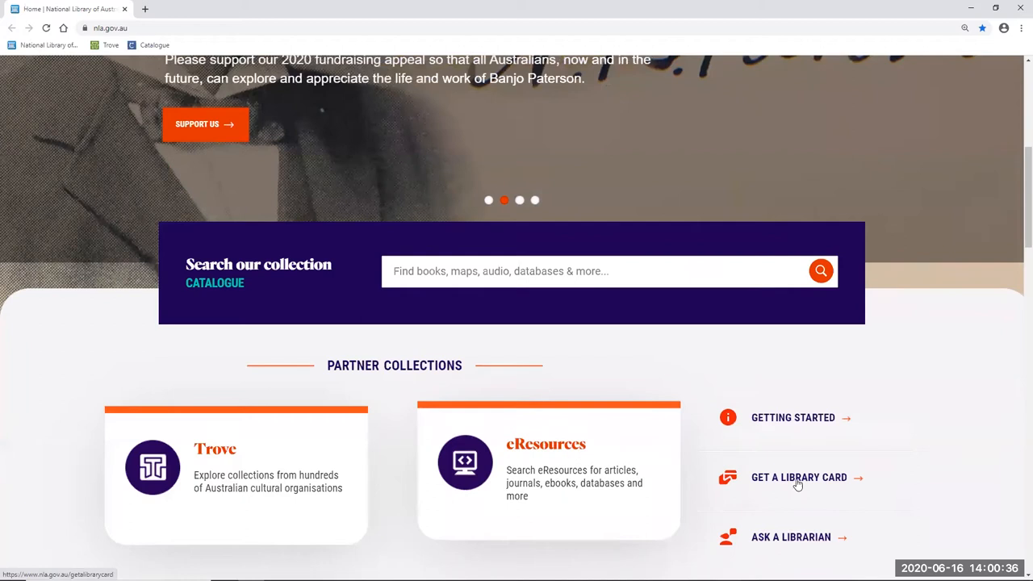
# - Open the eResources partner collection card from the National Library of Australia home page
pyautogui.click(798, 477)
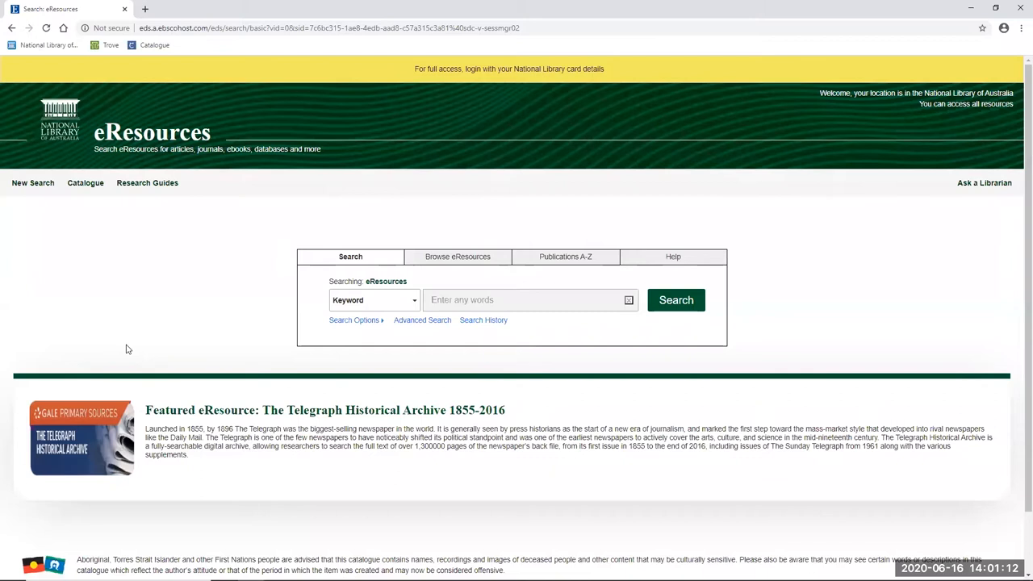
pyautogui.moveTo(487, 67)
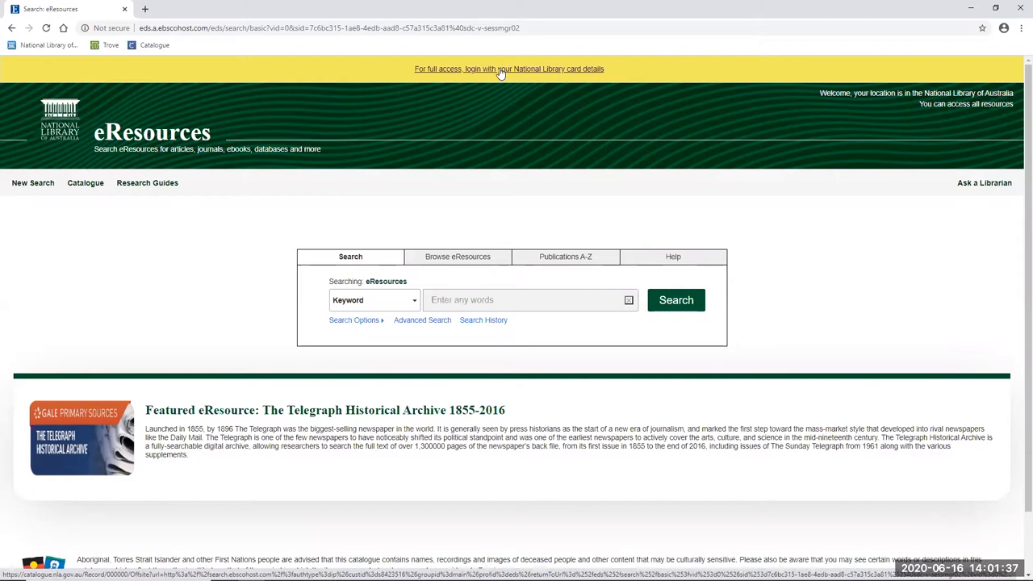
# - Log in with National Library card details via the yellow full-access banner
pyautogui.click(509, 69)
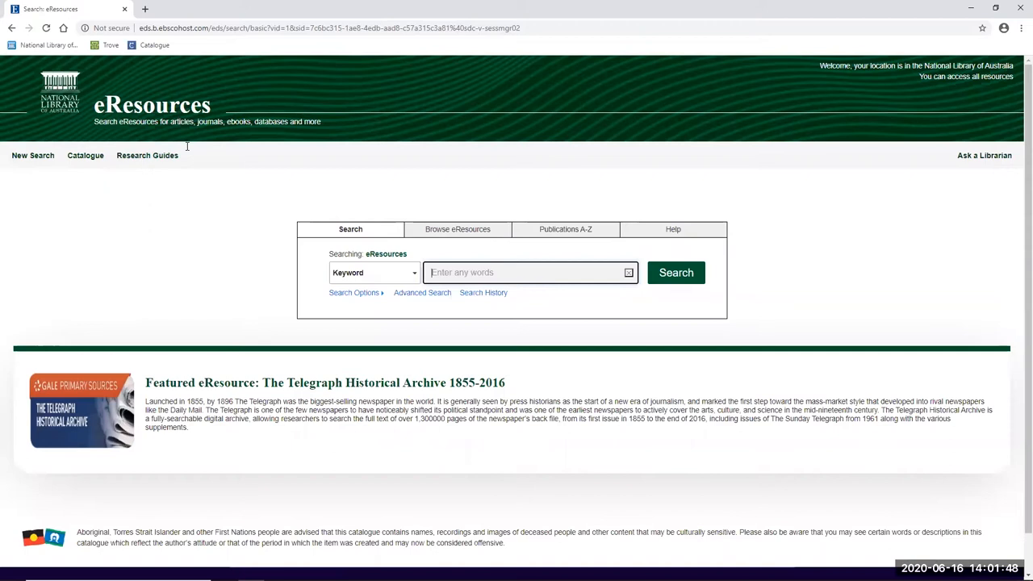
pyautogui.moveTo(84, 155)
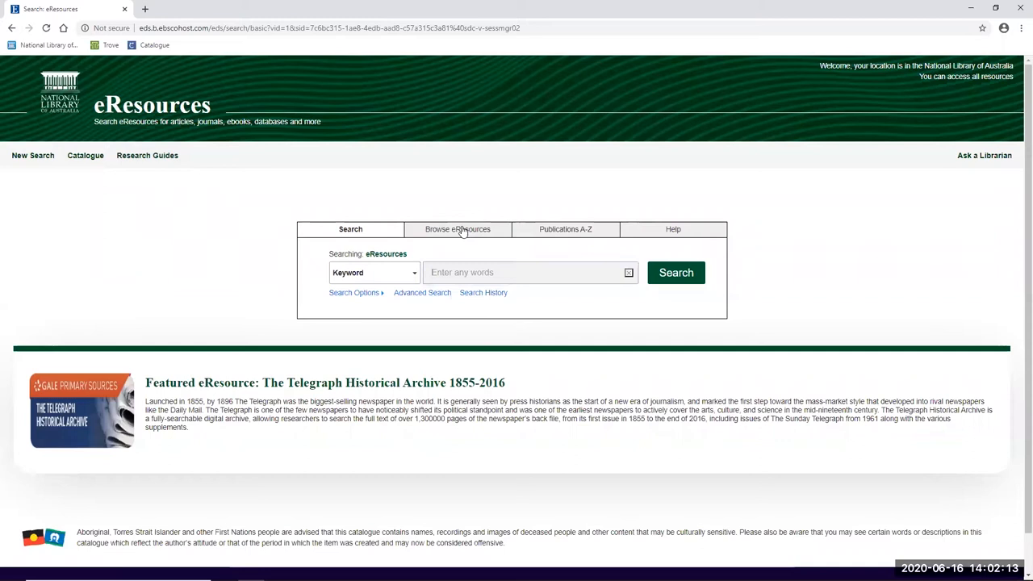
# - Switch to the Browse eResources tab showing categories and the A–Z directory
pyautogui.click(458, 229)
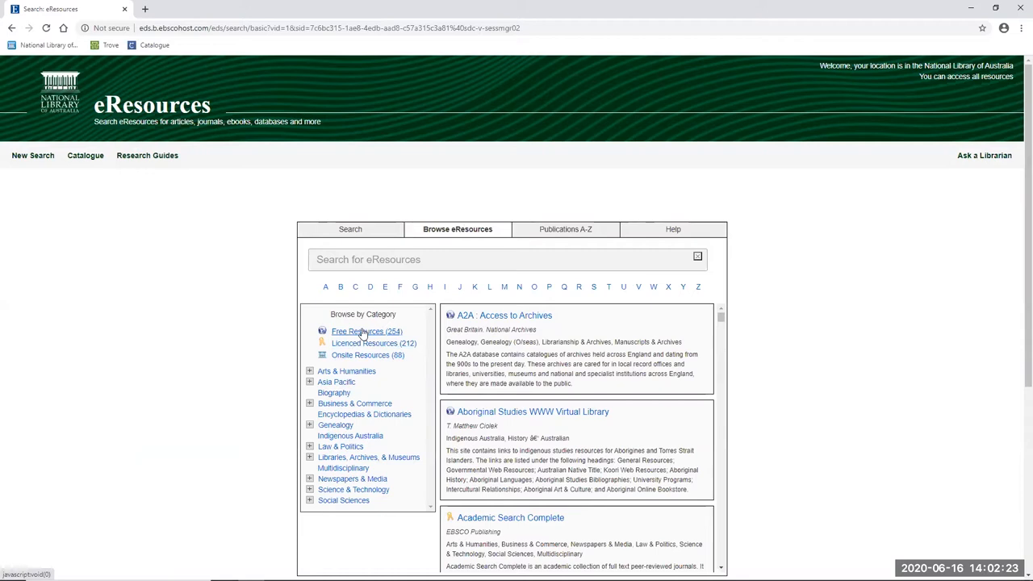
pyautogui.moveTo(367, 355)
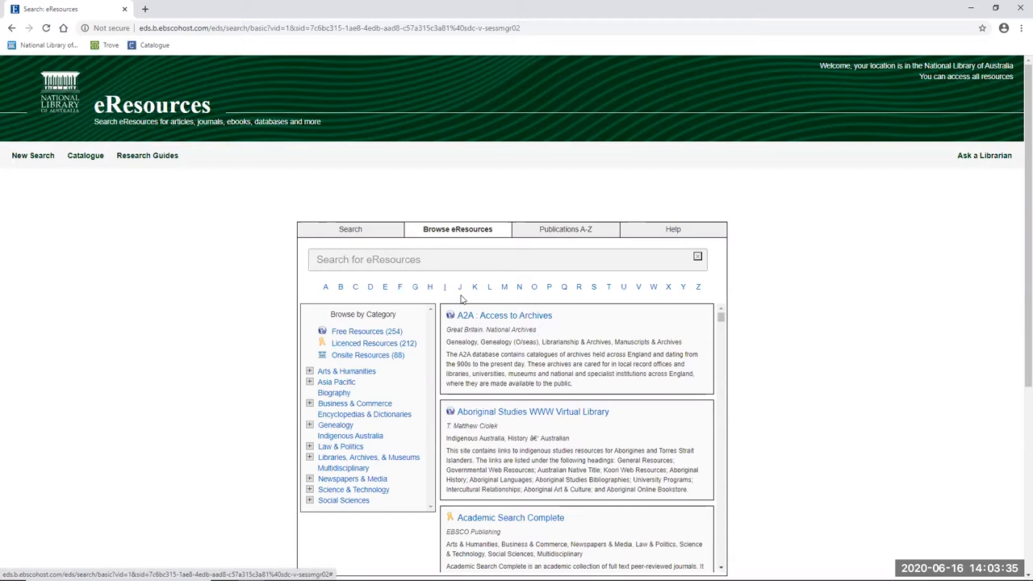
pyautogui.moveTo(338, 455)
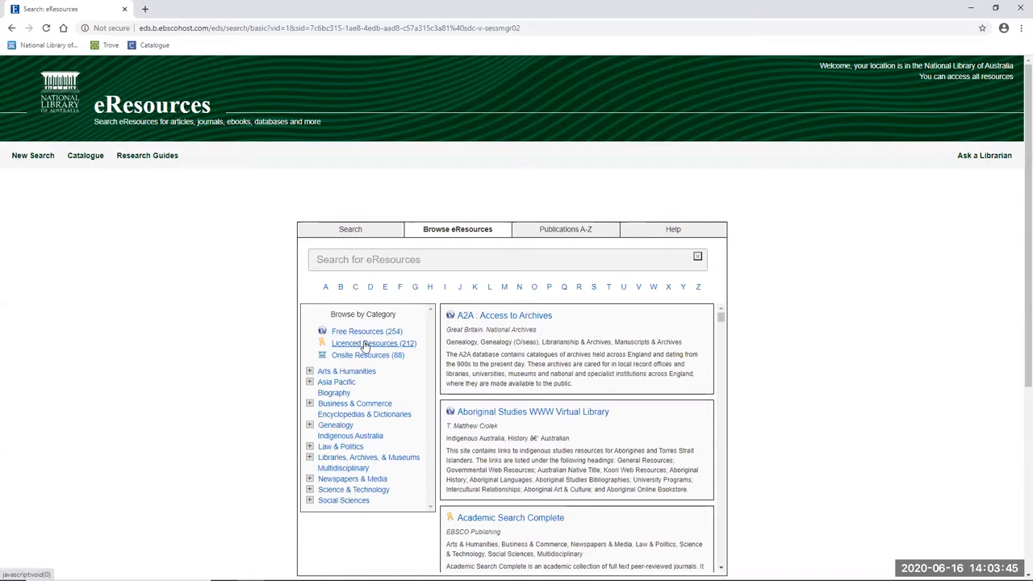
# - Search the eResources list for 'news' and open NewsBank: Access World News
pyautogui.write('news')
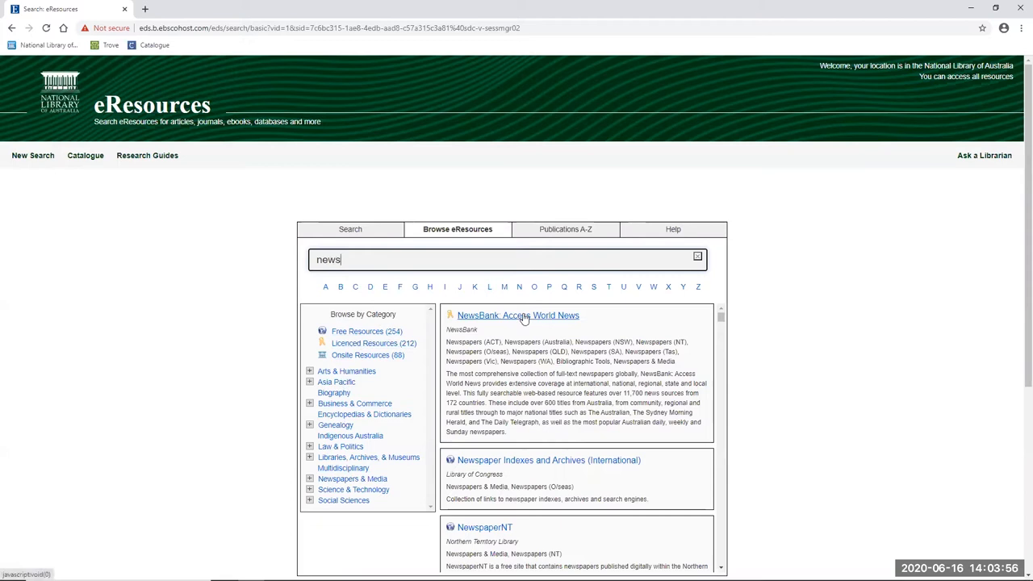
pyautogui.click(517, 315)
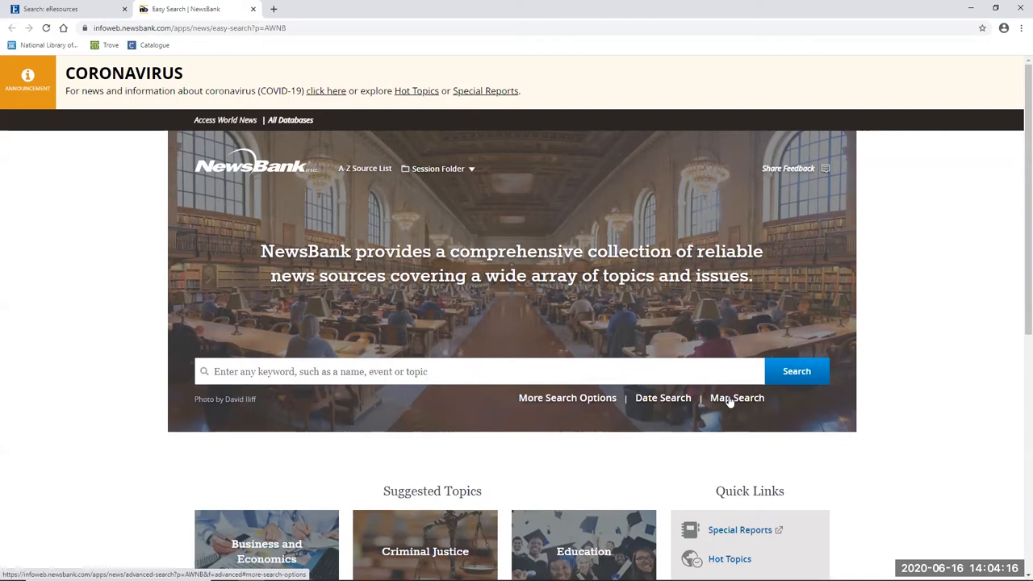
pyautogui.moveTo(347, 182)
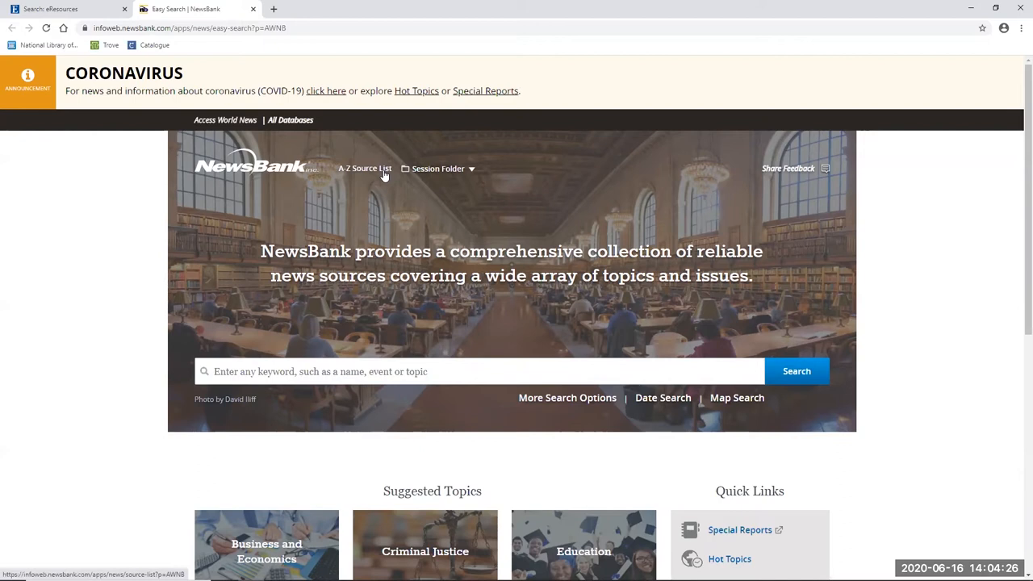
pyautogui.moveTo(386, 197)
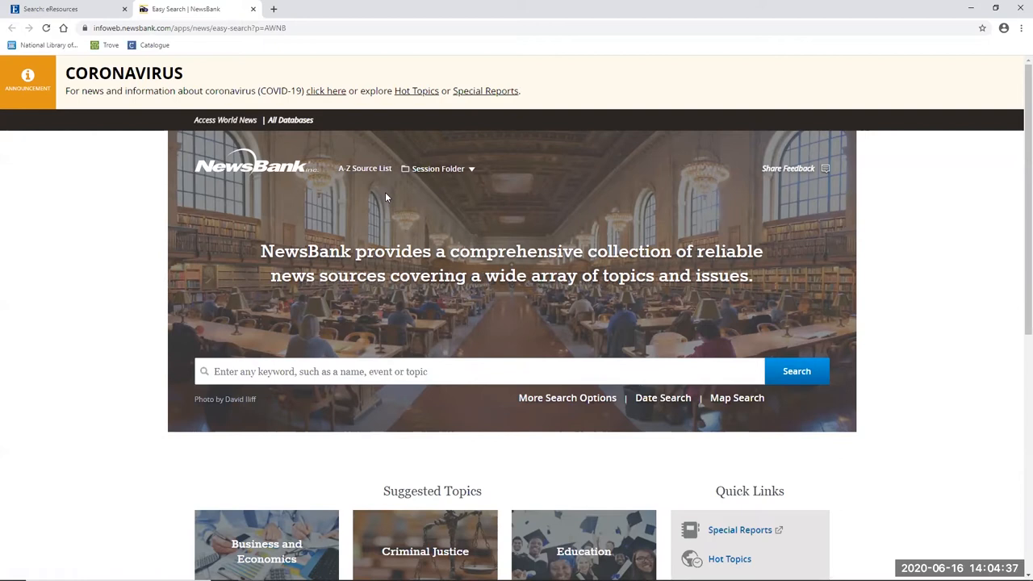
pyautogui.moveTo(405, 229)
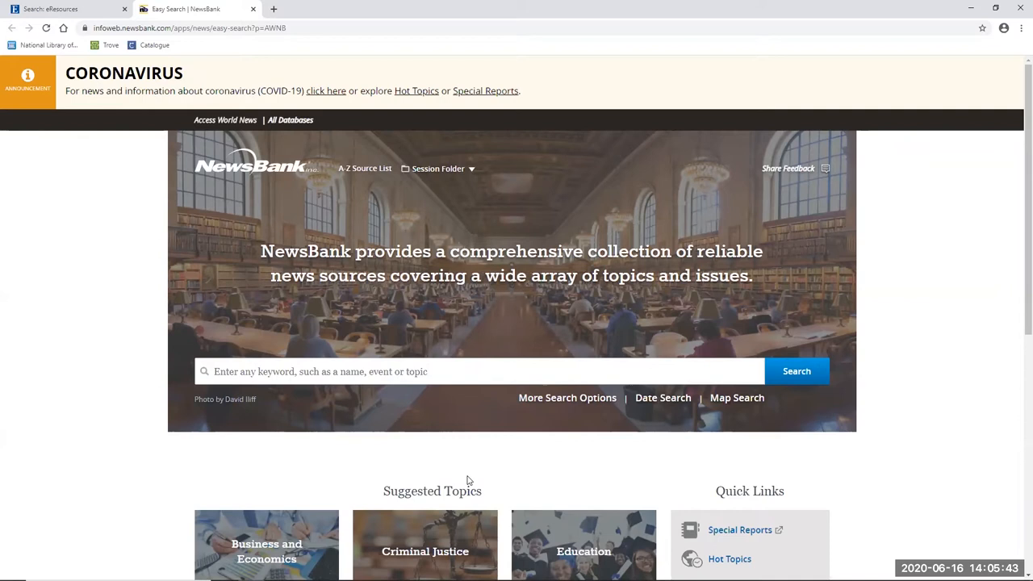
pyautogui.moveTo(95, 468)
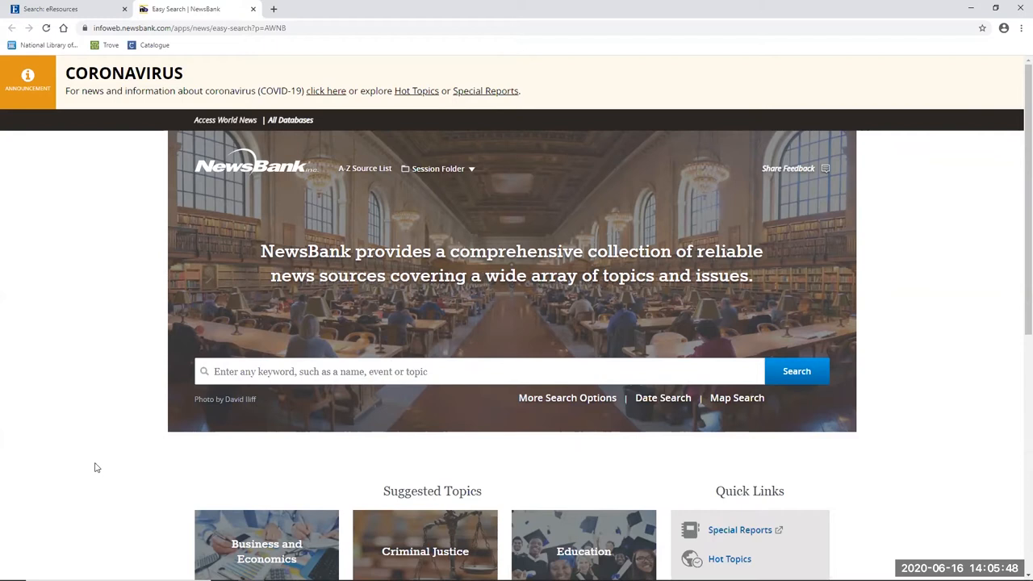
# - Run an 'australian cricket ball-tampering' keyword search, returning 16,911 results
pyautogui.write('australian cricket ball')
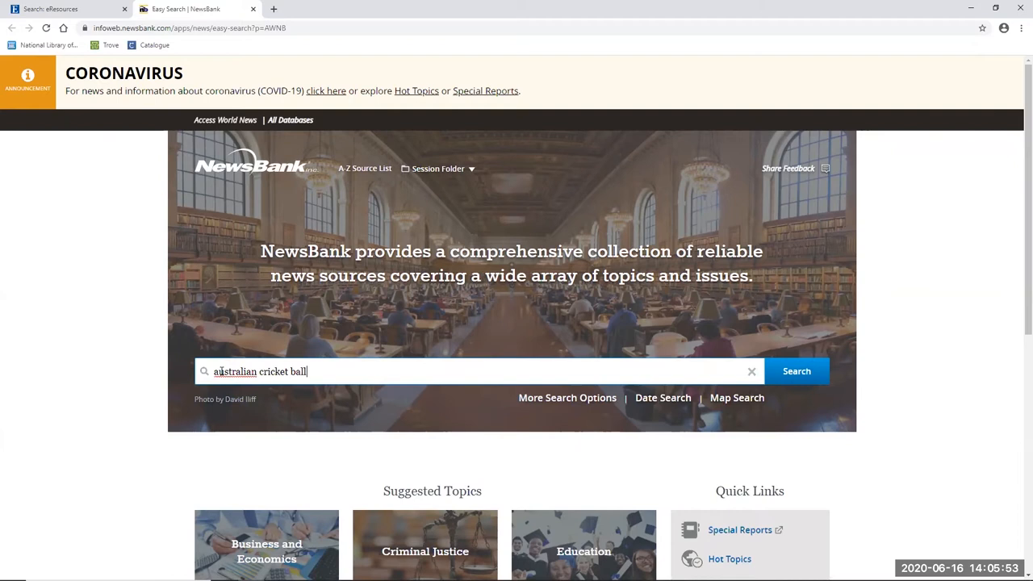
pyautogui.click(797, 371)
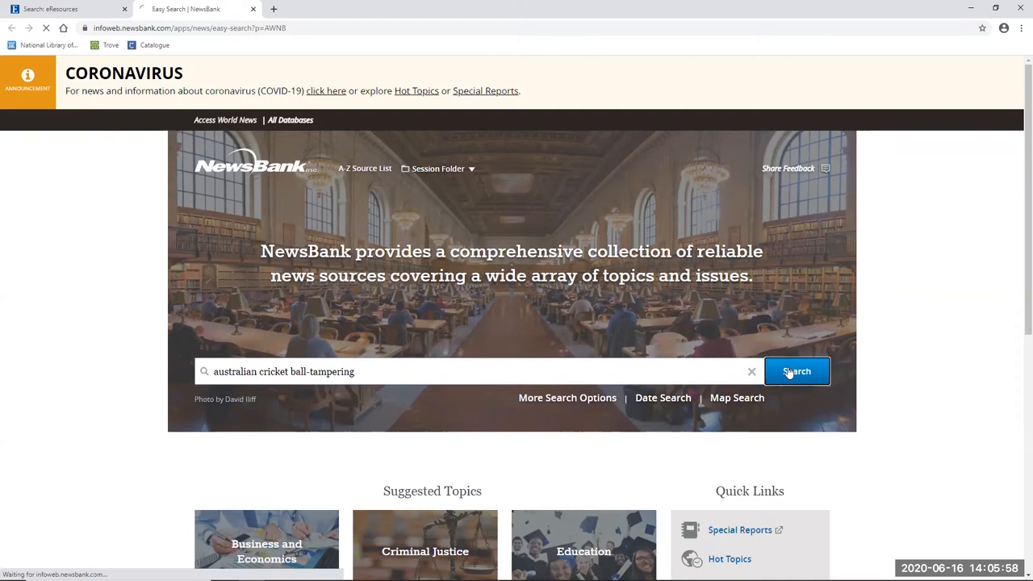
pyautogui.click(797, 371)
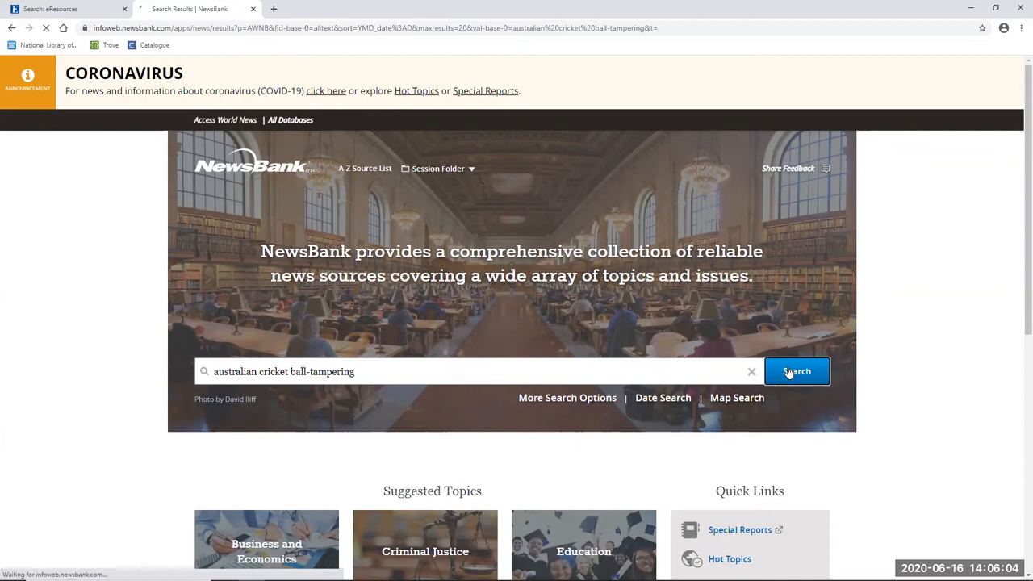
pyautogui.click(797, 371)
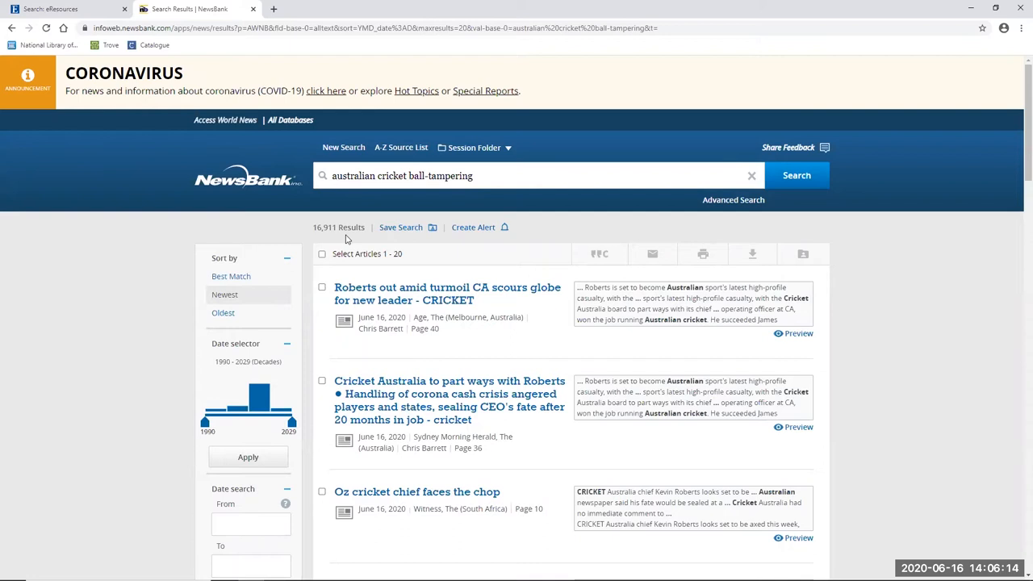
pyautogui.moveTo(248, 267)
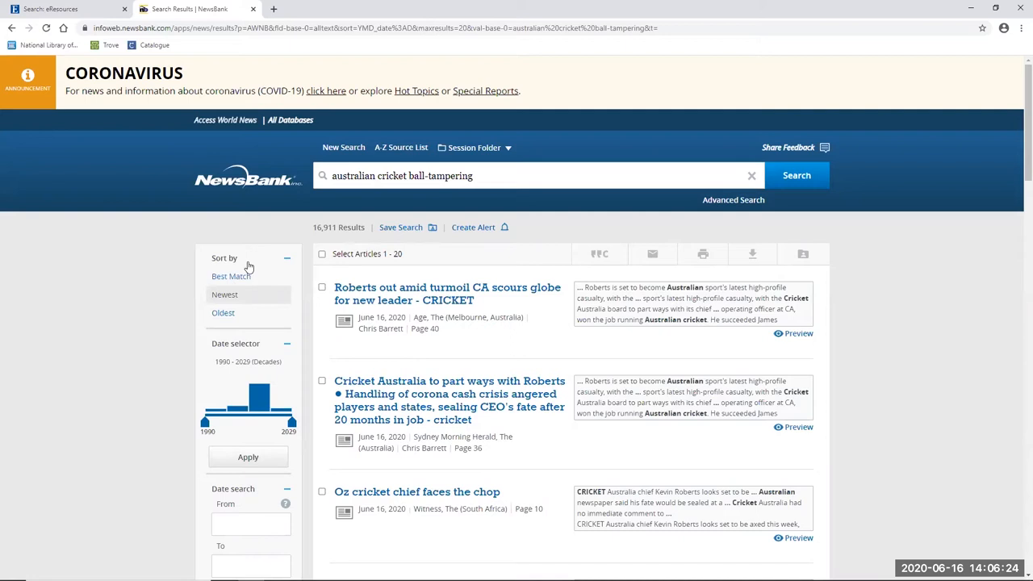
pyautogui.click(232, 276)
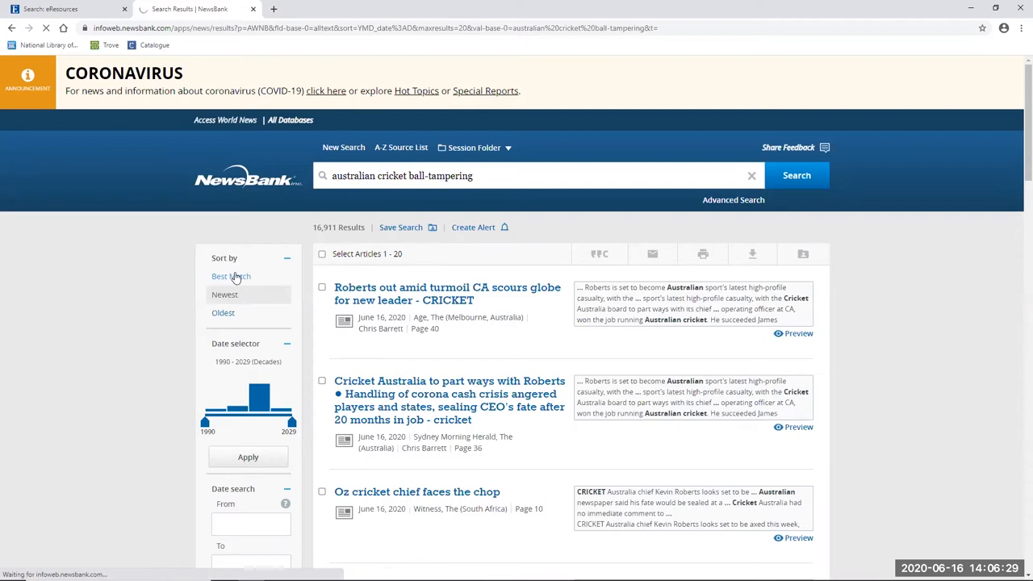
pyautogui.click(231, 276)
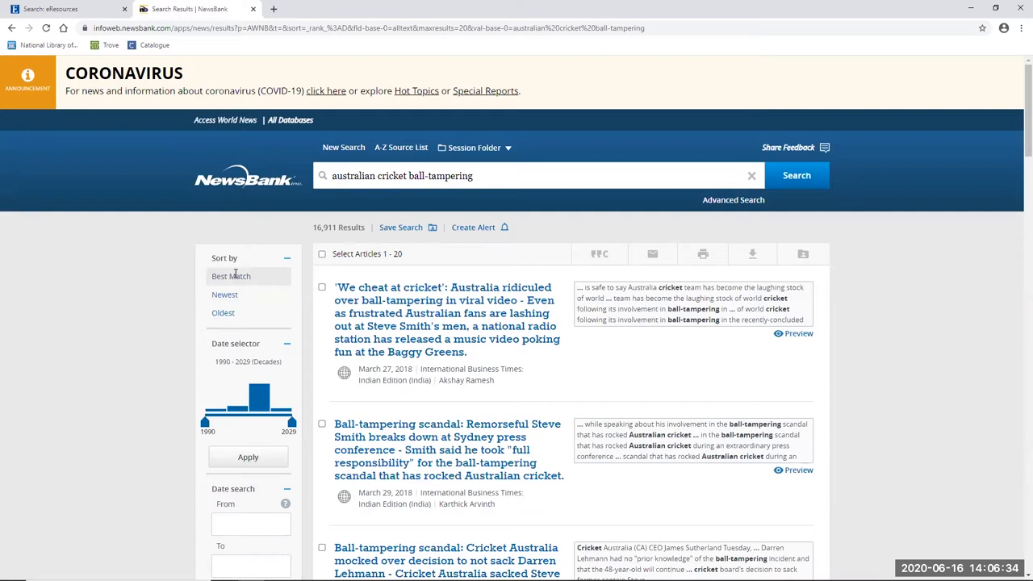
pyautogui.moveTo(260, 323)
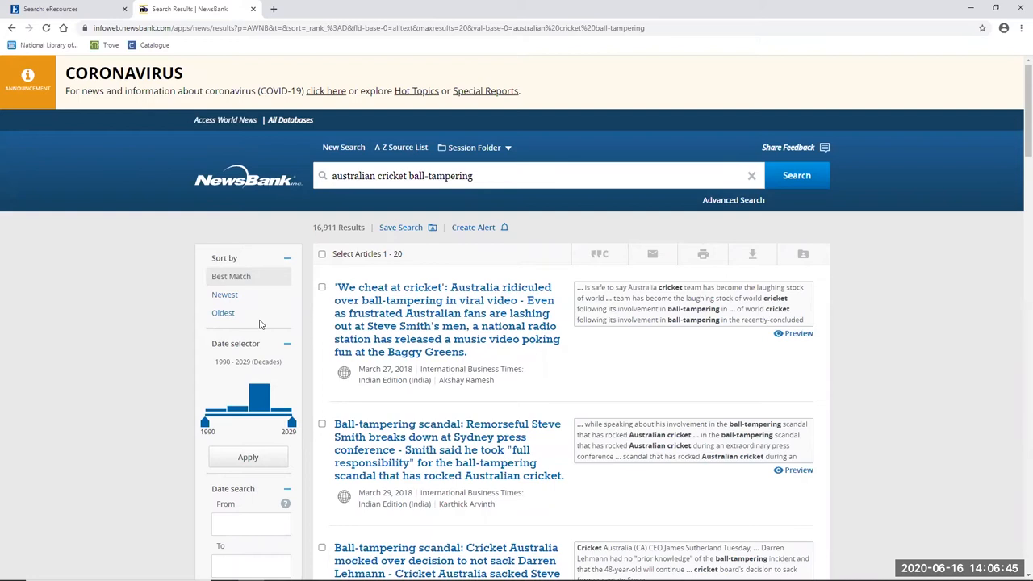
pyautogui.scroll(-3)
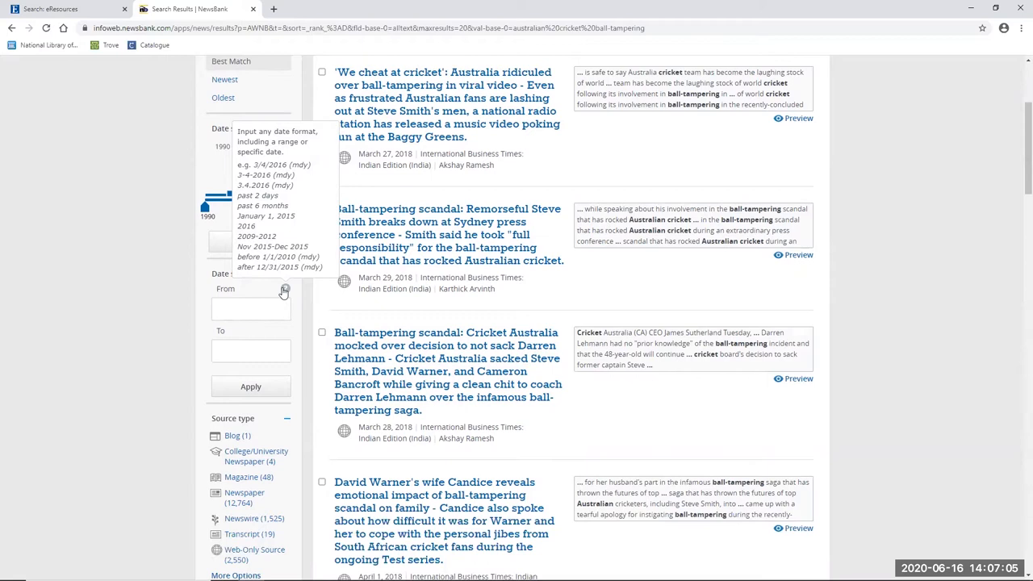
# - Apply a date range of 3/24/2018 to 3/31/2018, cutting results to 2,974
pyautogui.write('3/24/2018')
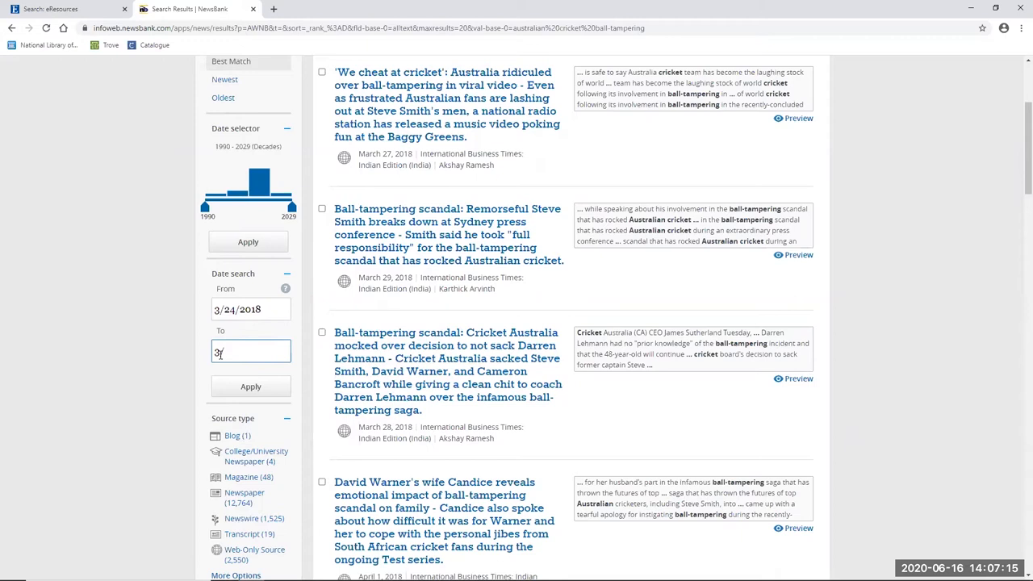
pyautogui.click(250, 386)
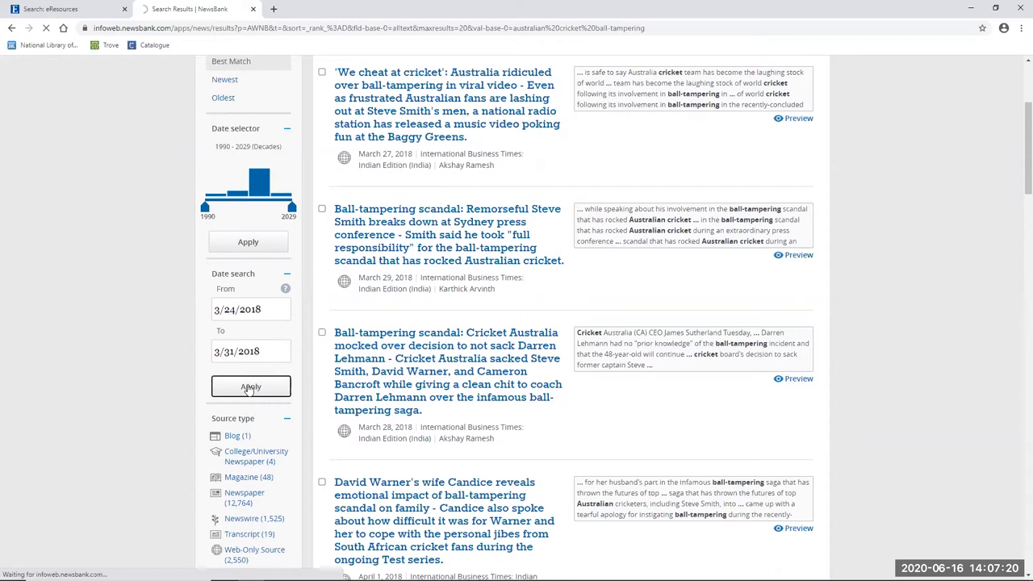
pyautogui.click(248, 387)
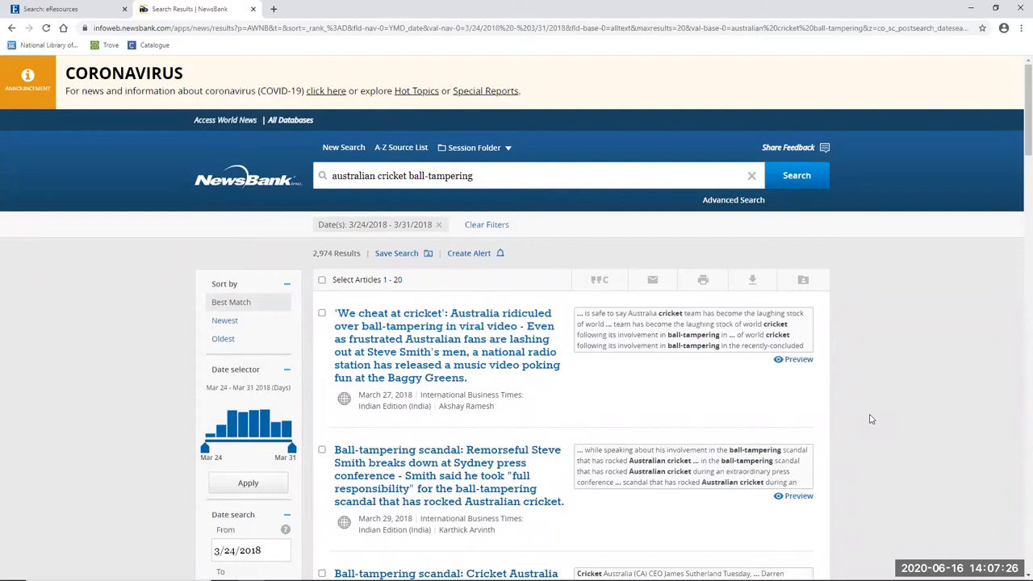
pyautogui.moveTo(818, 421)
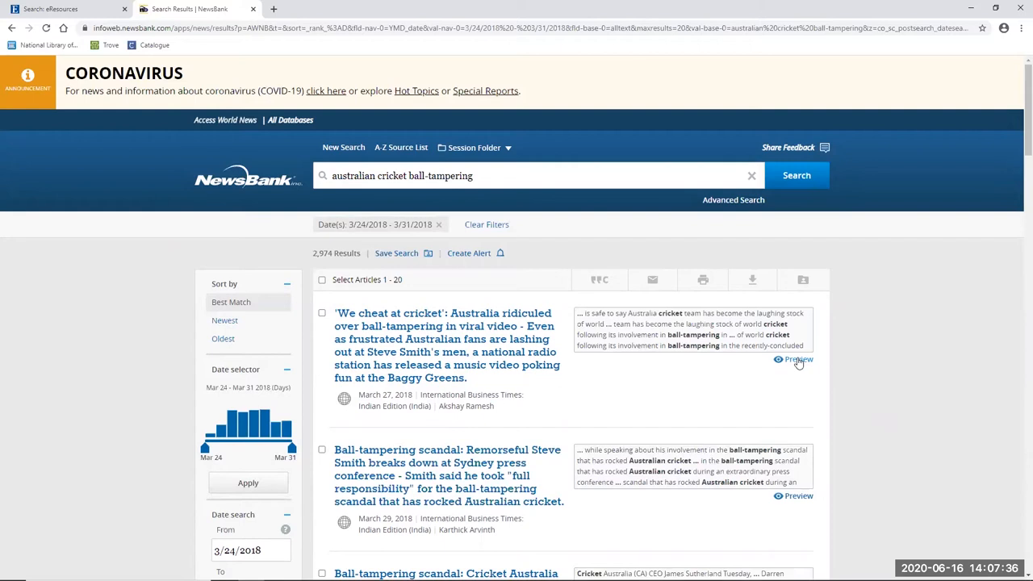
pyautogui.click(798, 360)
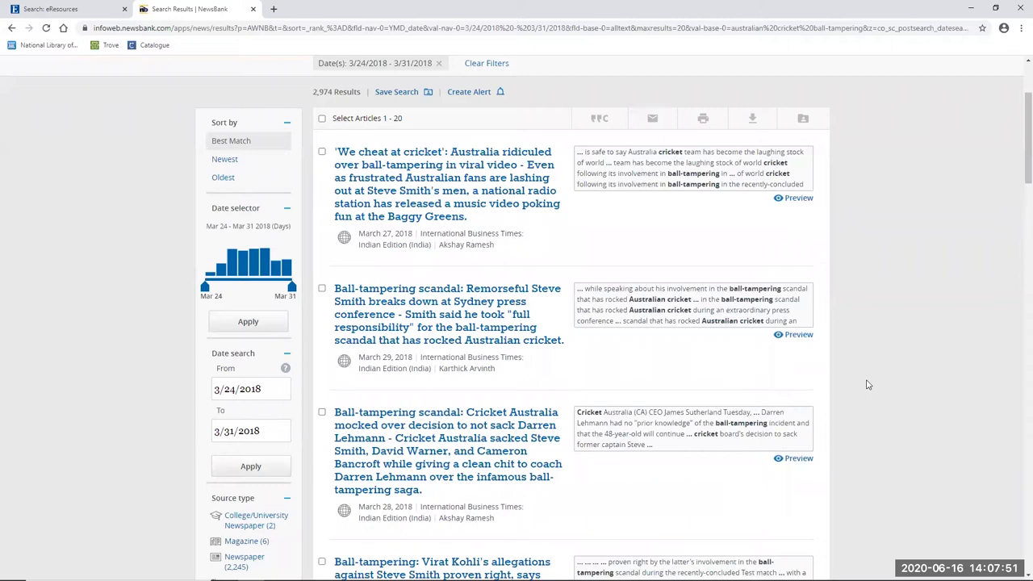
pyautogui.scroll(-3)
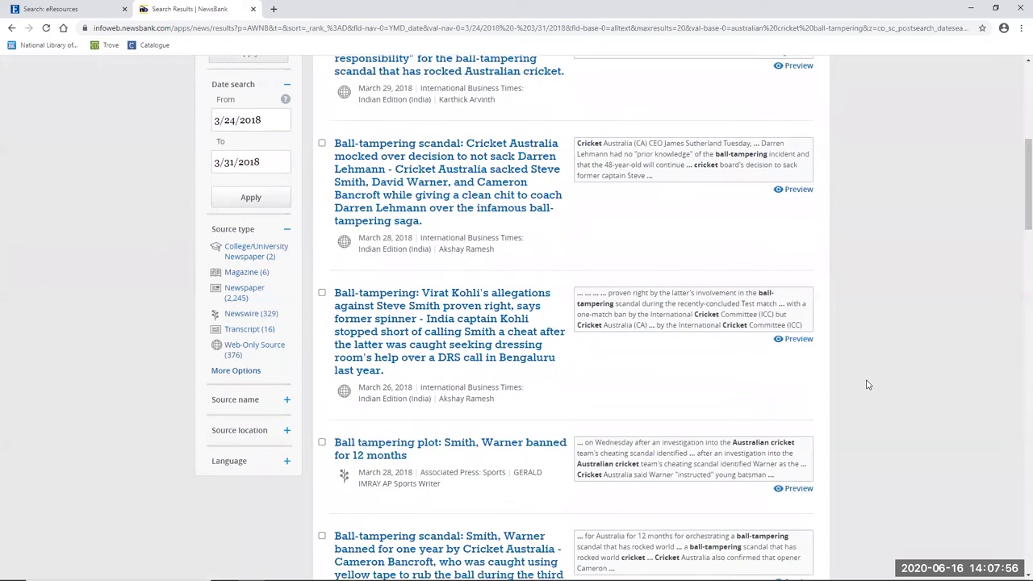
pyautogui.scroll(-3)
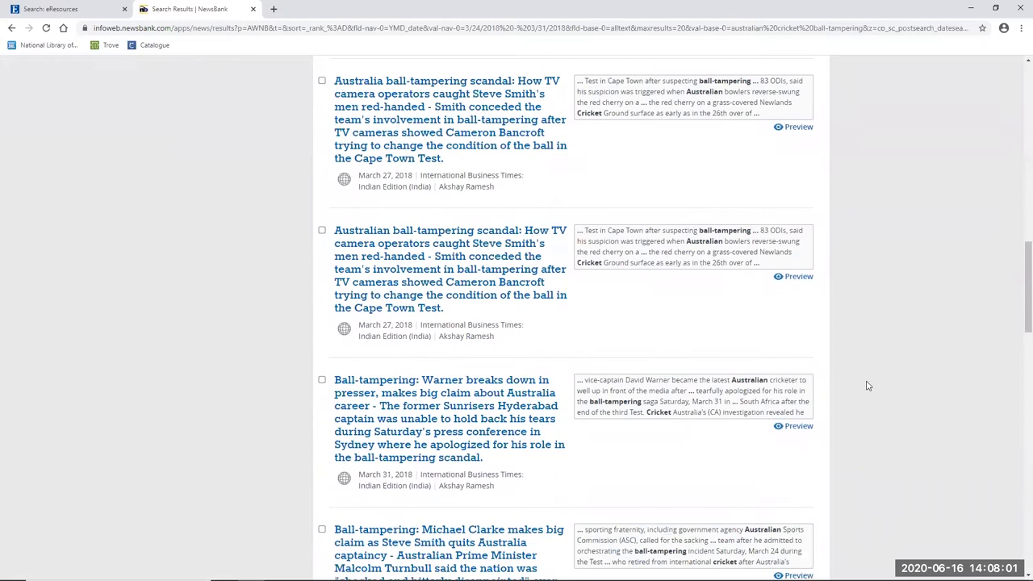
pyautogui.scroll(-3)
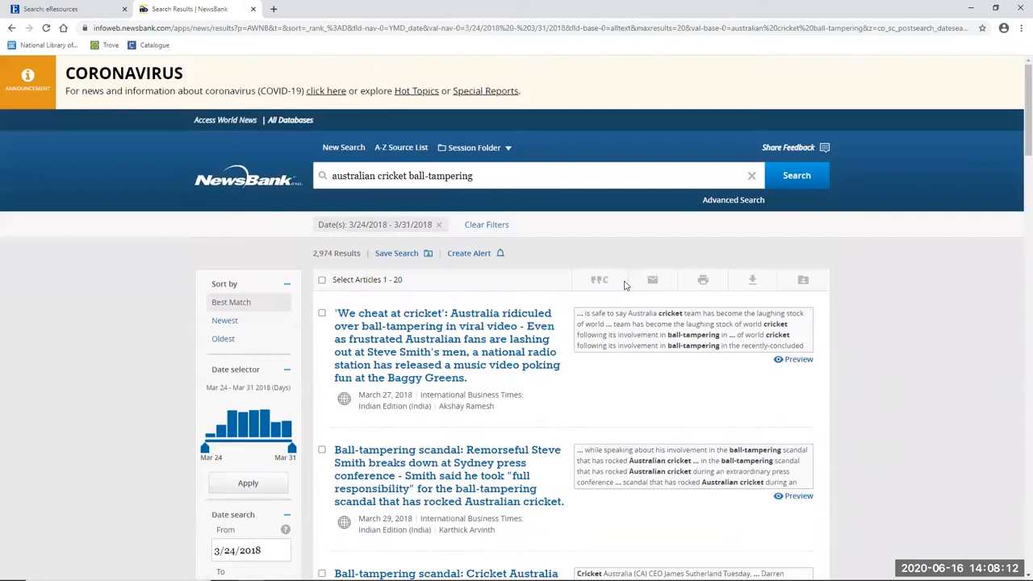
# - Add 'heroes' to the query and scroll through the 77 resulting articles
pyautogui.write('heroes')
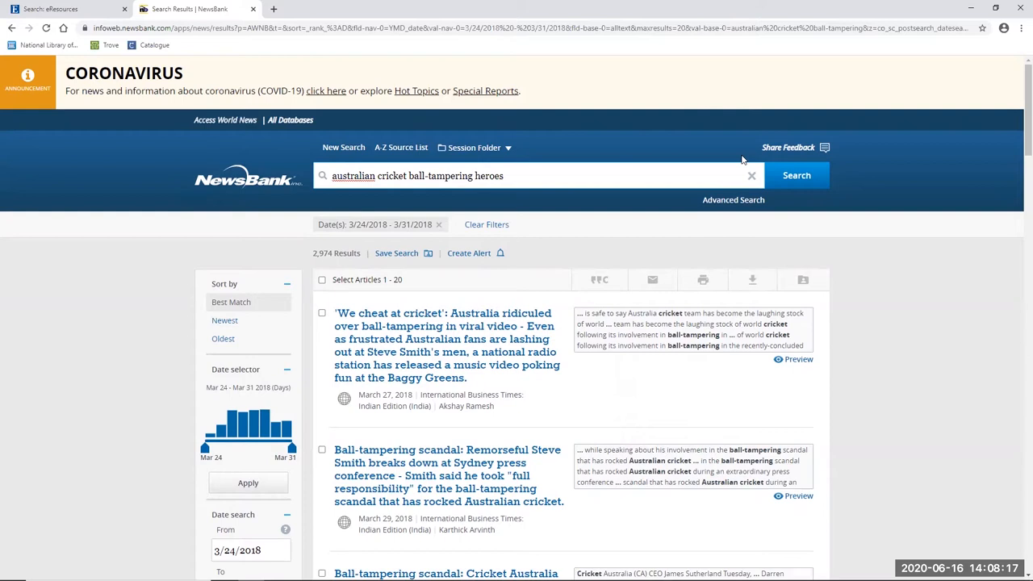
pyautogui.click(796, 175)
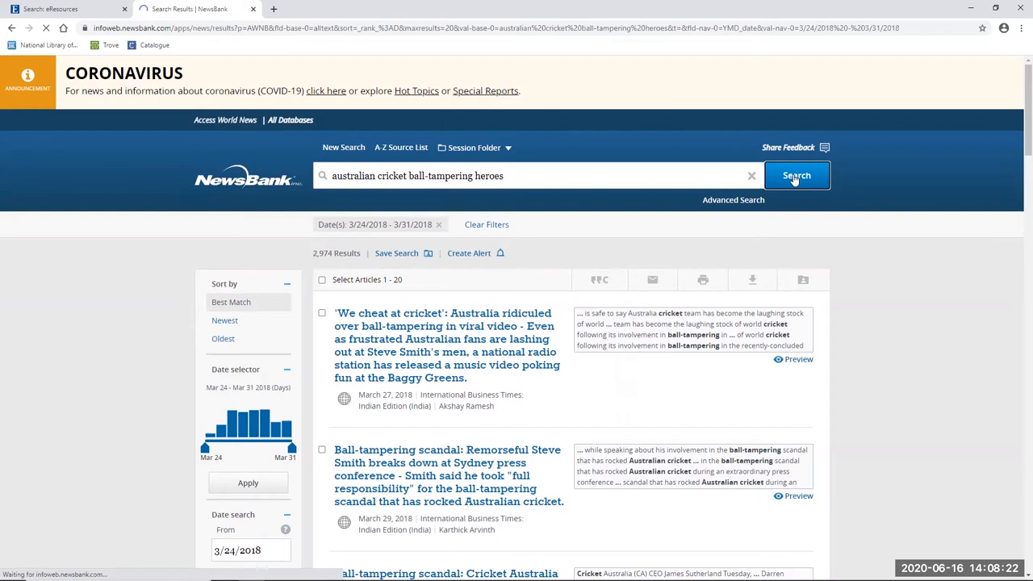
pyautogui.click(795, 175)
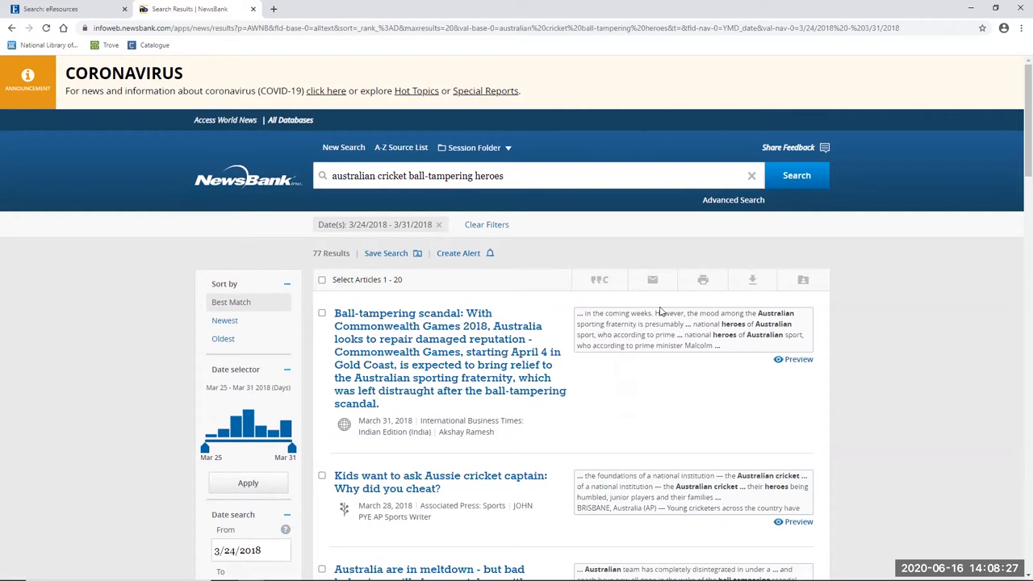
pyautogui.scroll(-3)
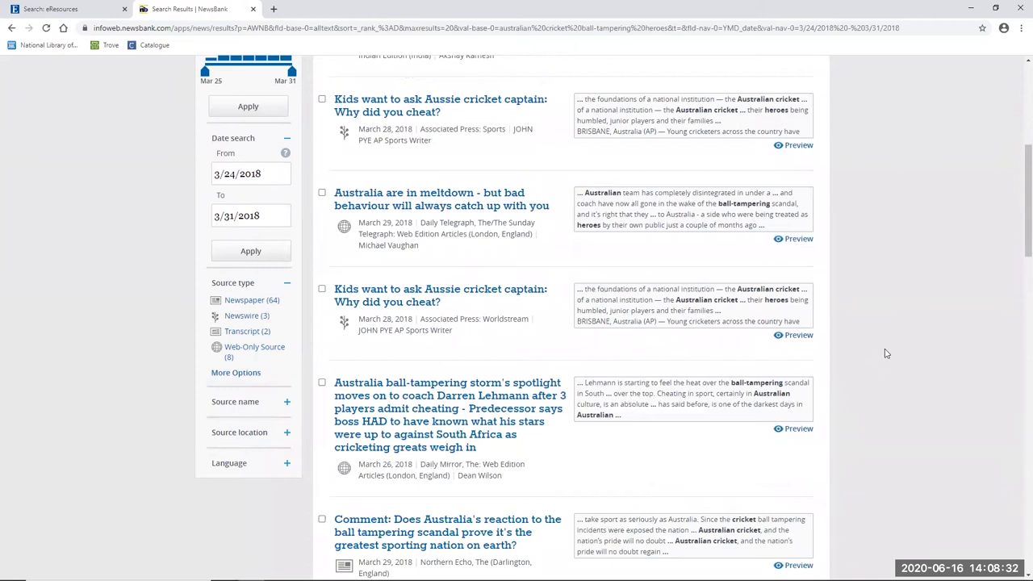
pyautogui.scroll(-3)
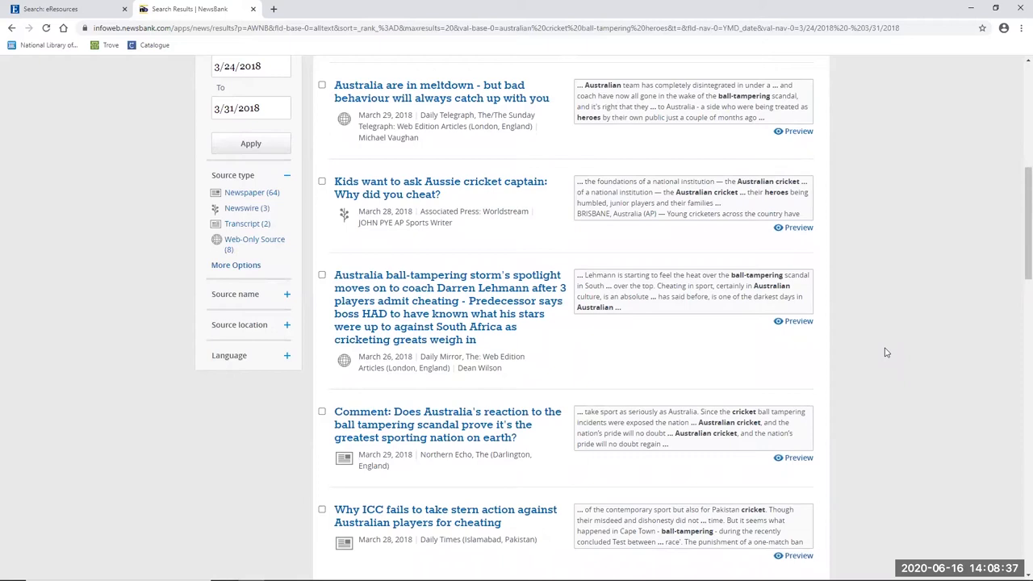
pyautogui.moveTo(565, 336)
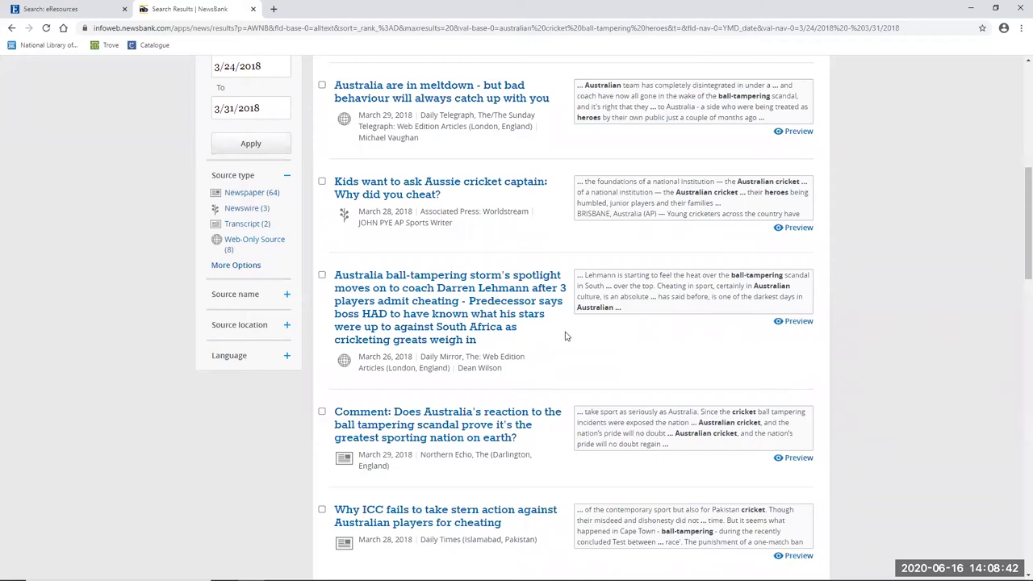
# - Filter Source location to Australia/Oceania, giving 45 articles, 38 from Australia
pyautogui.click(250, 324)
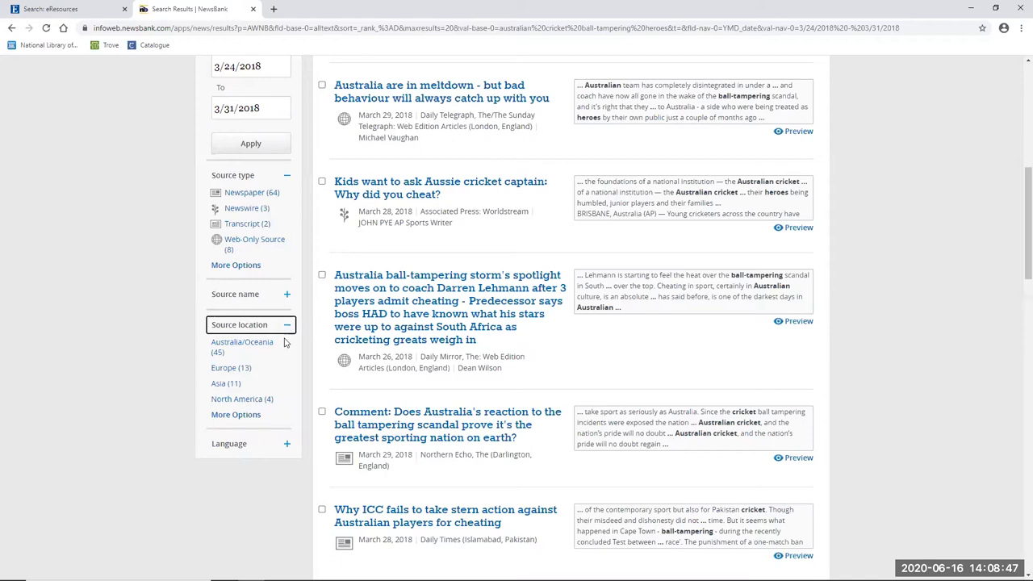
pyautogui.click(242, 342)
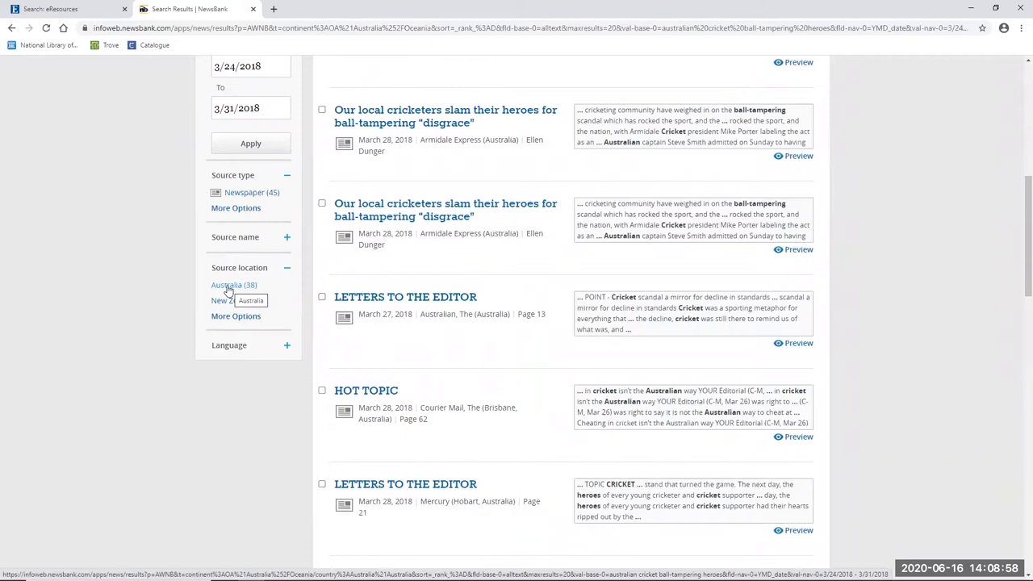
pyautogui.scroll(3)
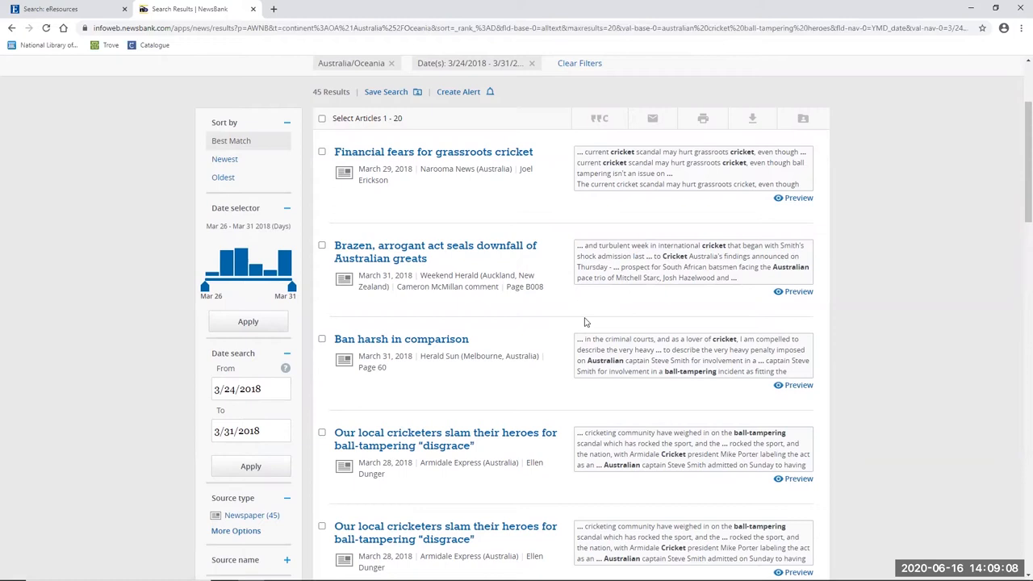
pyautogui.scroll(-3)
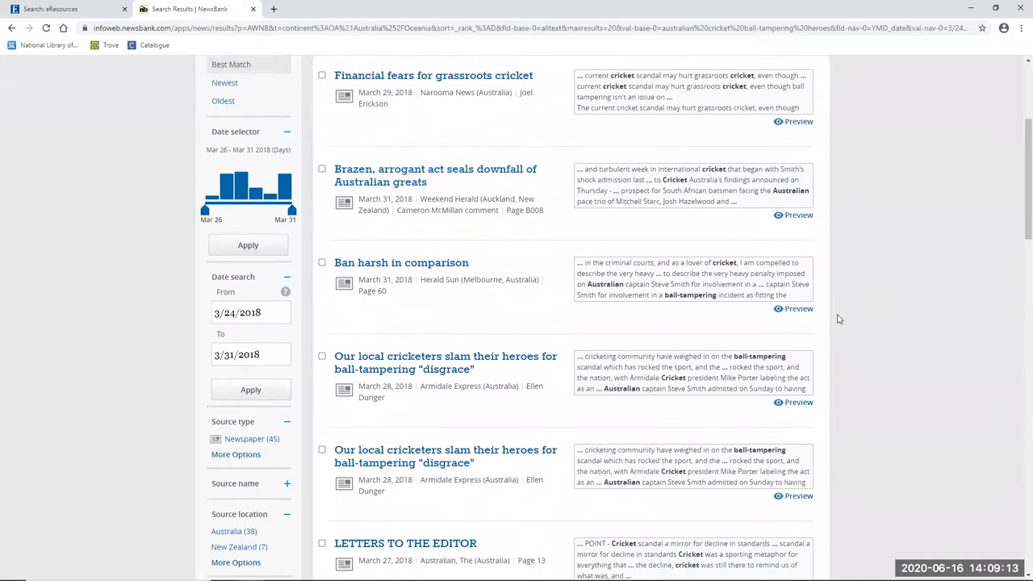
pyautogui.scroll(-3)
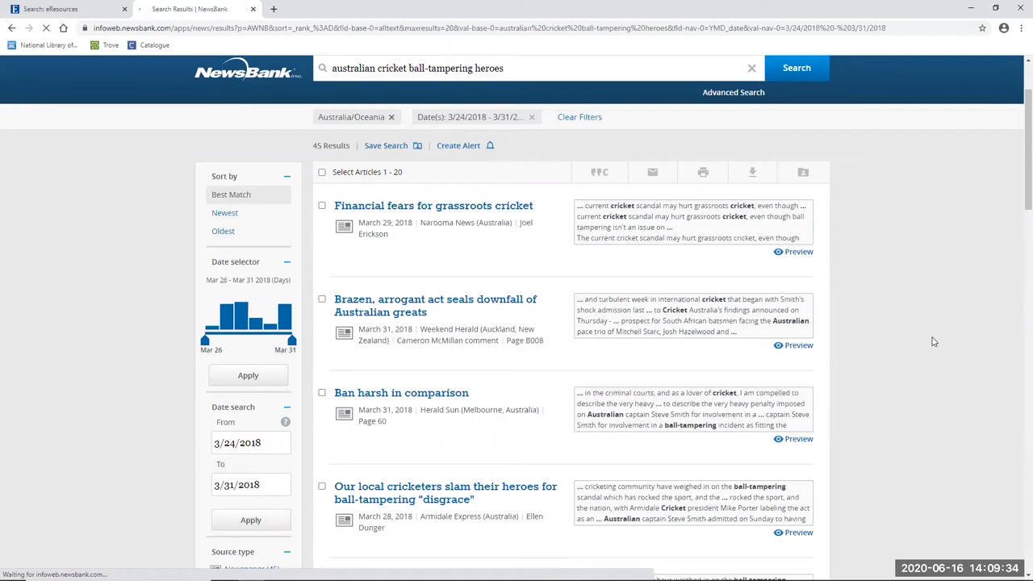
# - Apply source locations Africa, Asia, Europe, Middle East and North America instead
pyautogui.scroll(-3)
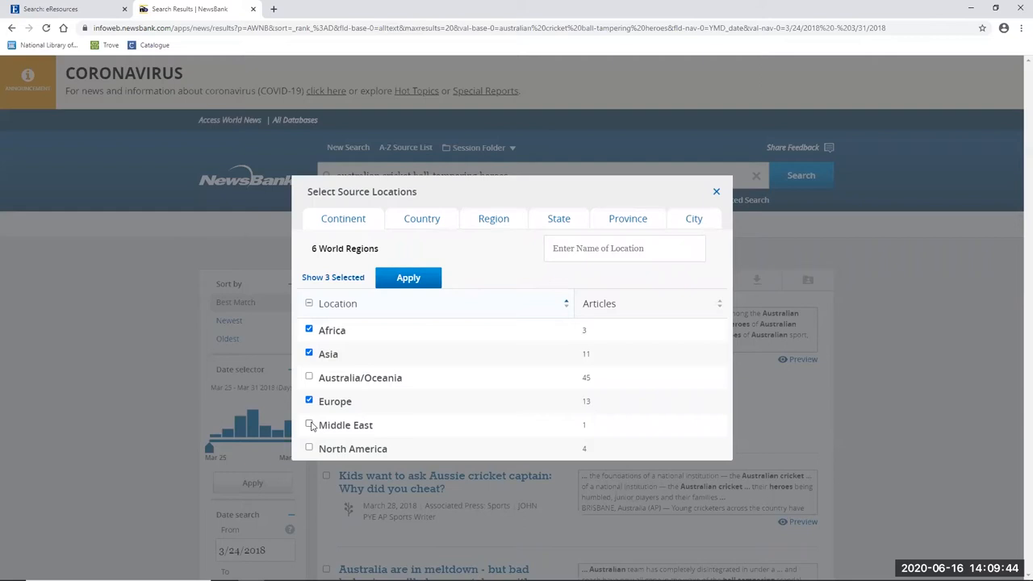
pyautogui.click(408, 276)
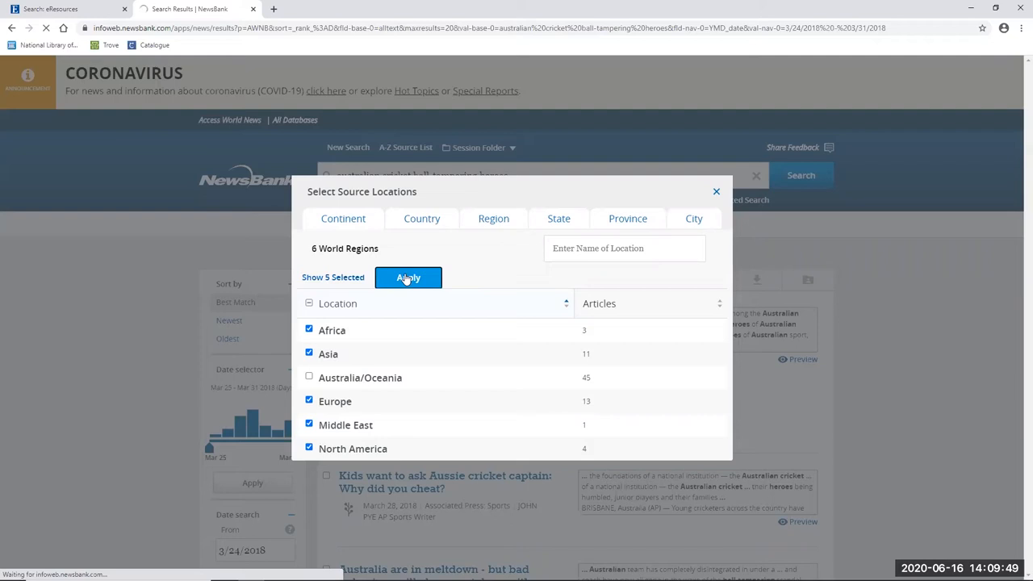
pyautogui.click(408, 277)
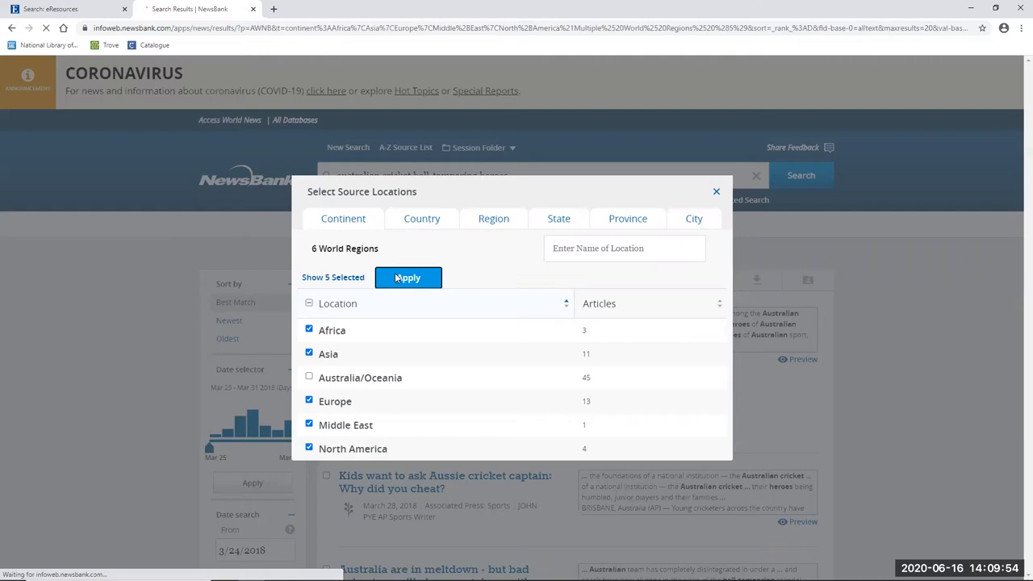
pyautogui.click(407, 278)
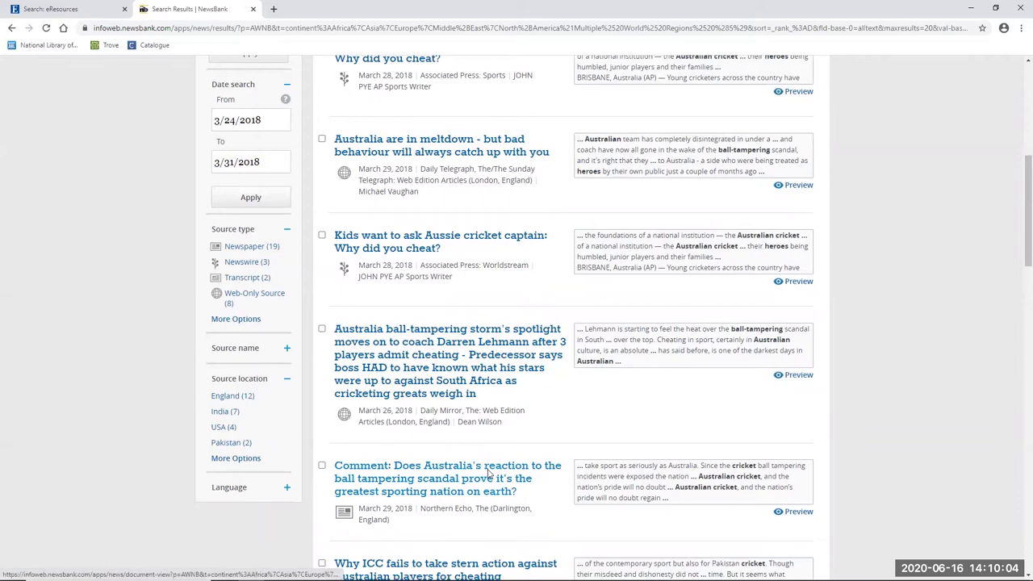
# - Open the Northern Echo 'Comment: Does Australia's reaction…' article and scroll through it
pyautogui.click(448, 478)
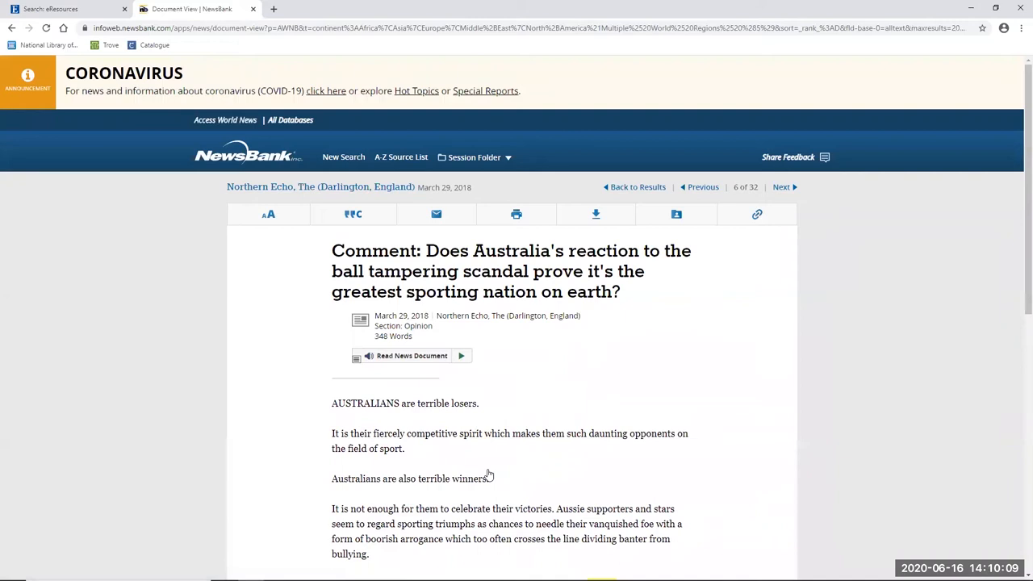
pyautogui.scroll(-3)
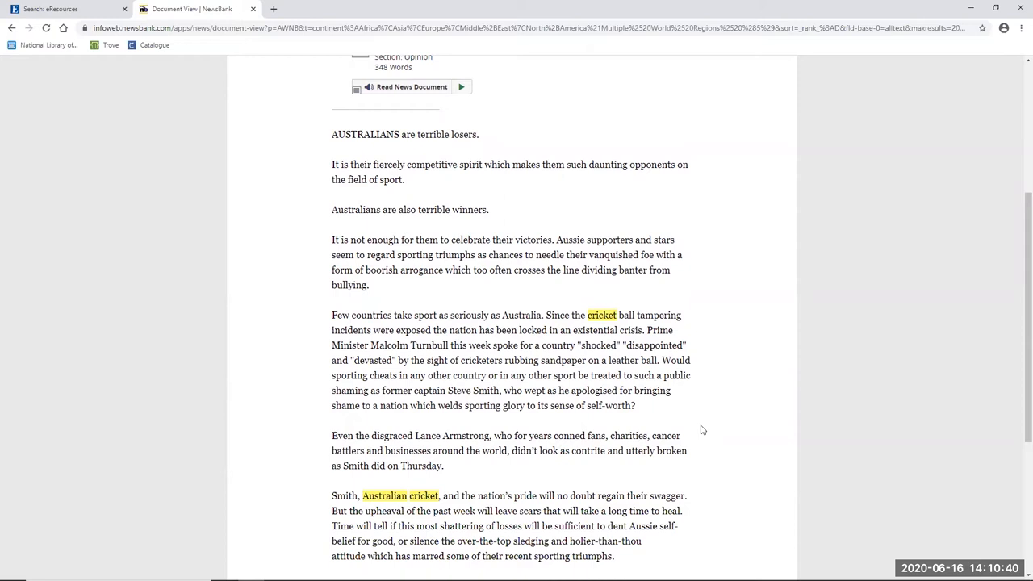
pyautogui.scroll(-3)
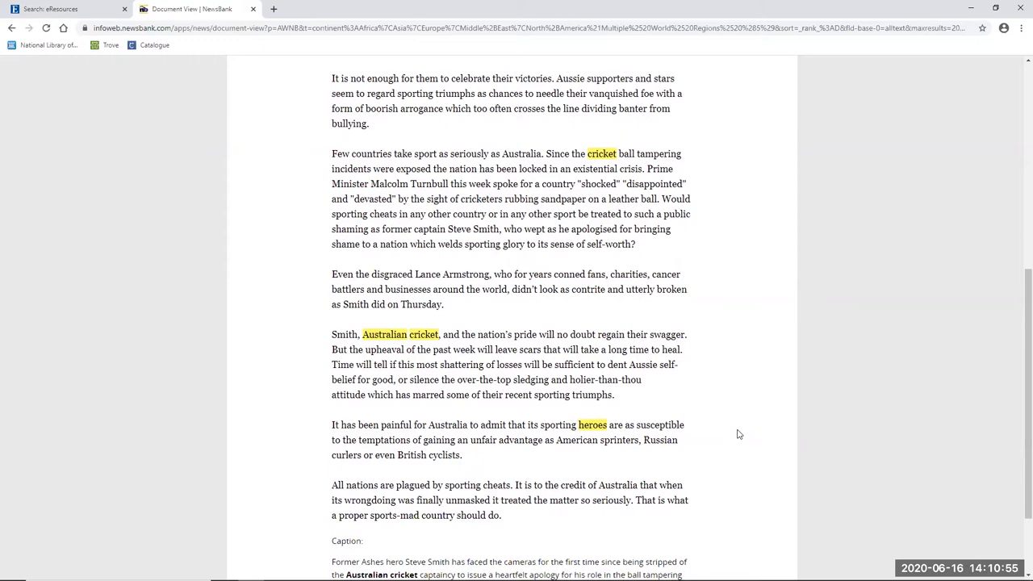
pyautogui.moveTo(815, 418)
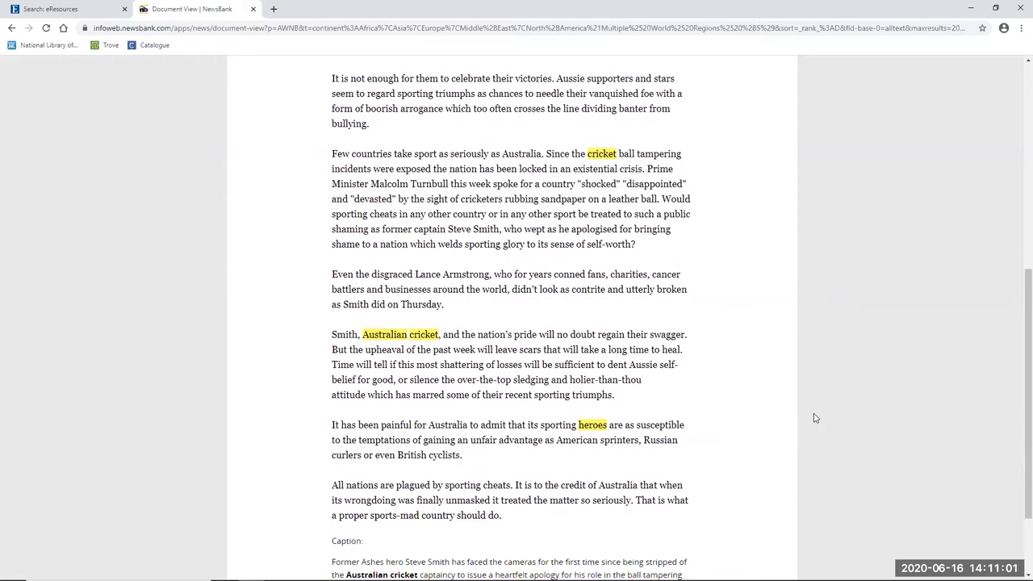
pyautogui.moveTo(832, 387)
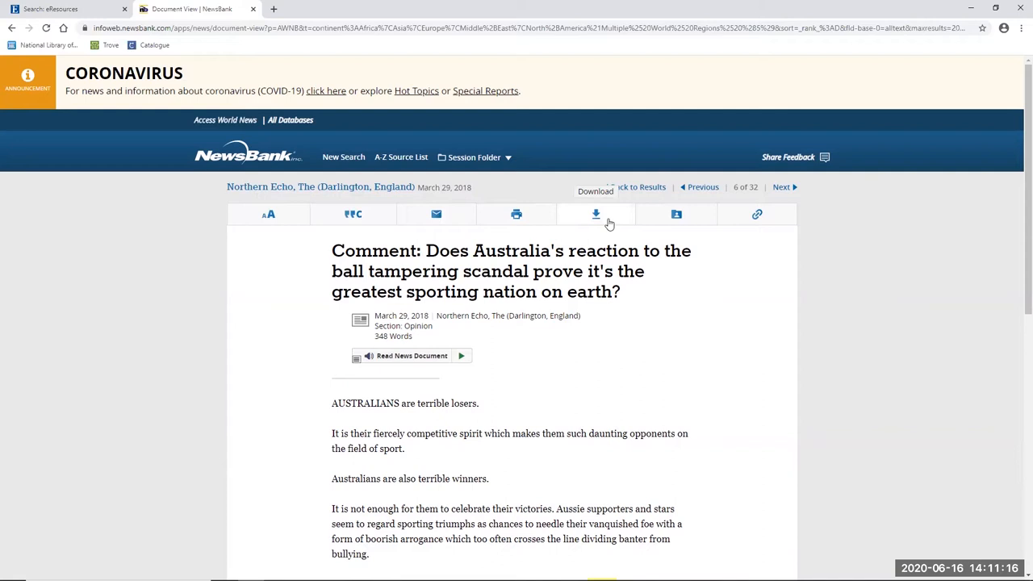
pyautogui.moveTo(677, 214)
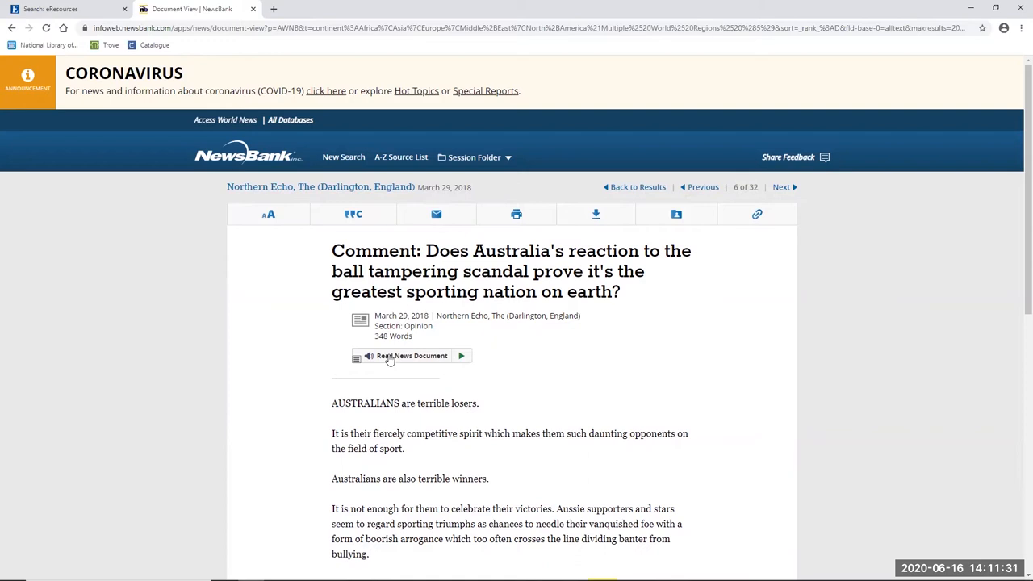
pyautogui.moveTo(637, 186)
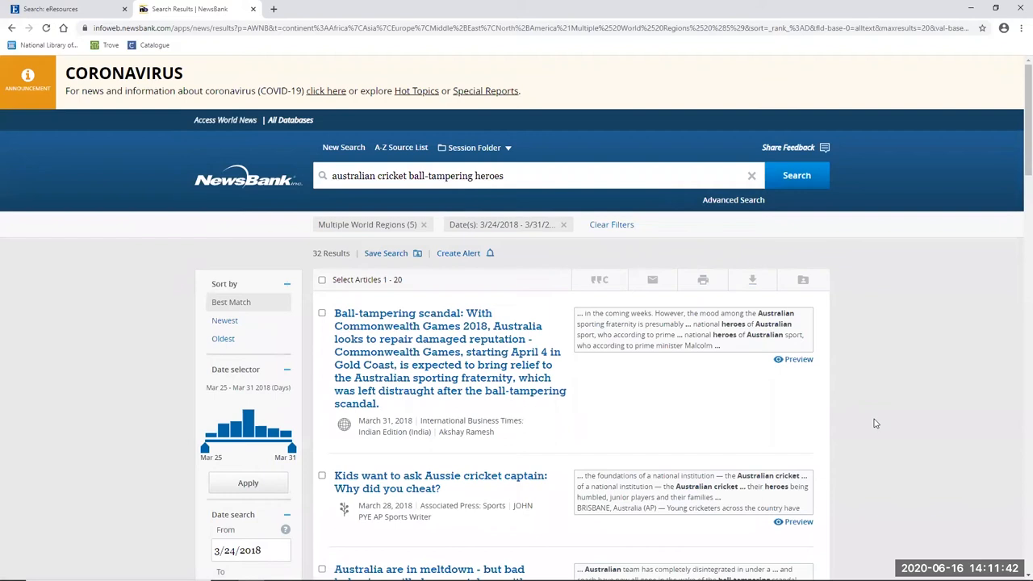
pyautogui.moveTo(888, 429)
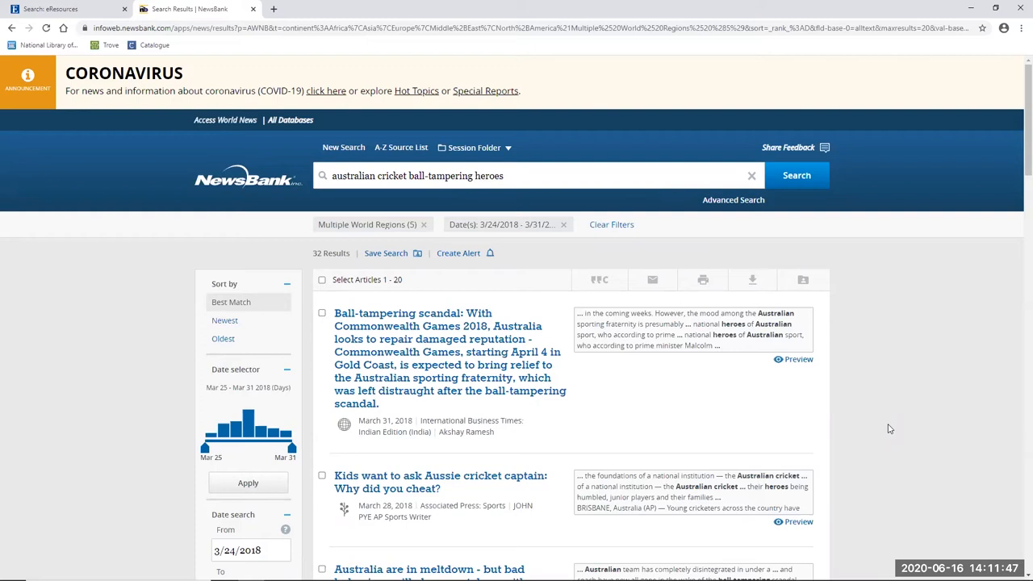
# - Clear the region and date filters and search 'australian cricket ball-tampering redemption' (460 results)
pyautogui.click(611, 225)
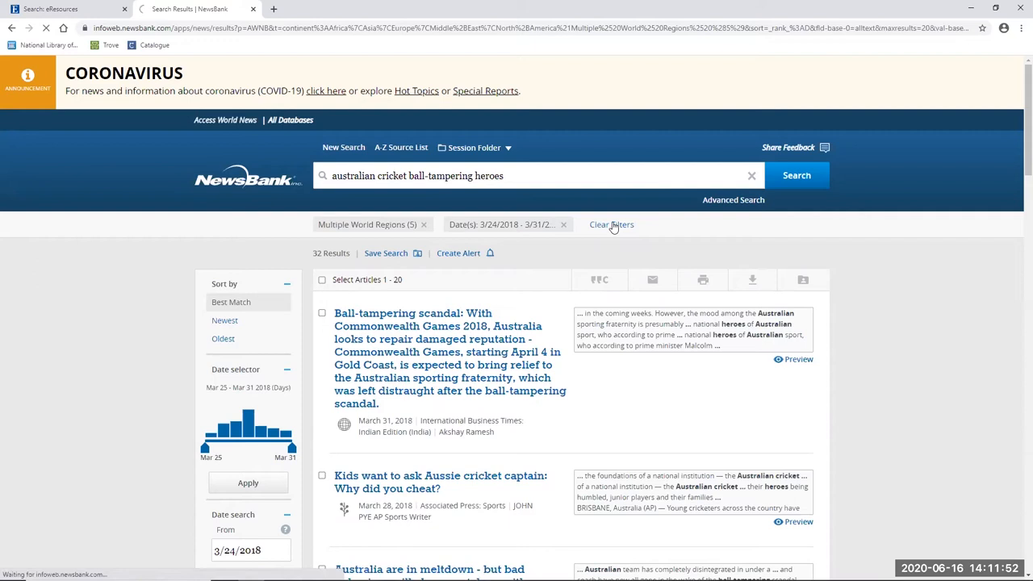
pyautogui.click(611, 225)
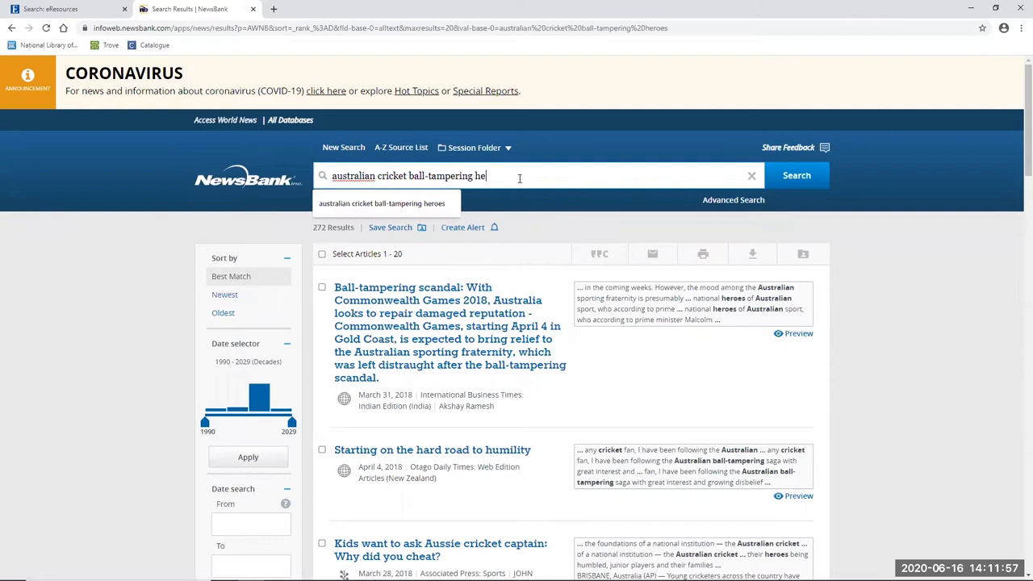
pyautogui.click(797, 175)
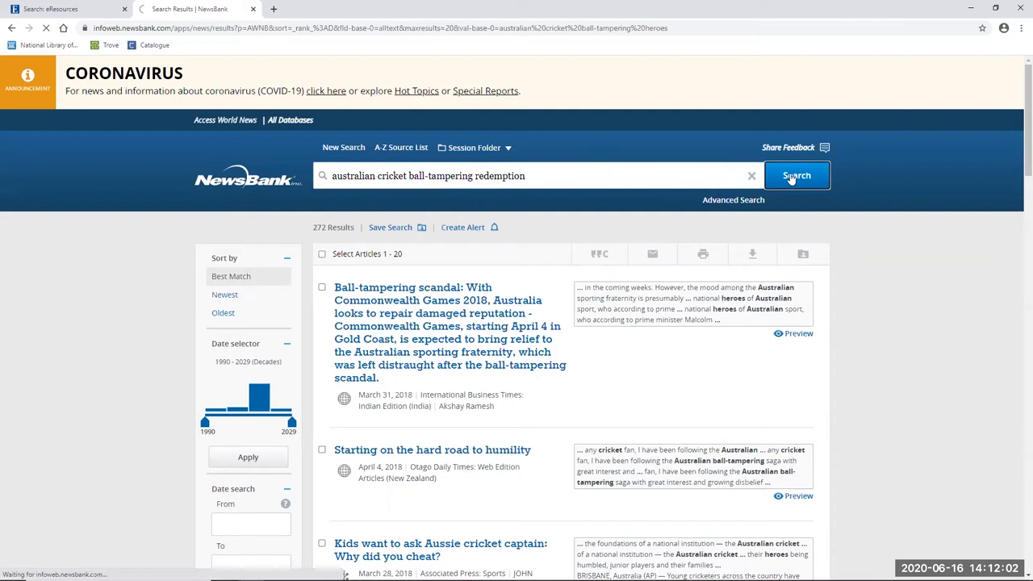
pyautogui.click(797, 176)
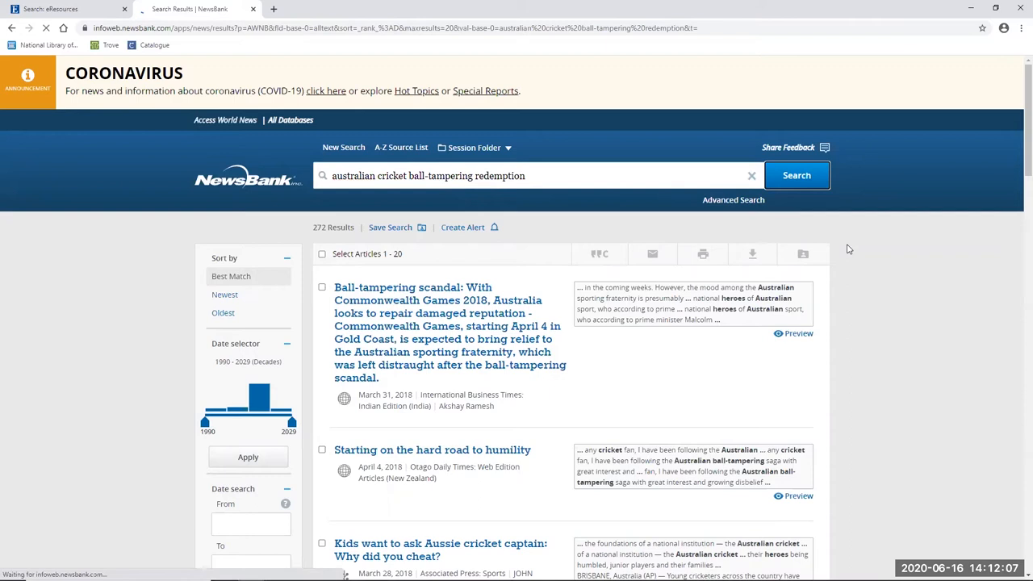
pyautogui.click(224, 295)
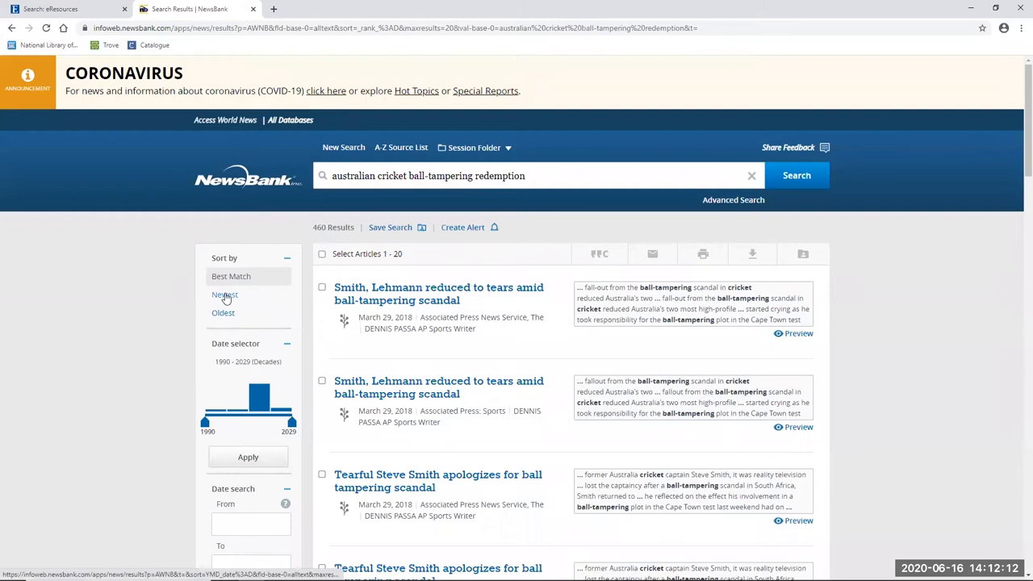
# - Sort the 460 results newest first and open the Independent's 'Sandpaper and sobbing' article
pyautogui.click(225, 294)
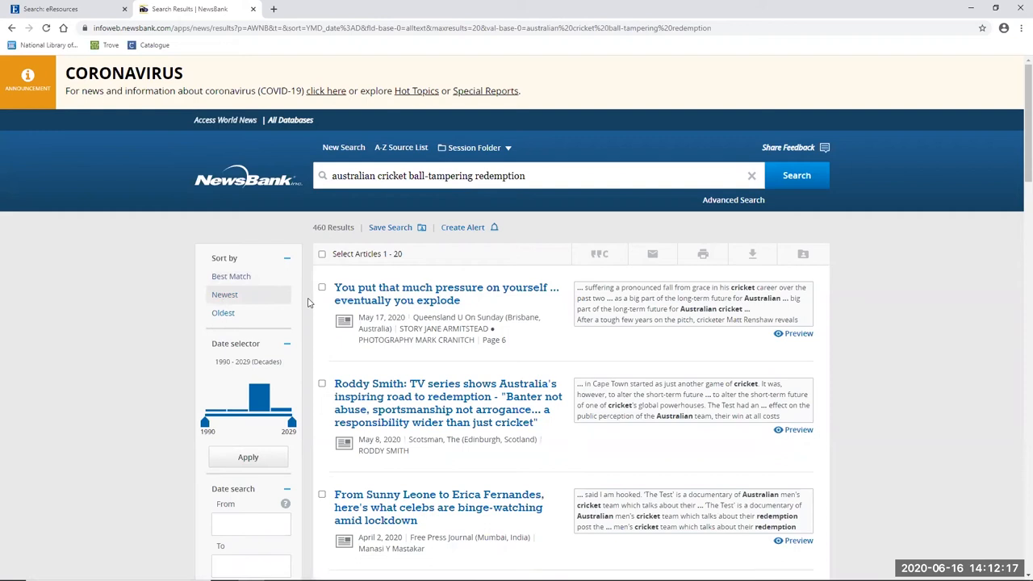
pyautogui.scroll(-3)
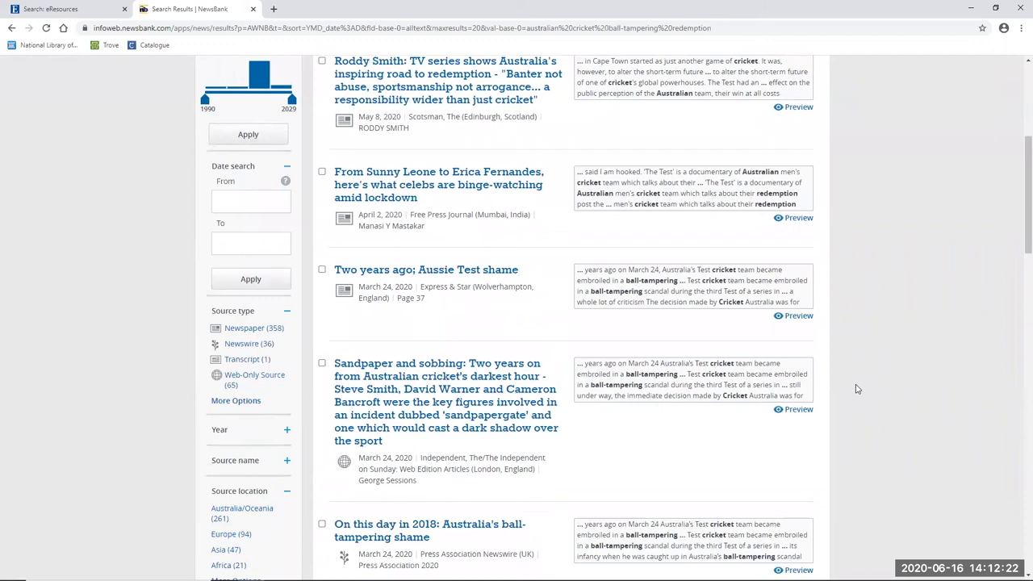
pyautogui.scroll(-3)
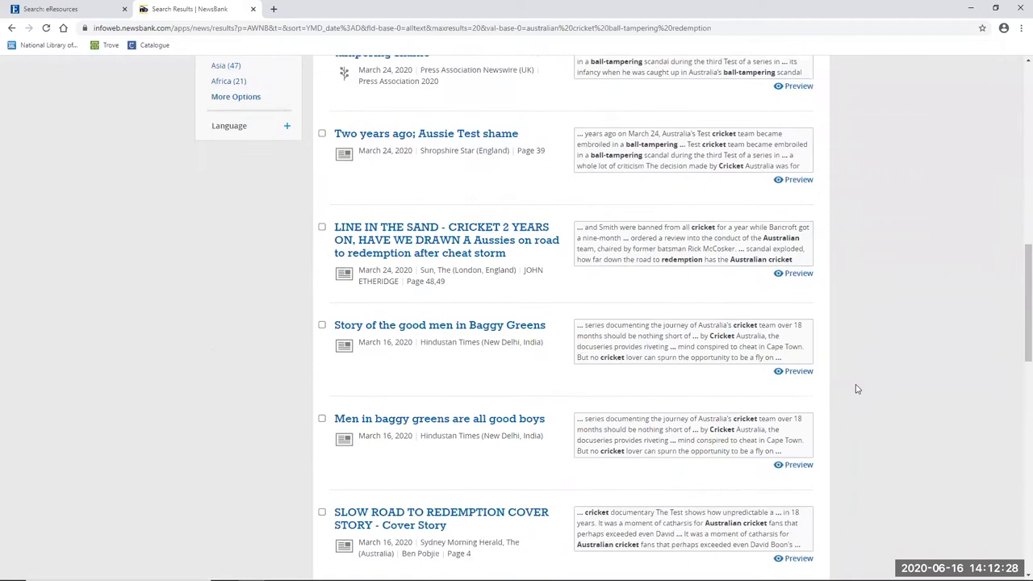
pyautogui.scroll(-3)
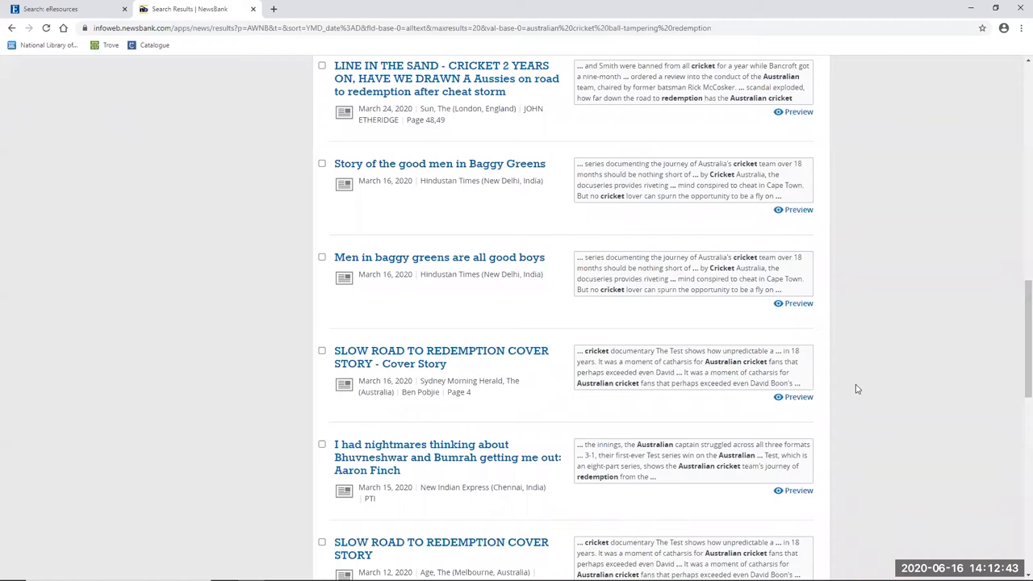
pyautogui.scroll(3)
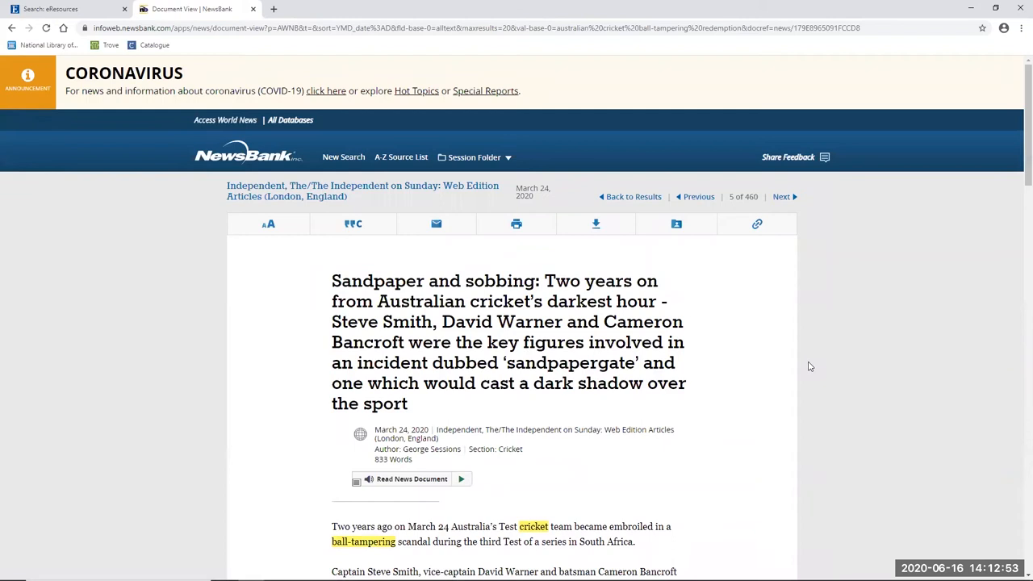
# - Read the 'Sandpaper and sobbing' article down to the lunchtime plan and ensuing criticism
pyautogui.scroll(-3)
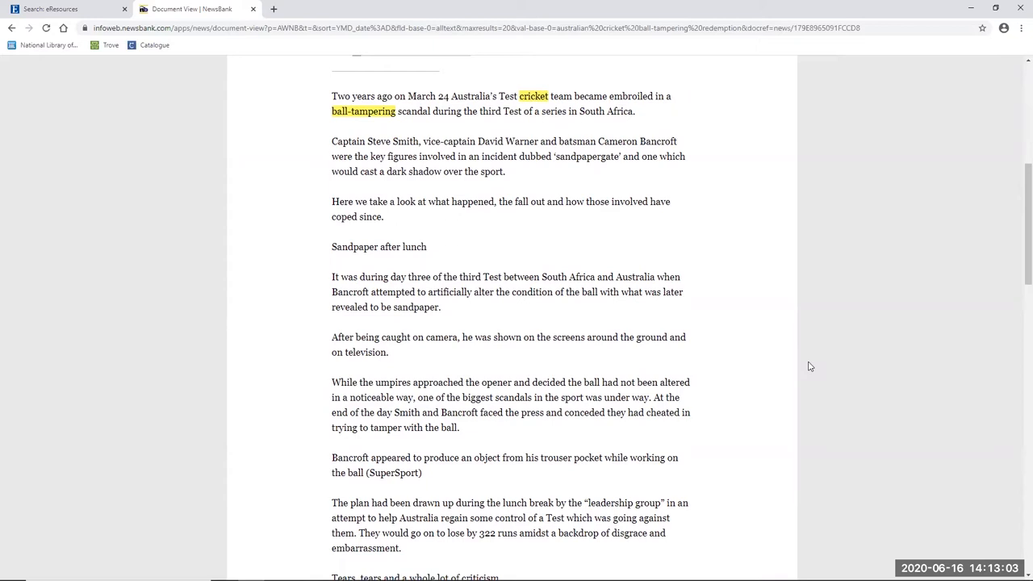
pyautogui.scroll(-3)
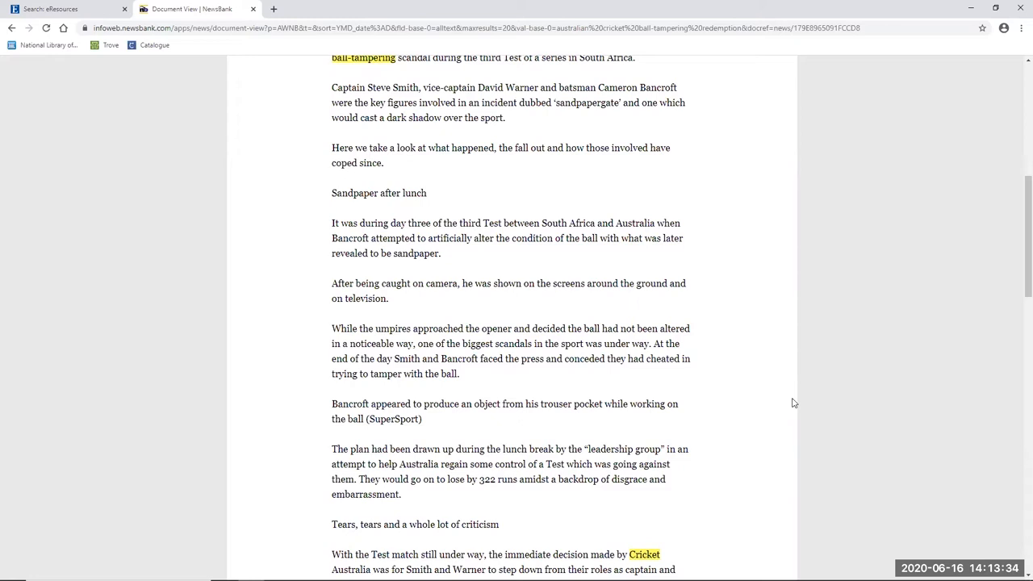
pyautogui.moveTo(775, 431)
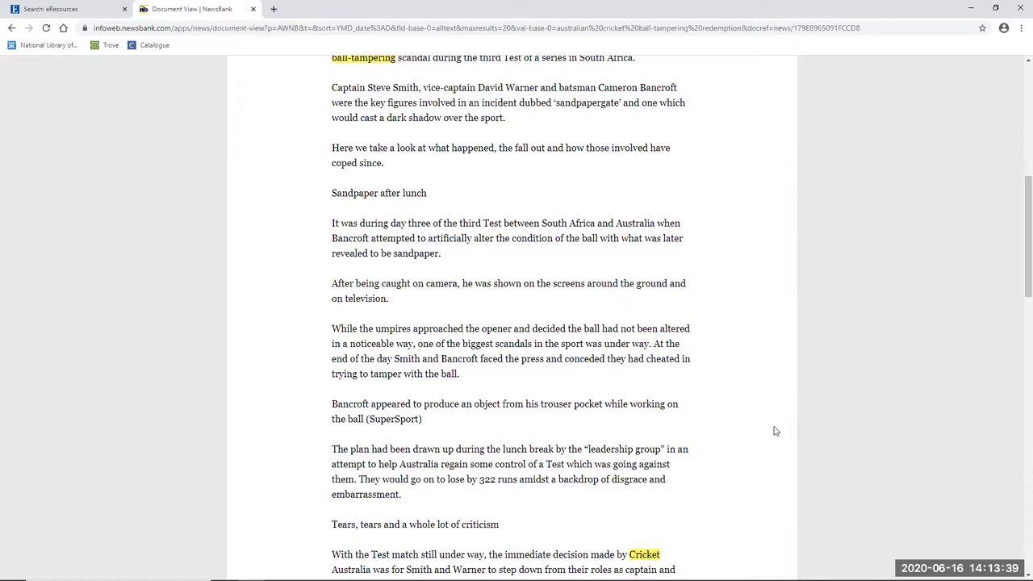
pyautogui.moveTo(734, 447)
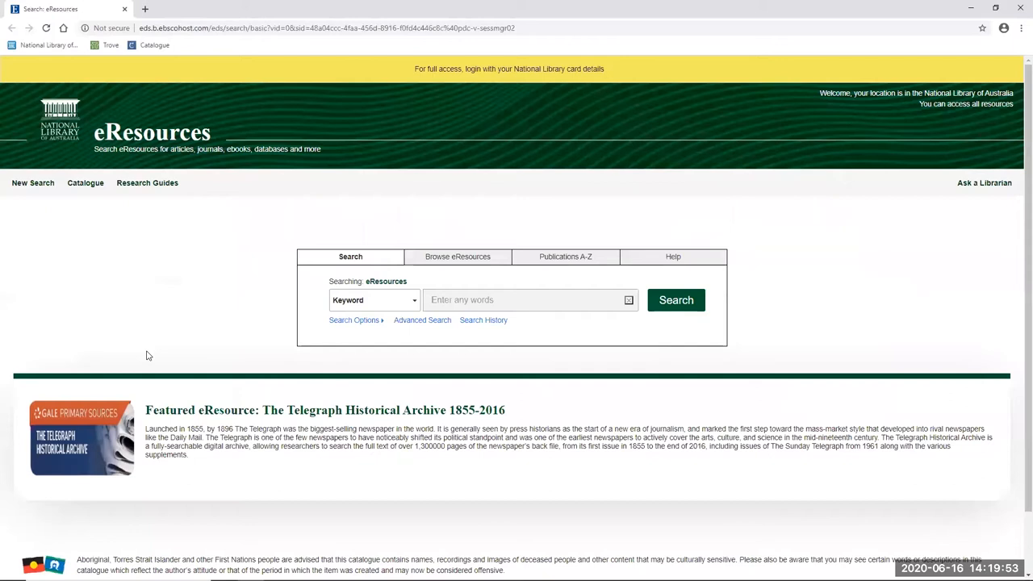
pyautogui.moveTo(255, 5)
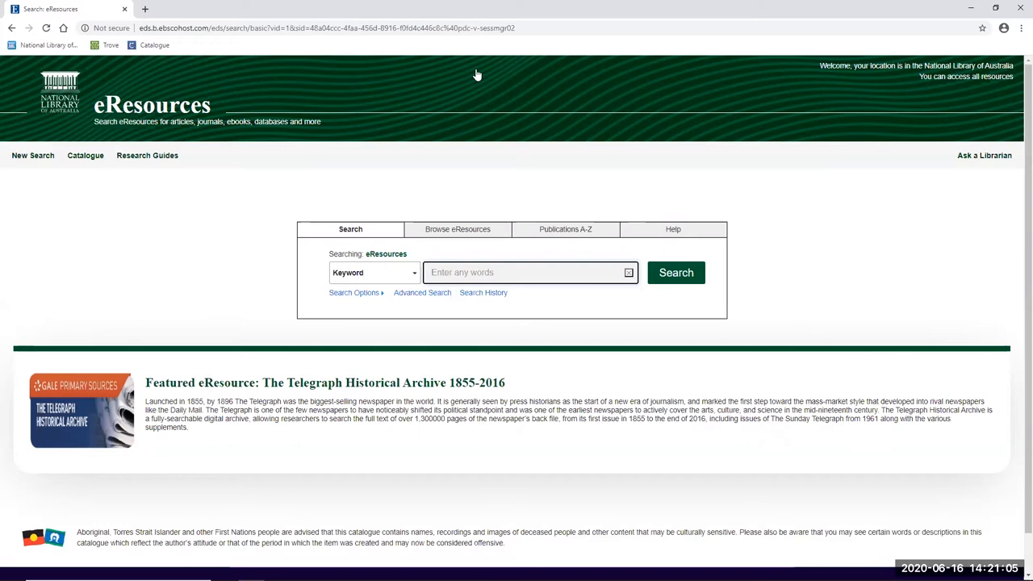
# - Run a phrase search for "adam goodes" and browse its 9,658 full-text results
pyautogui.write('"adam')
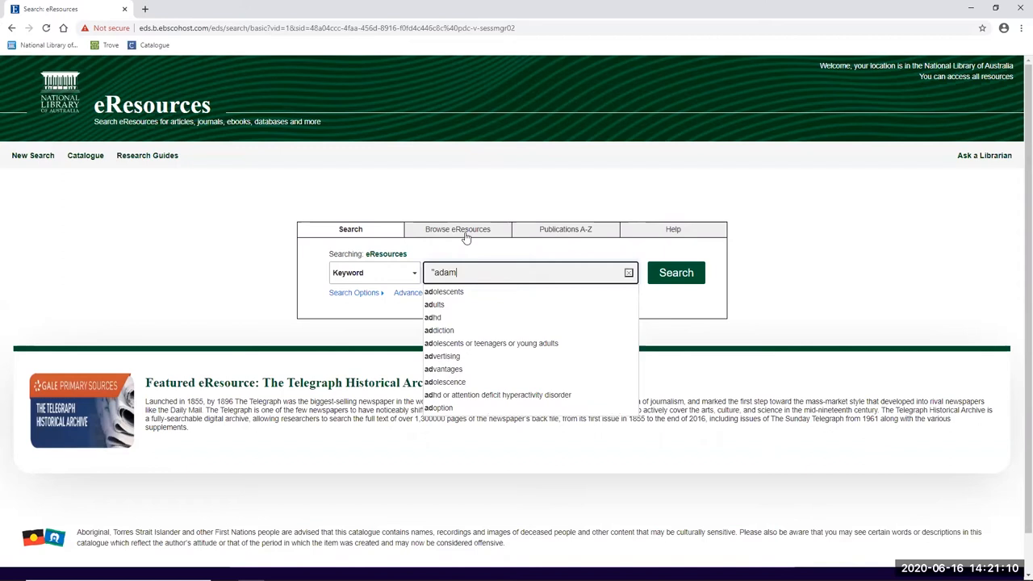
pyautogui.click(675, 272)
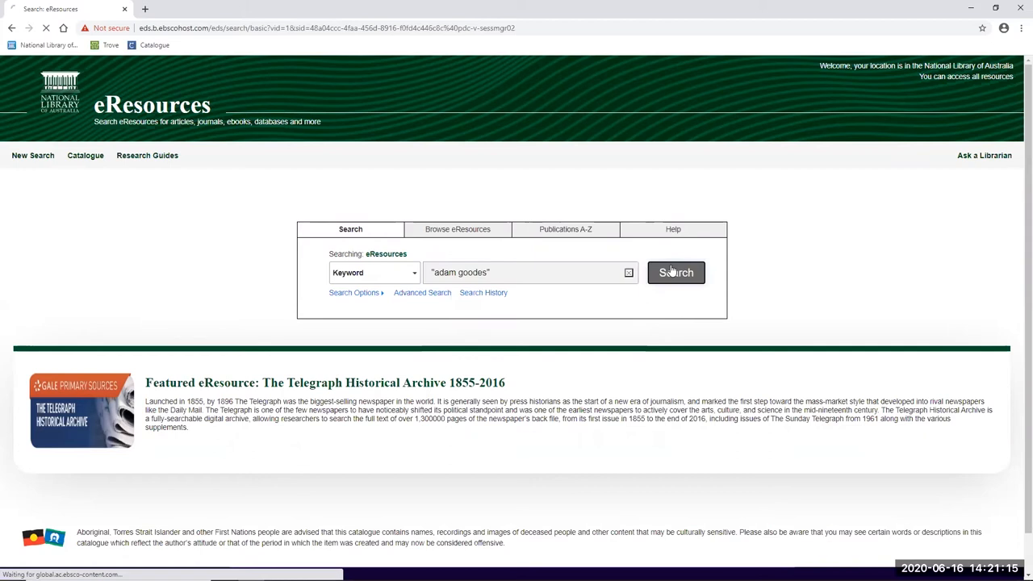
pyautogui.click(675, 272)
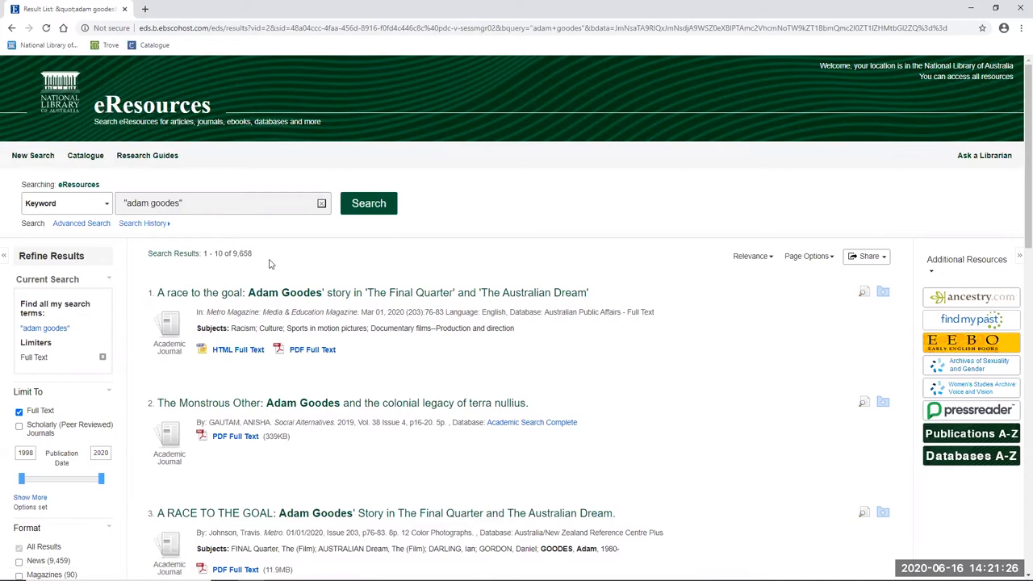
pyautogui.scroll(-3)
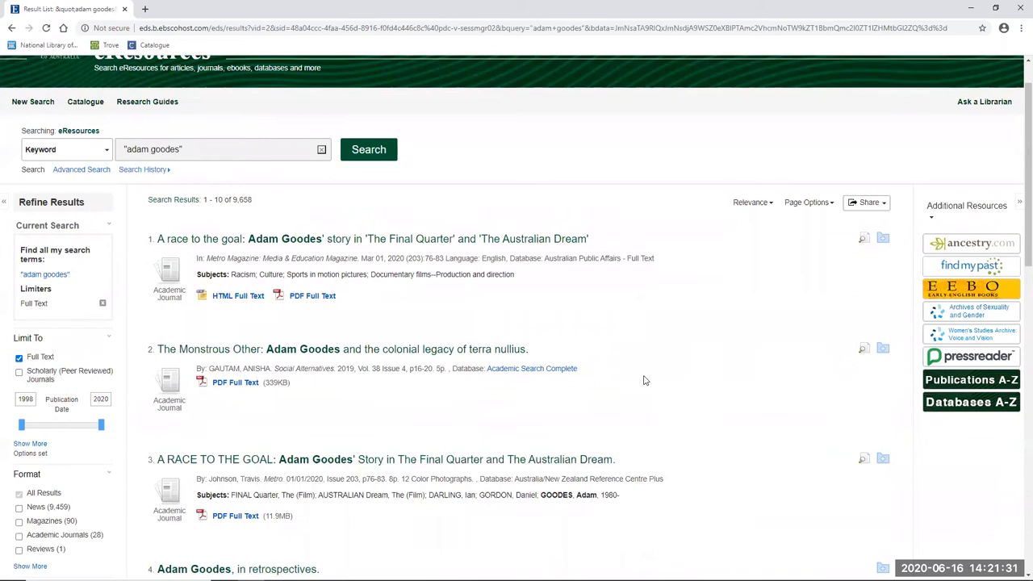
pyautogui.scroll(-3)
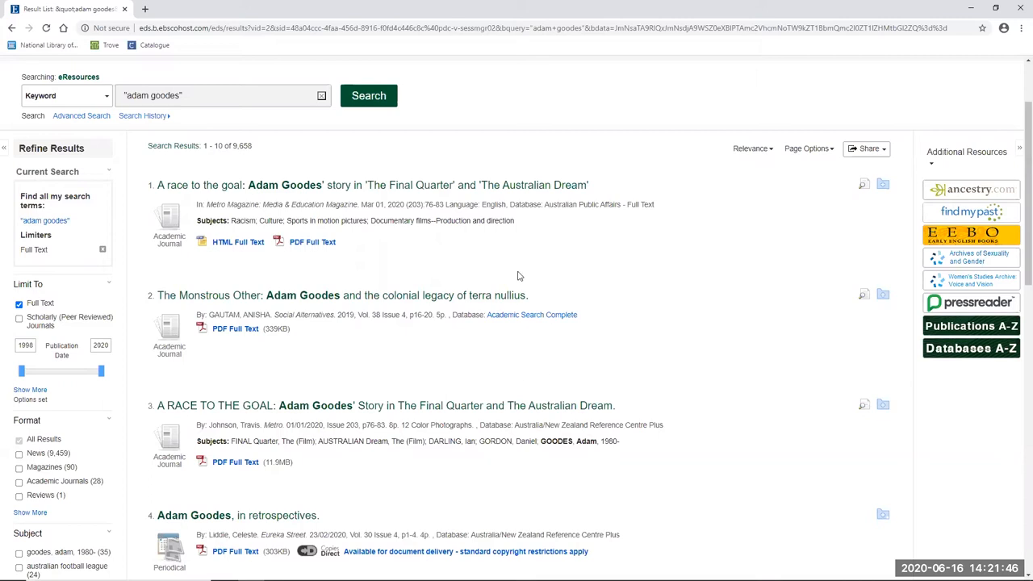
pyautogui.moveTo(537, 279)
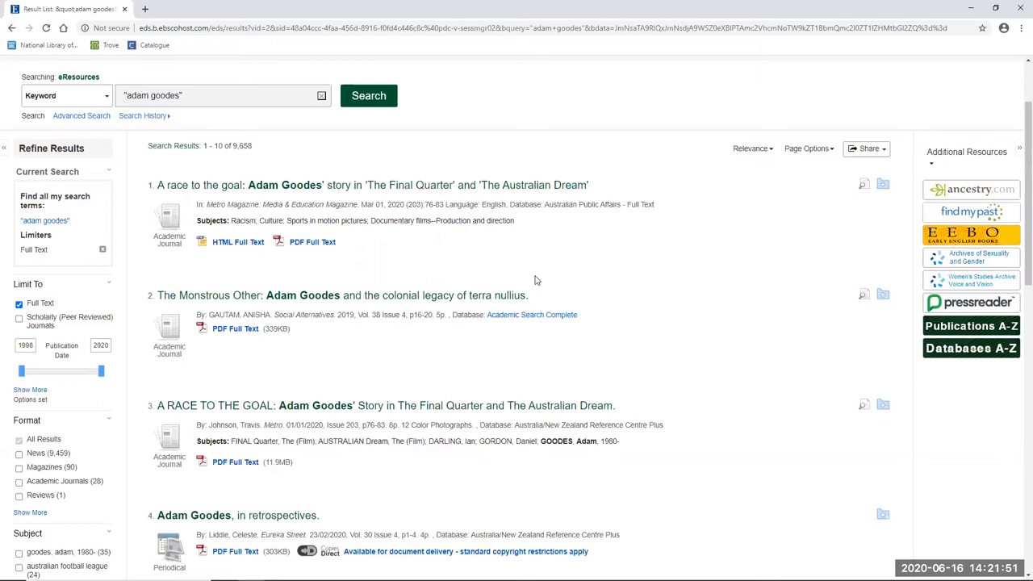
# - Open the PDF full text of Metro Magazine's 'A race to the goal' and start reading
pyautogui.click(313, 241)
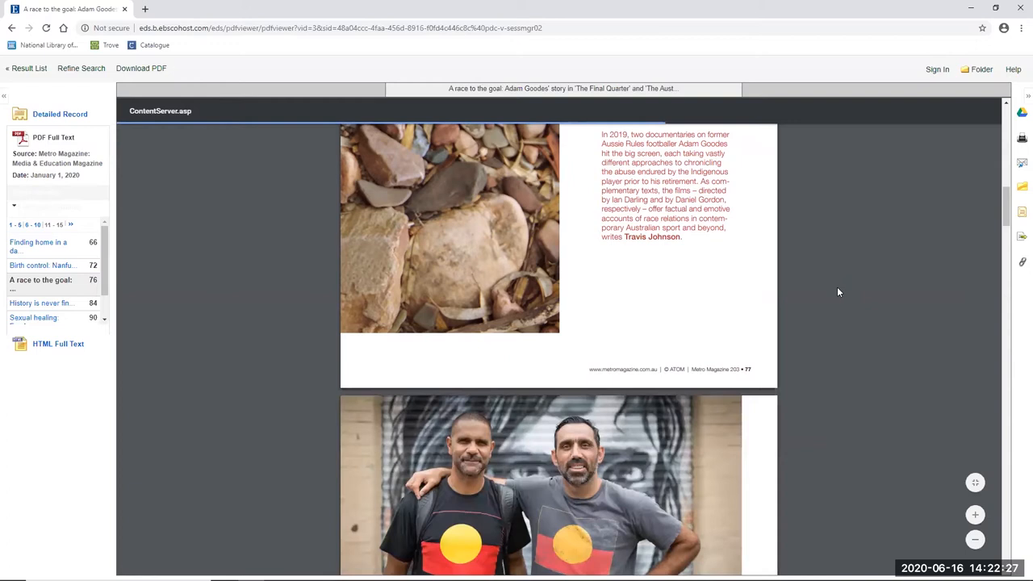
pyautogui.scroll(-3)
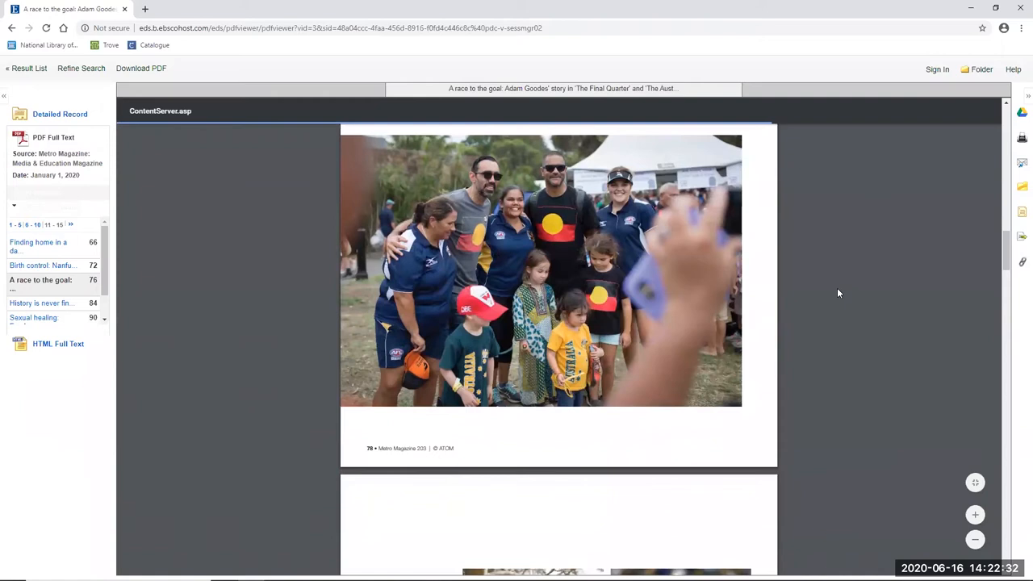
# - Read further into the 'A race to the goal' PDF, then return to the result list
pyautogui.scroll(-3)
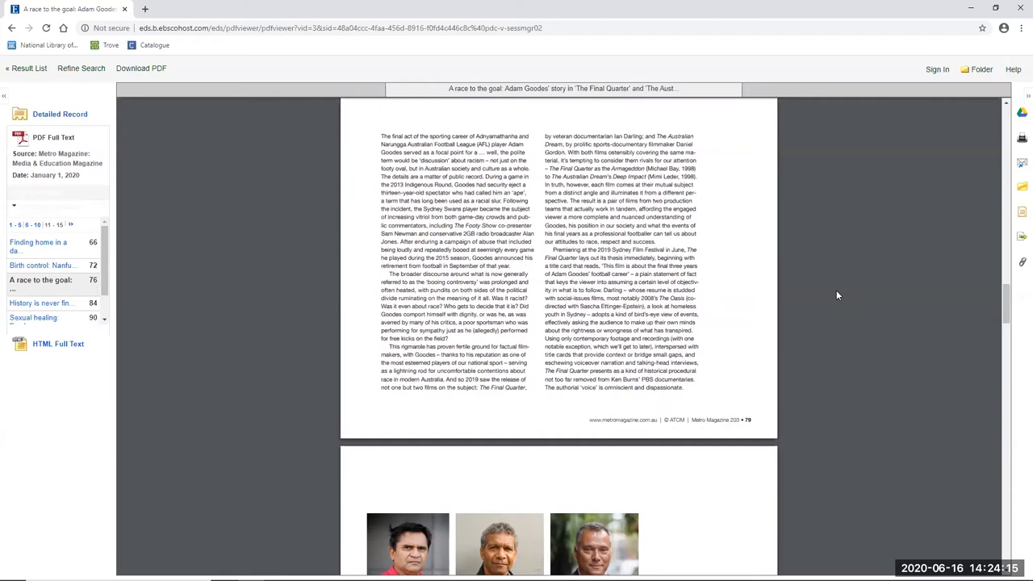
pyautogui.moveTo(834, 338)
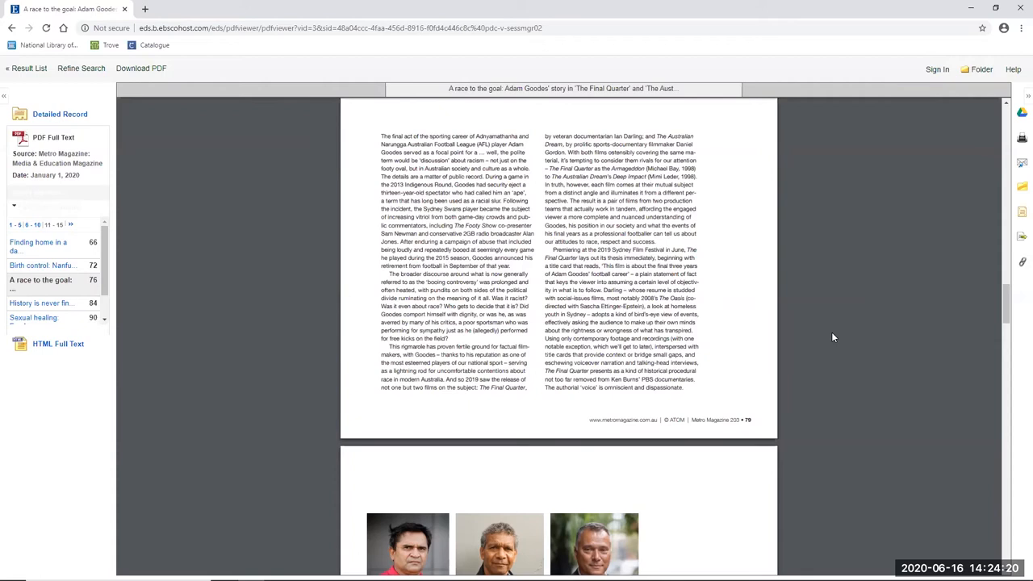
pyautogui.scroll(-3)
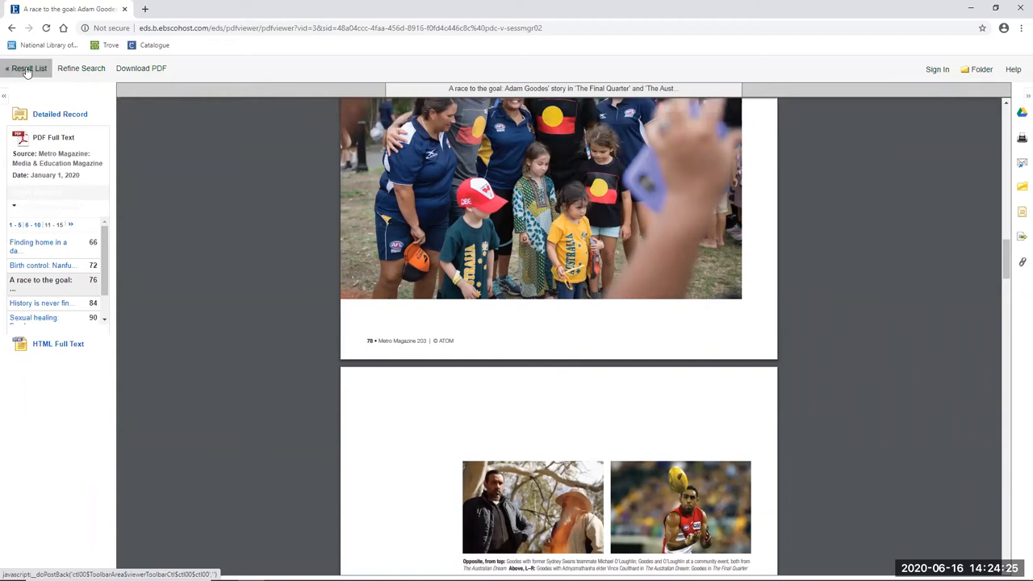
pyautogui.click(29, 68)
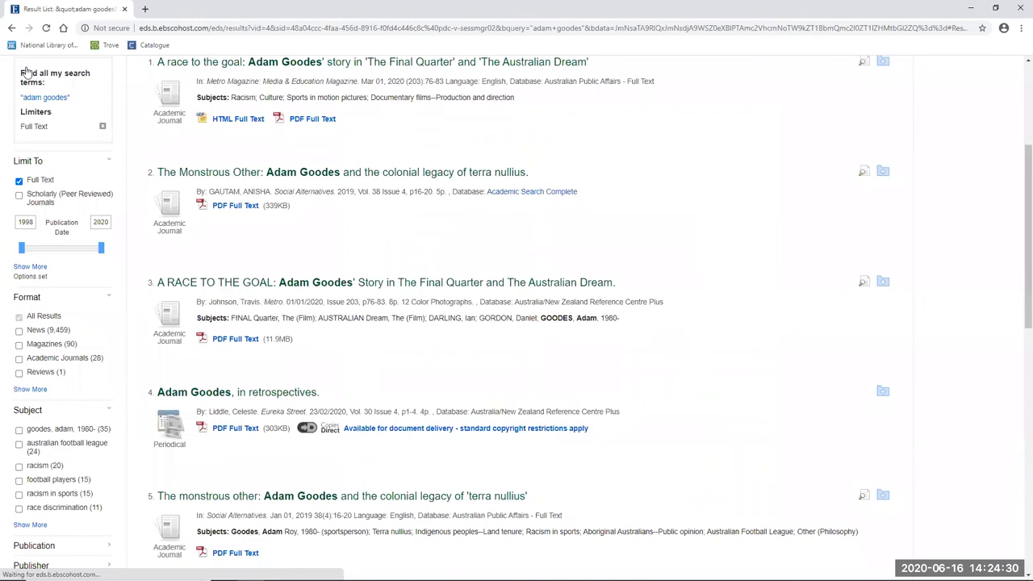
# - Limit the "adam goodes" results to the News format, leaving 9,459 articles
pyautogui.scroll(-3)
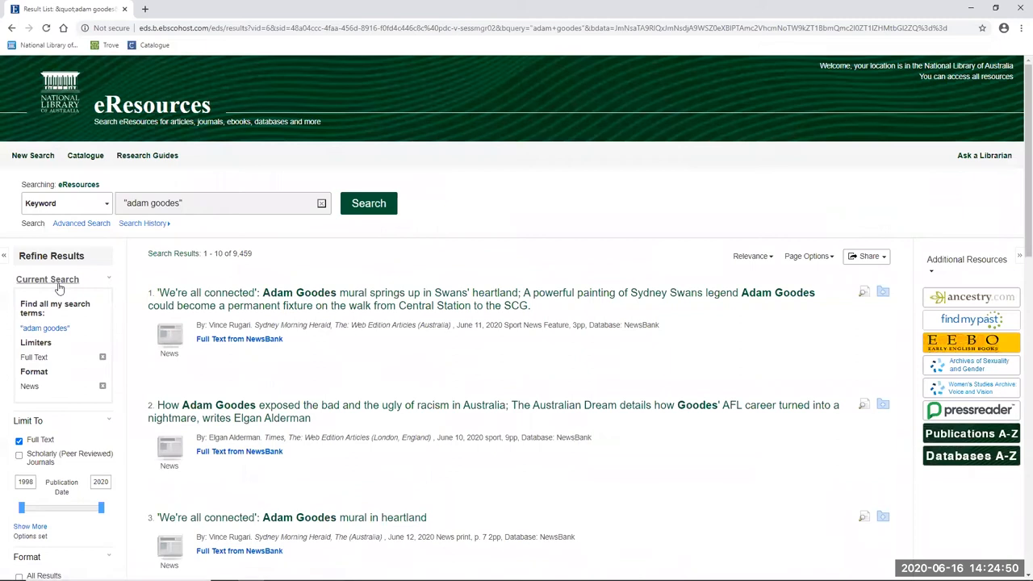
pyautogui.scroll(-3)
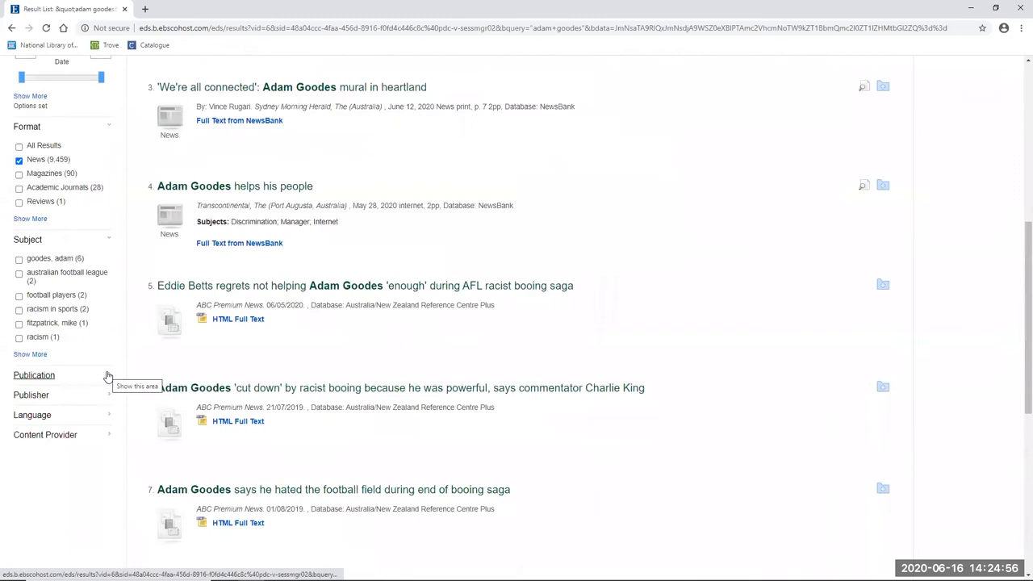
# - Expand the Publication facet and show the full publication list
pyautogui.click(34, 374)
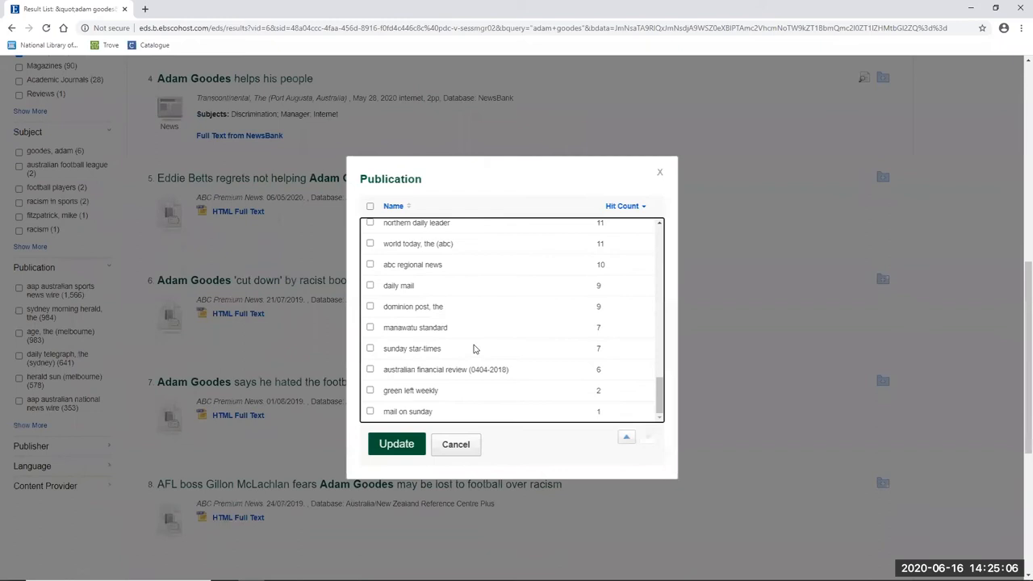
pyautogui.click(455, 444)
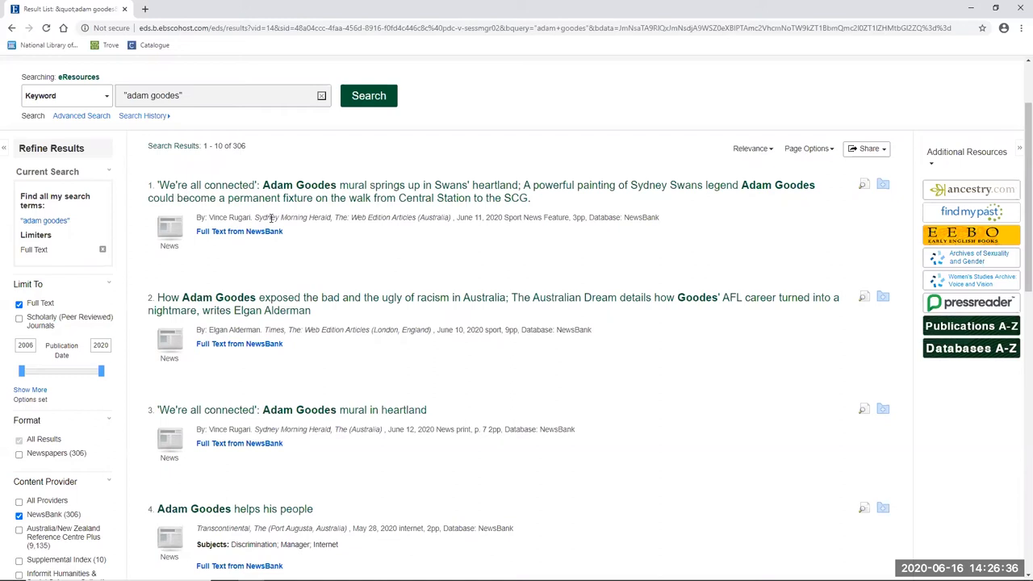
pyautogui.moveTo(263, 297)
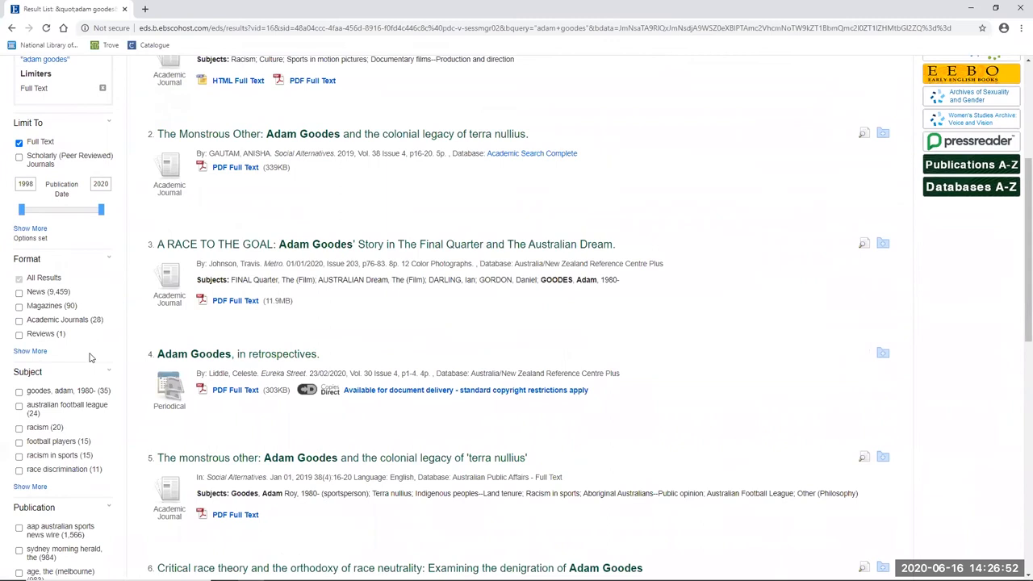
# - Browse the restored 9,658 full-text results headed by 'A race to the goal'
pyautogui.scroll(-3)
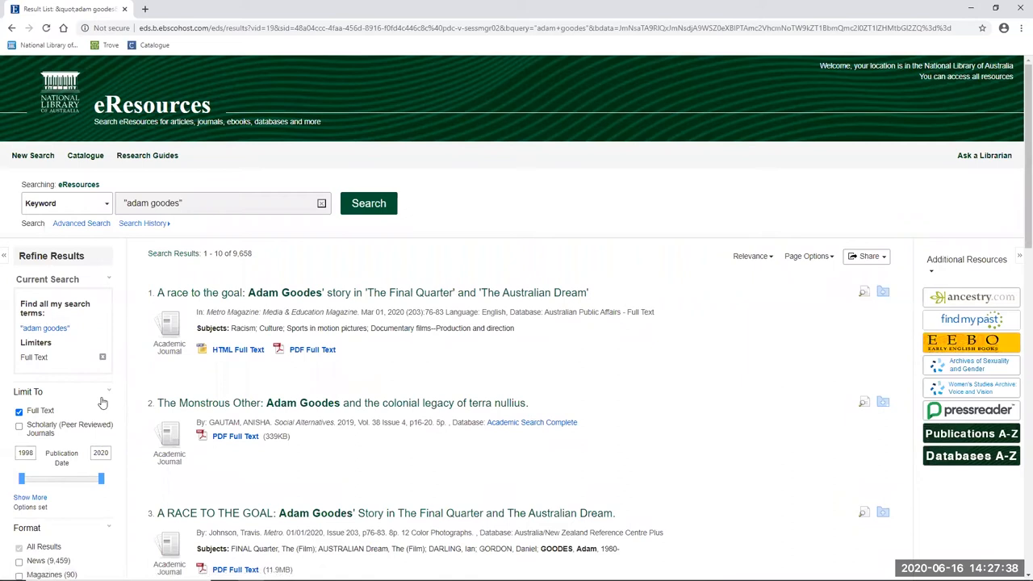
pyautogui.scroll(-3)
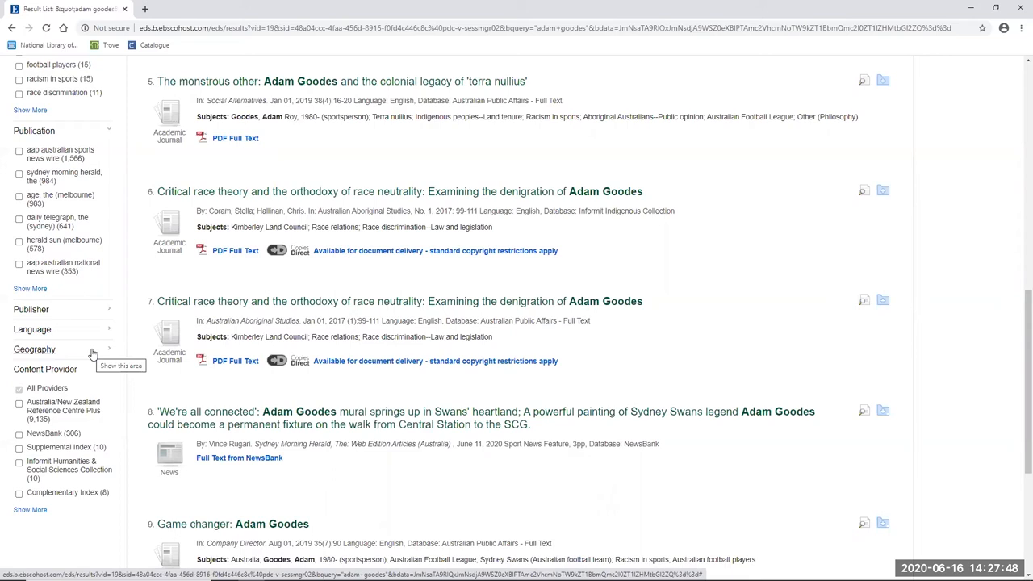
pyautogui.scroll(3)
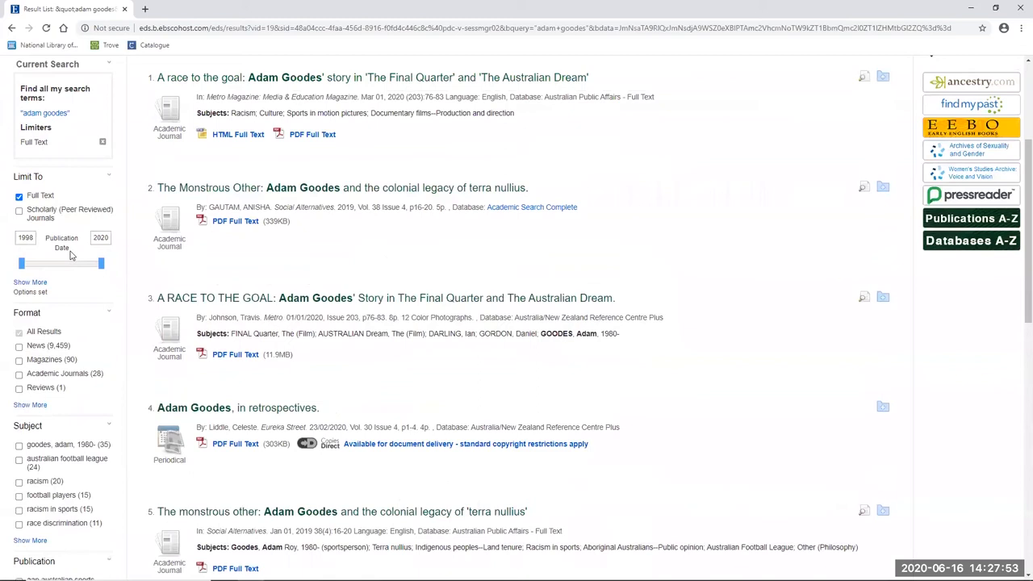
pyautogui.scroll(-3)
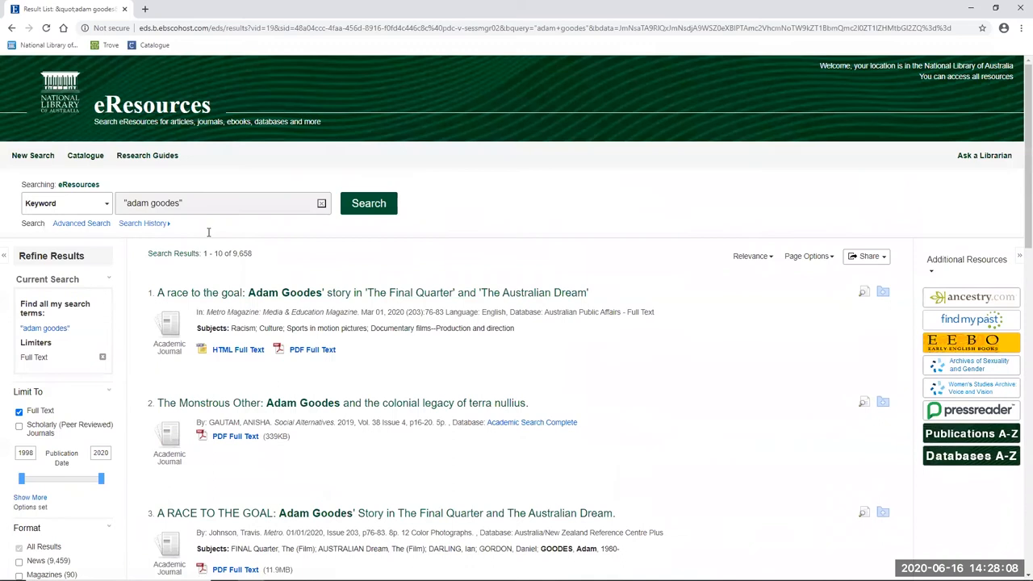
# - Search "adam goodes" hero and open The Age's 'Why Adam Goodes is a hero for our times'
pyautogui.click(369, 203)
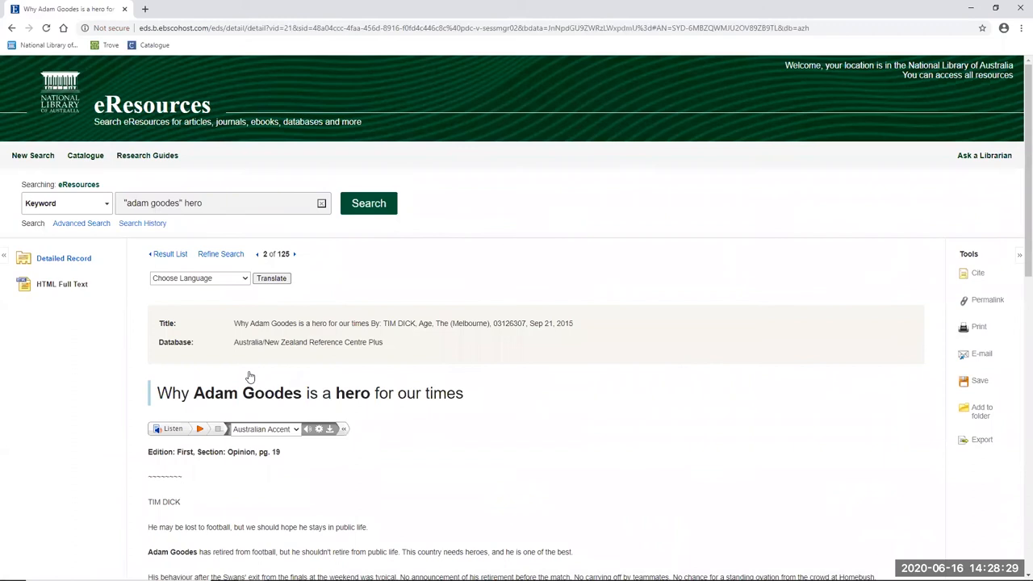
pyautogui.scroll(-3)
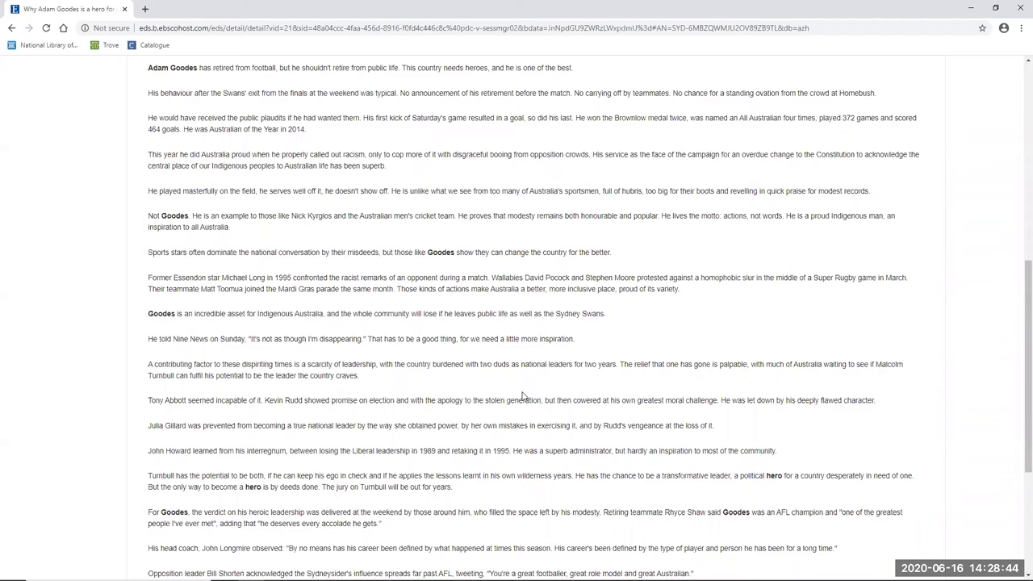
pyautogui.scroll(-3)
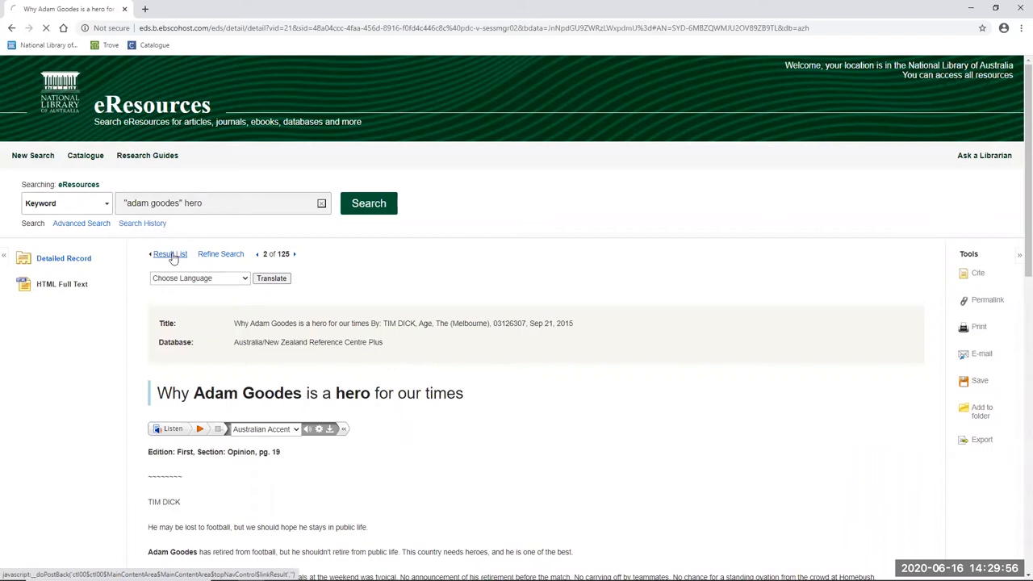
# - Back at the hero results, open result 3 'Two stories of Adam Goodes' as PDF full text
pyautogui.click(169, 253)
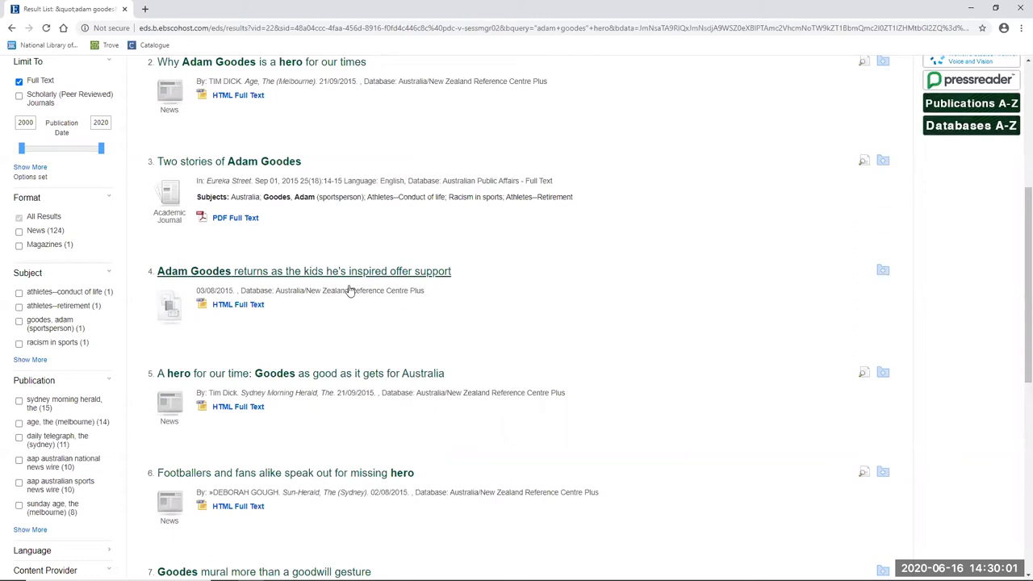
pyautogui.click(235, 218)
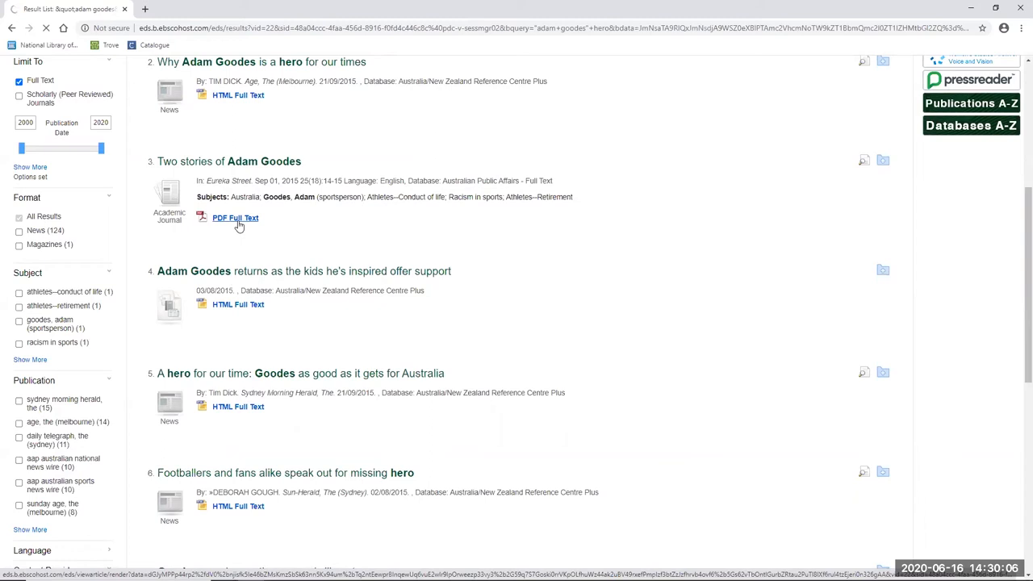
pyautogui.click(235, 218)
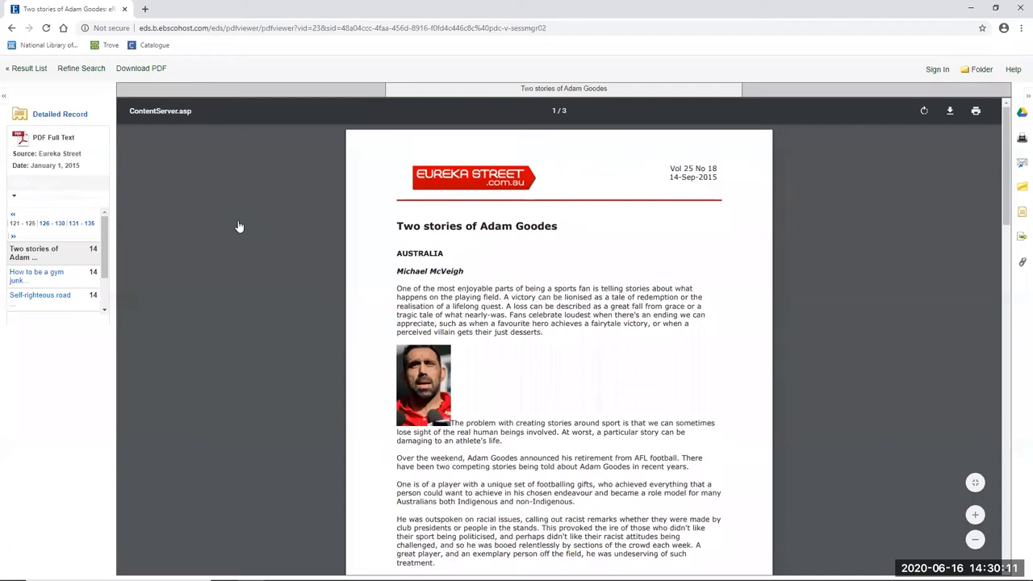
pyautogui.scroll(-3)
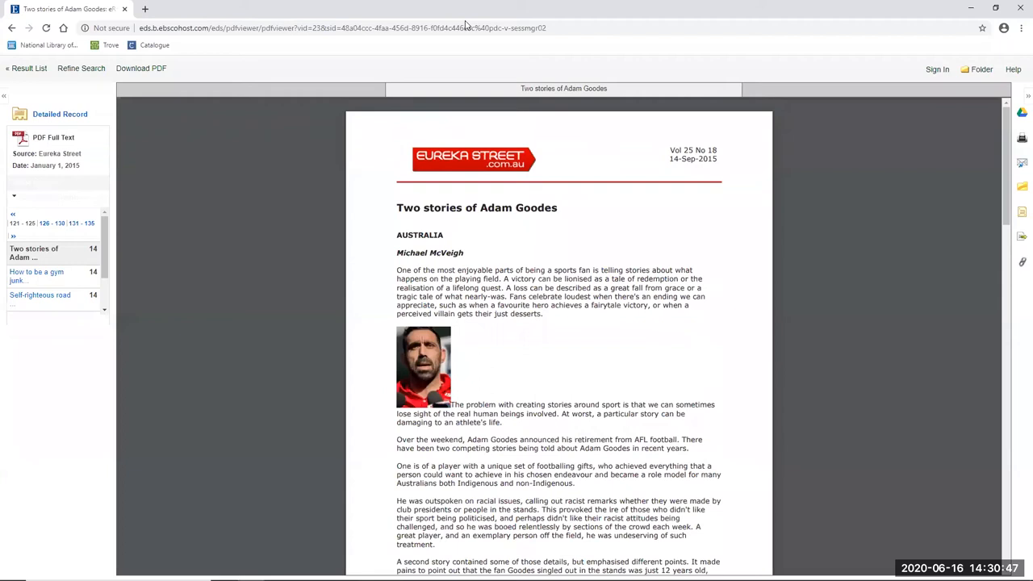
# - Show the Detailed Record for 'Two stories of Adam Goodes', result 3 of 125
pyautogui.click(60, 114)
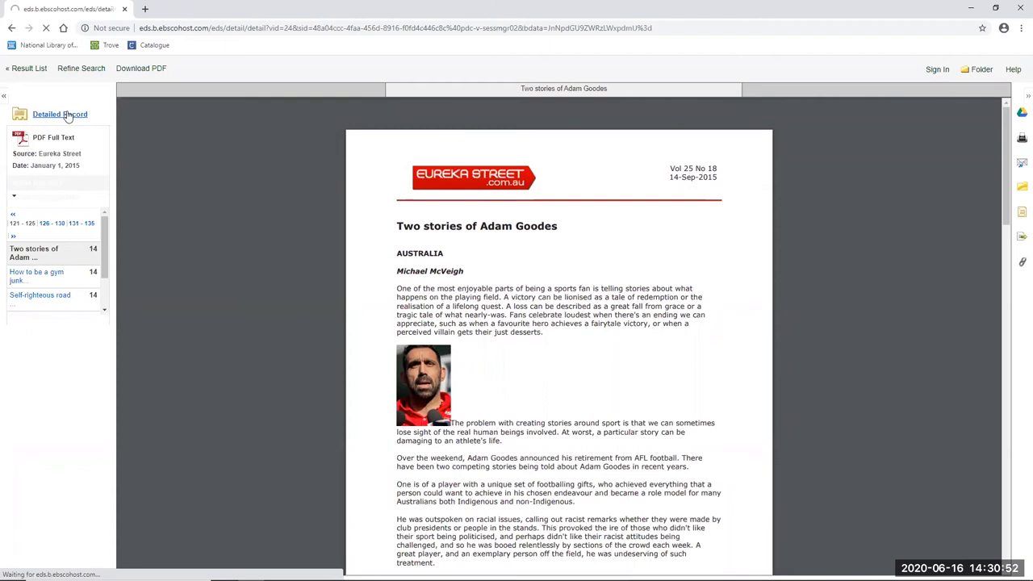
pyautogui.click(60, 114)
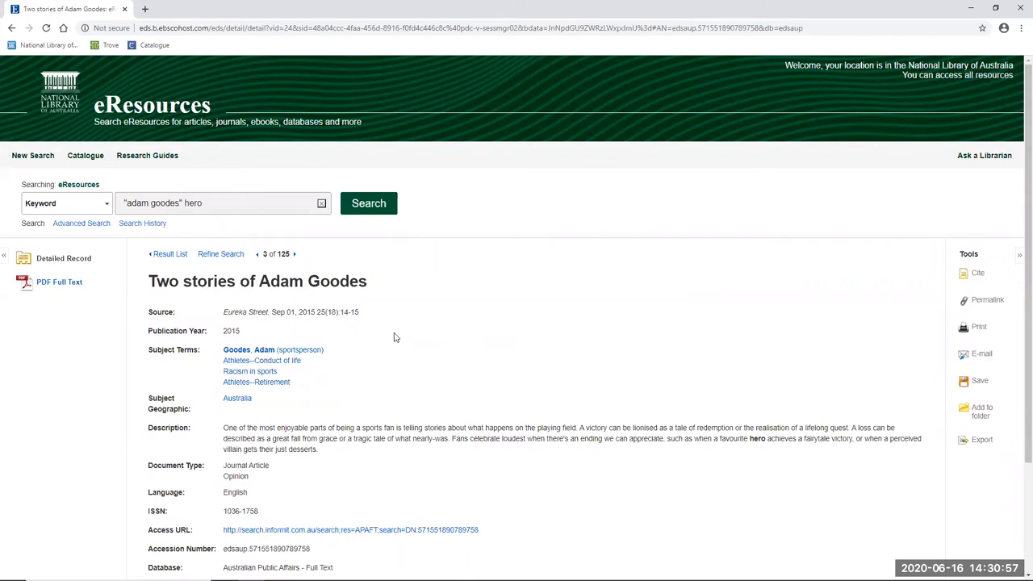
pyautogui.moveTo(339, 371)
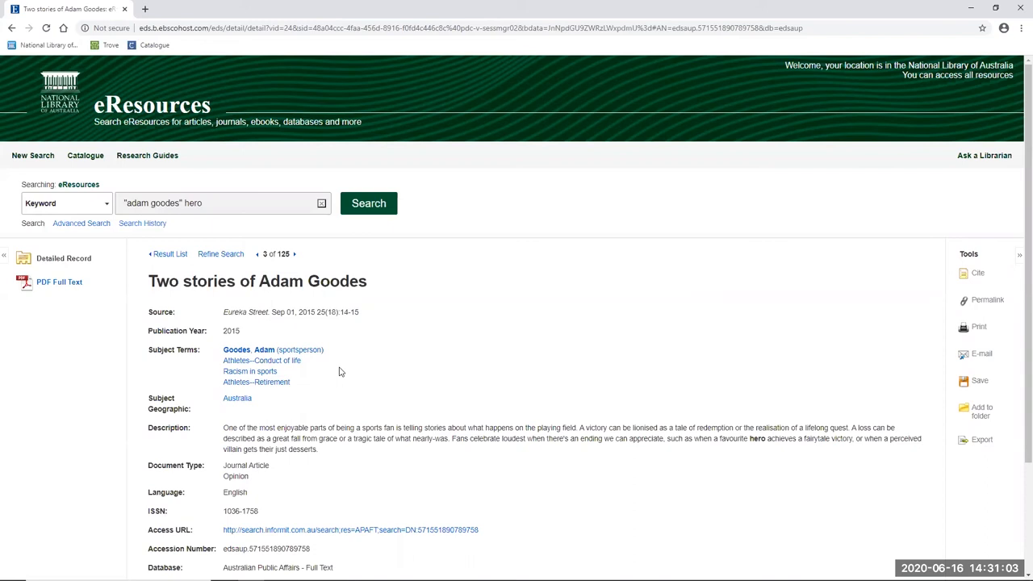
pyautogui.moveTo(497, 371)
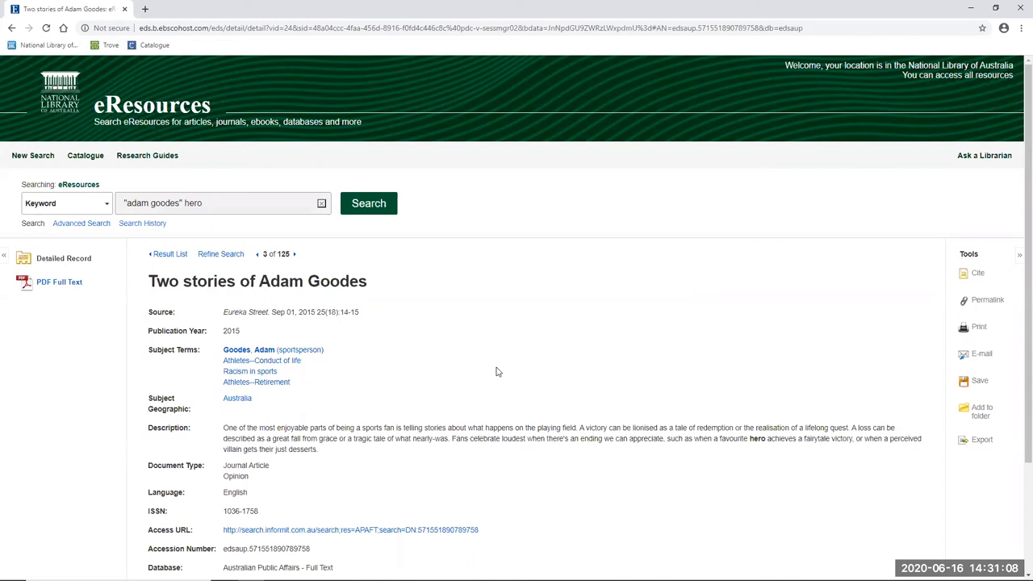
pyautogui.moveTo(548, 369)
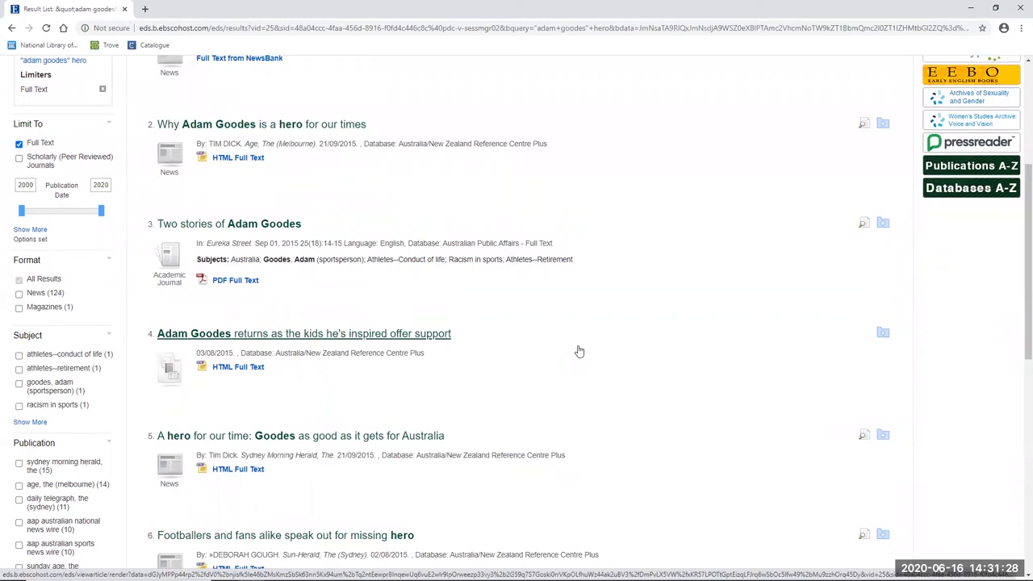
# - Scroll up to the top of the hero results list
pyautogui.scroll(3)
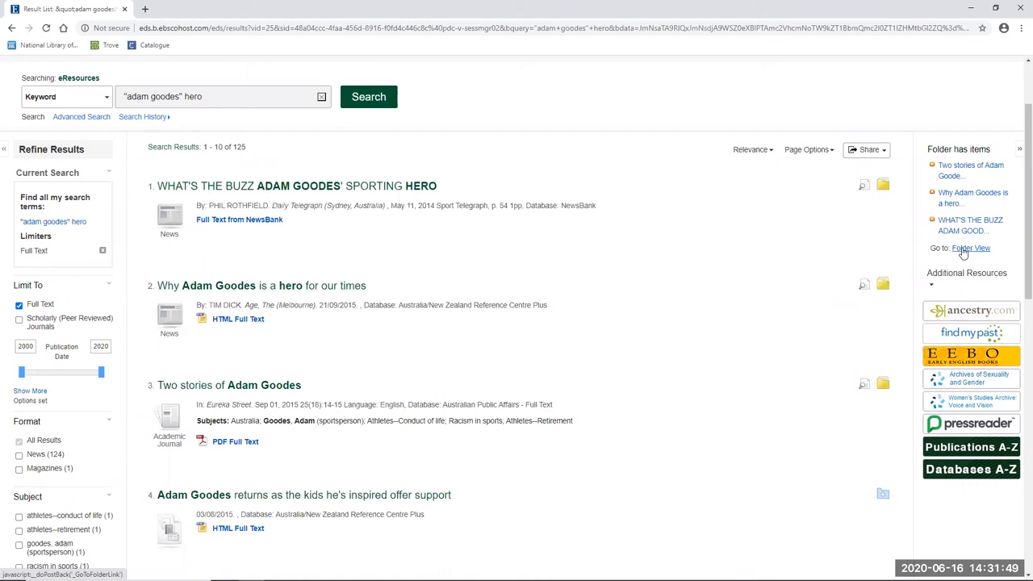
# - Open Folder View and scroll through the three saved Adam Goodes articles
pyautogui.click(971, 248)
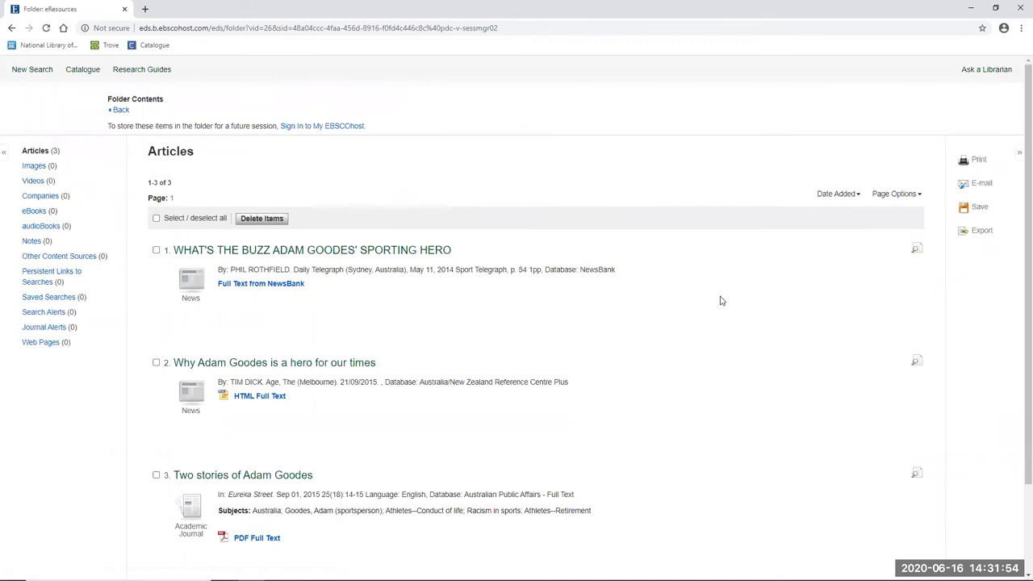
pyautogui.scroll(-3)
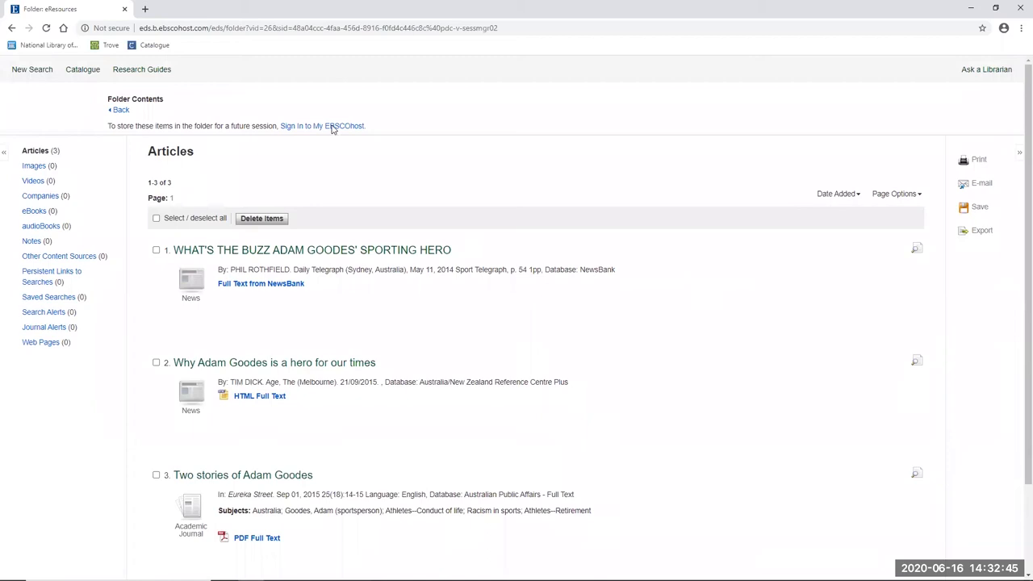
pyautogui.click(321, 126)
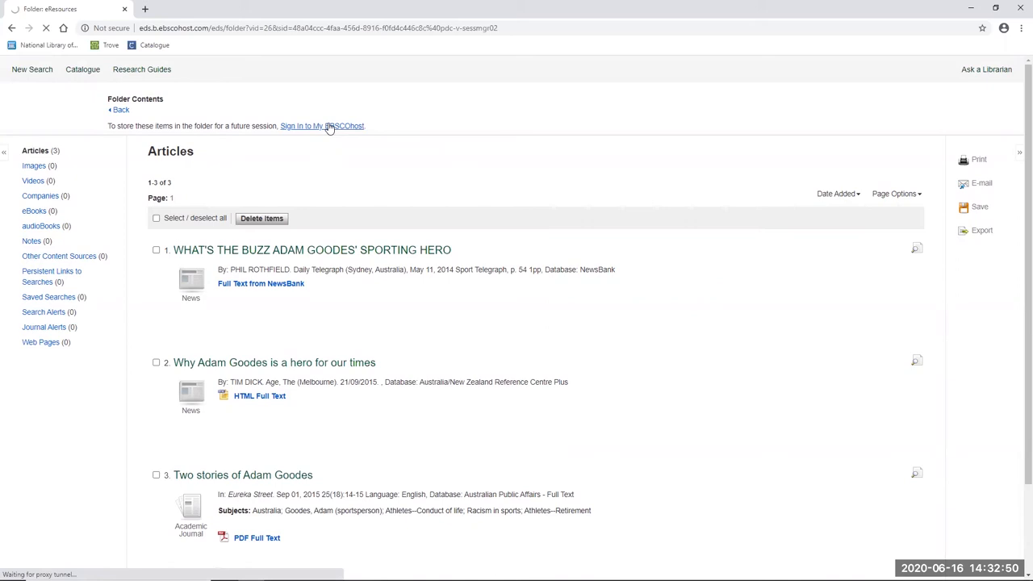
pyautogui.click(322, 126)
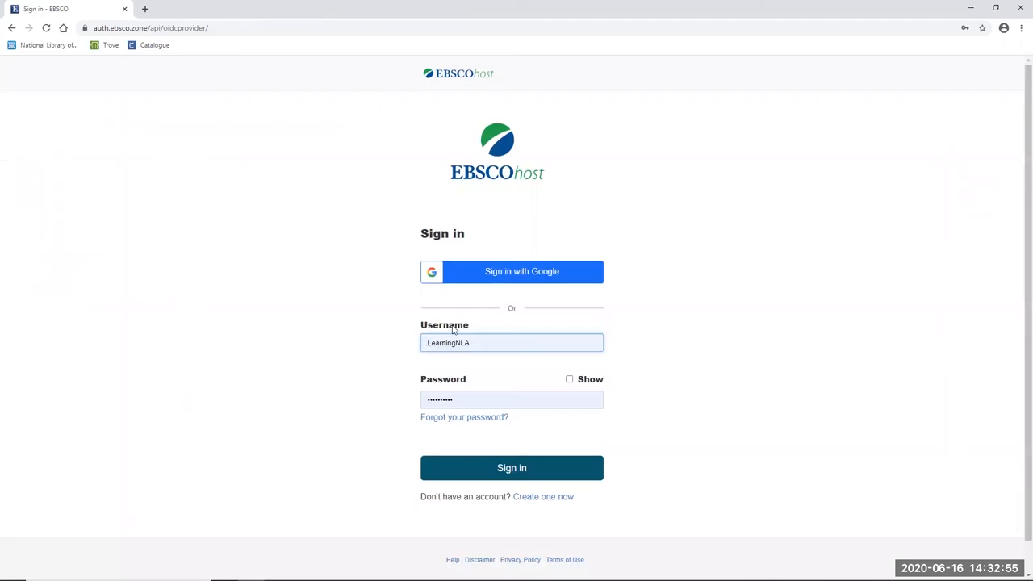
pyautogui.click(512, 468)
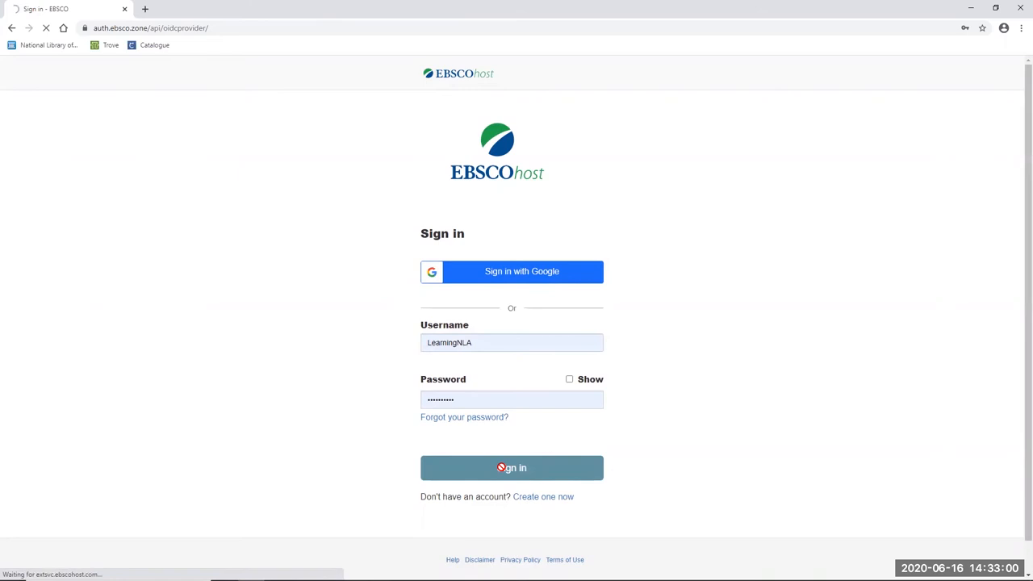
pyautogui.click(511, 468)
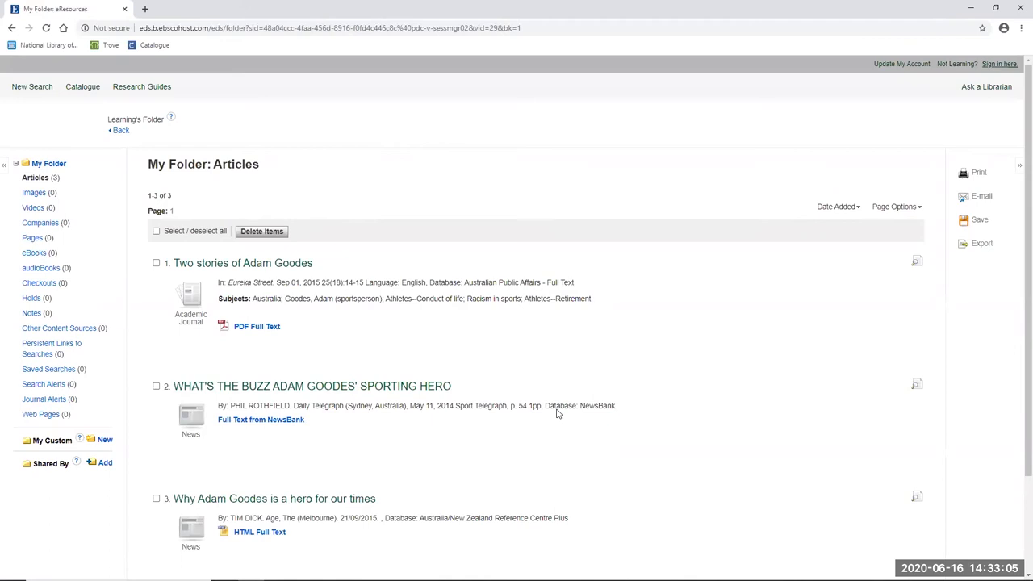
pyautogui.moveTo(587, 431)
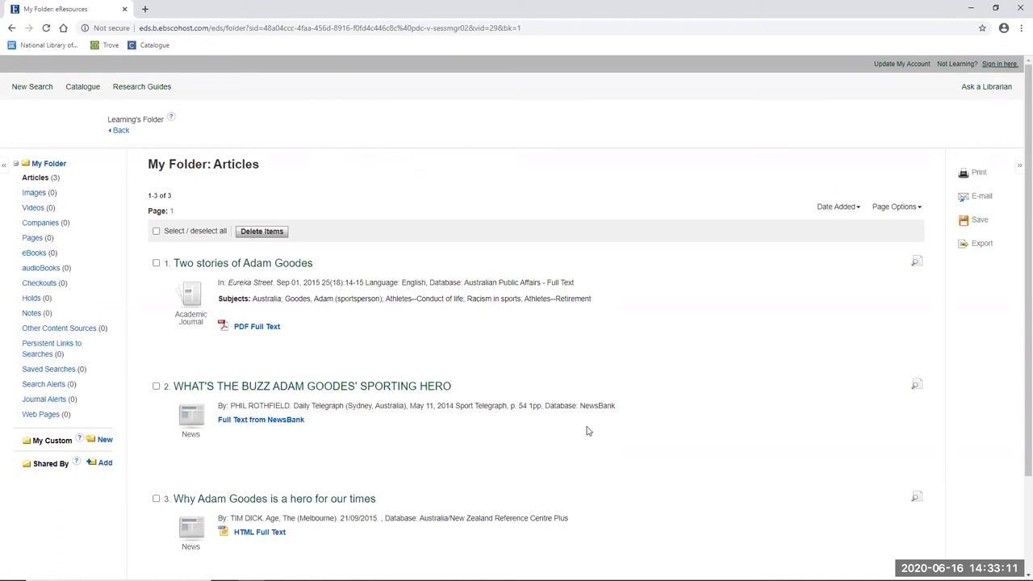
pyautogui.moveTo(593, 463)
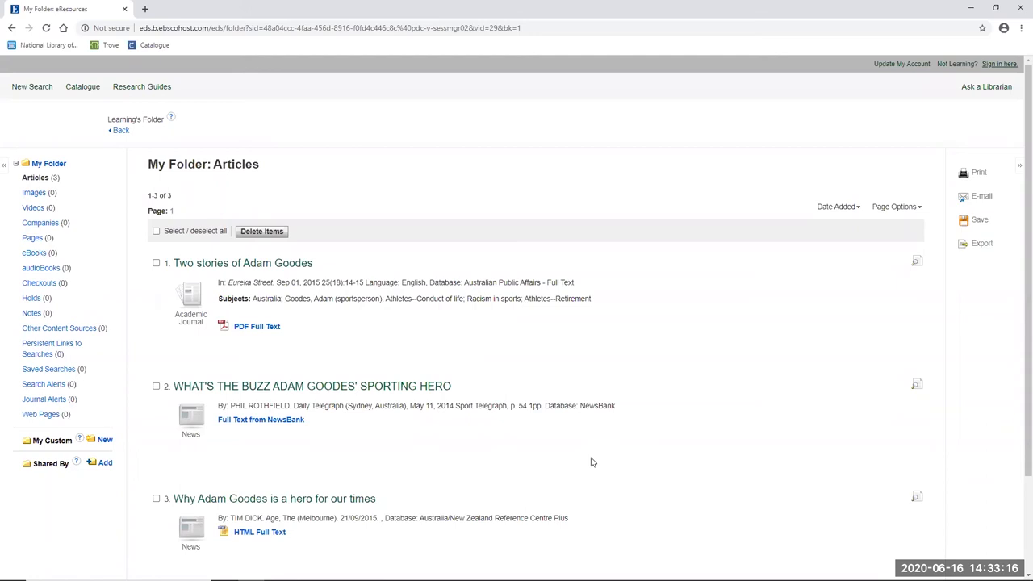
pyautogui.moveTo(597, 462)
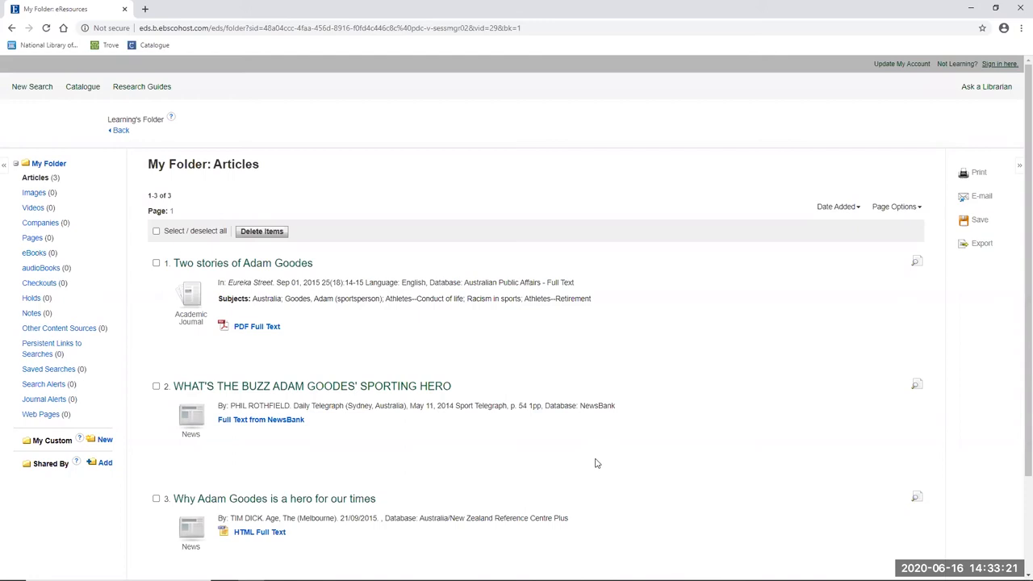
pyautogui.moveTo(176, 158)
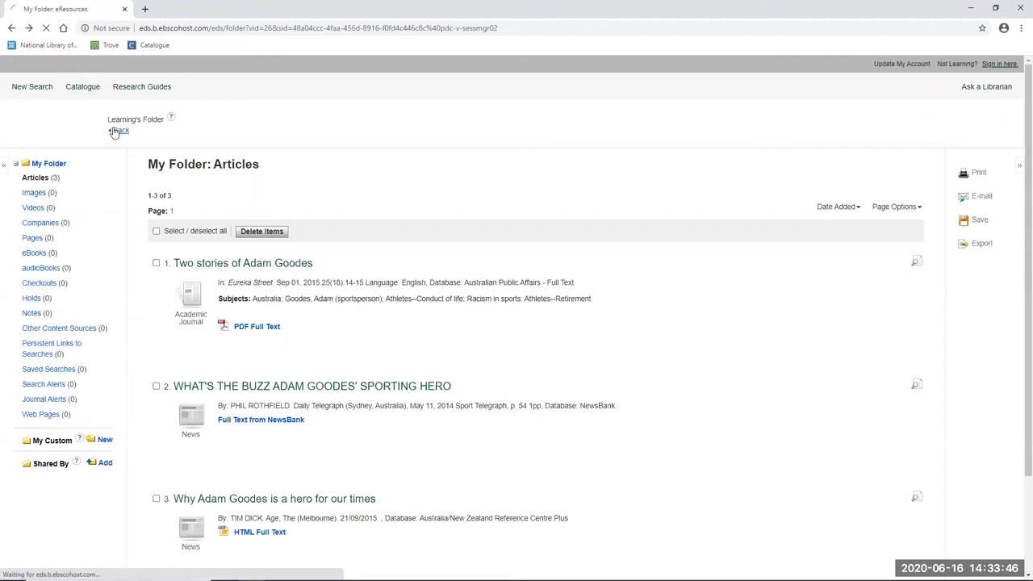
# - Go back from My Folder to 'Why Adam Goodes is a hero for our times'
pyautogui.click(120, 130)
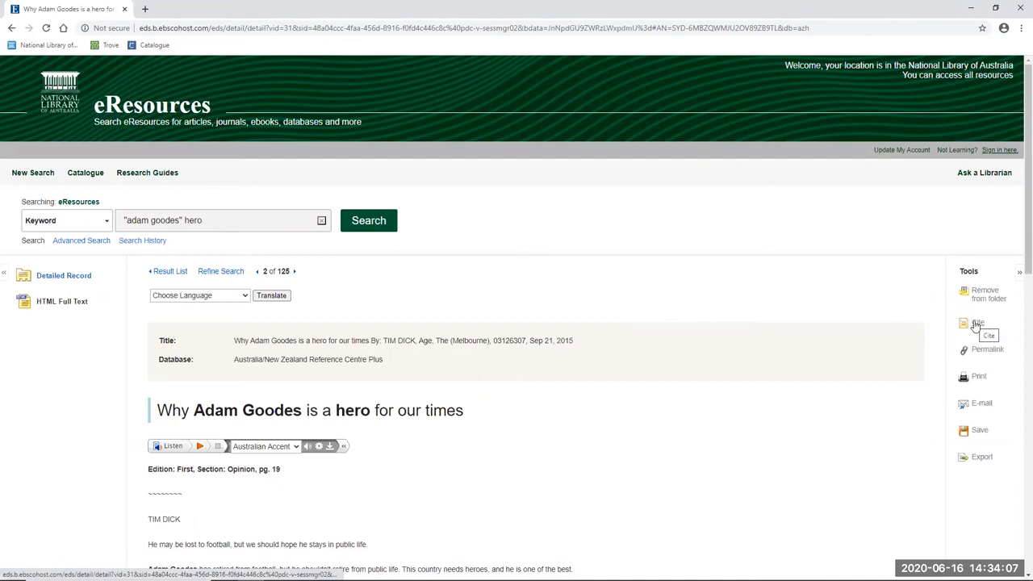
pyautogui.moveTo(981, 457)
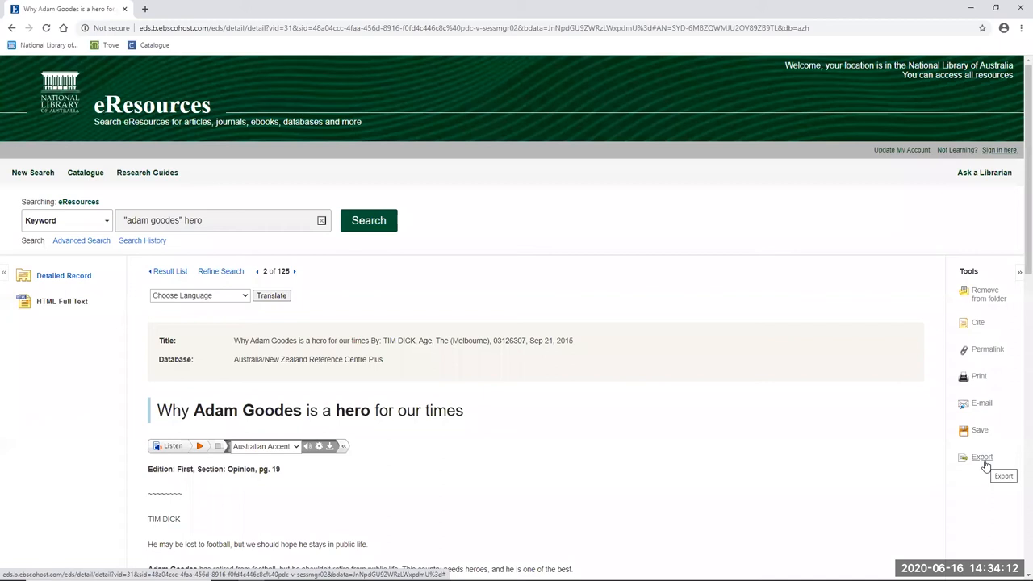
pyautogui.moveTo(988, 349)
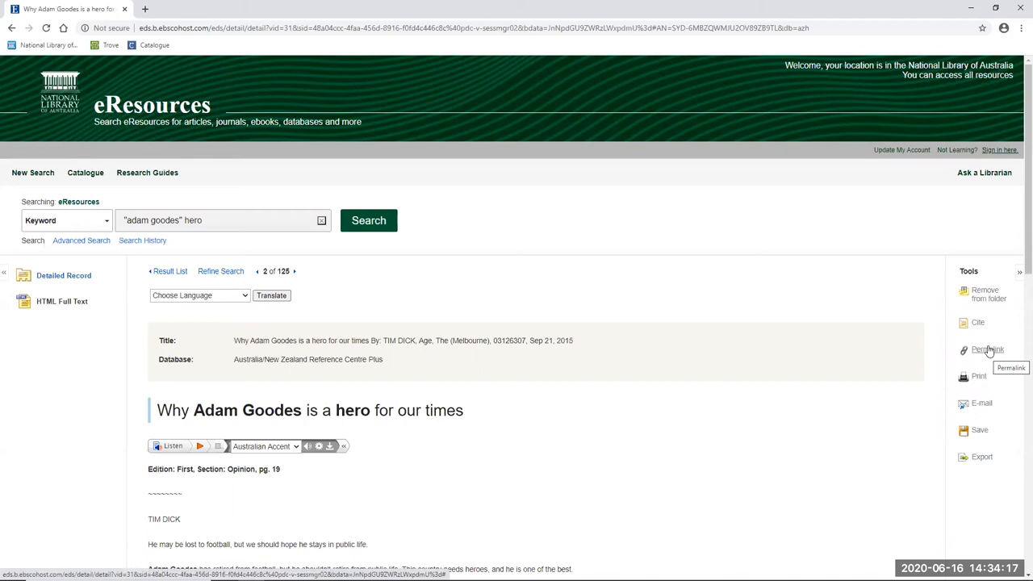
pyautogui.moveTo(672, 396)
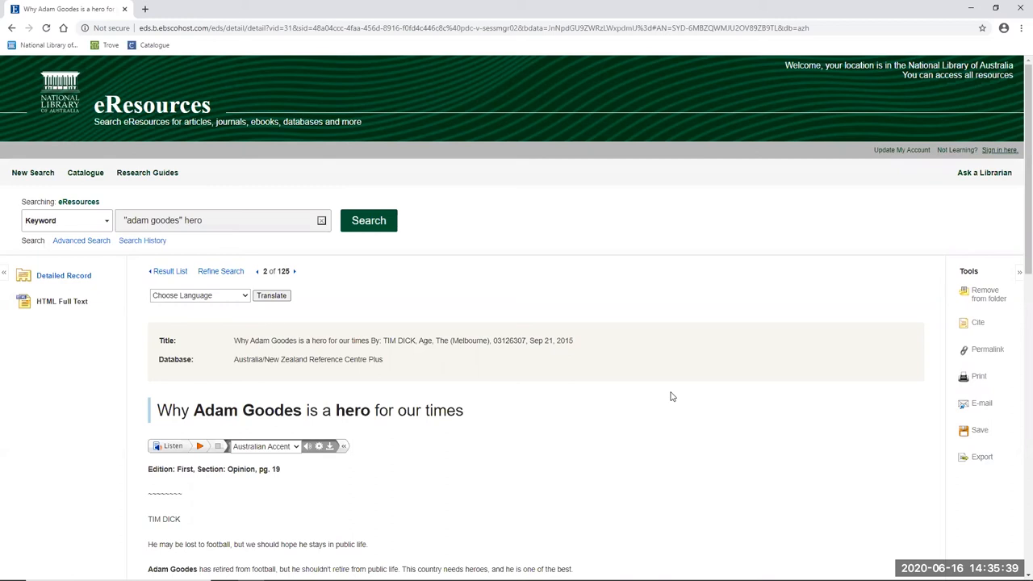
pyautogui.moveTo(26, 183)
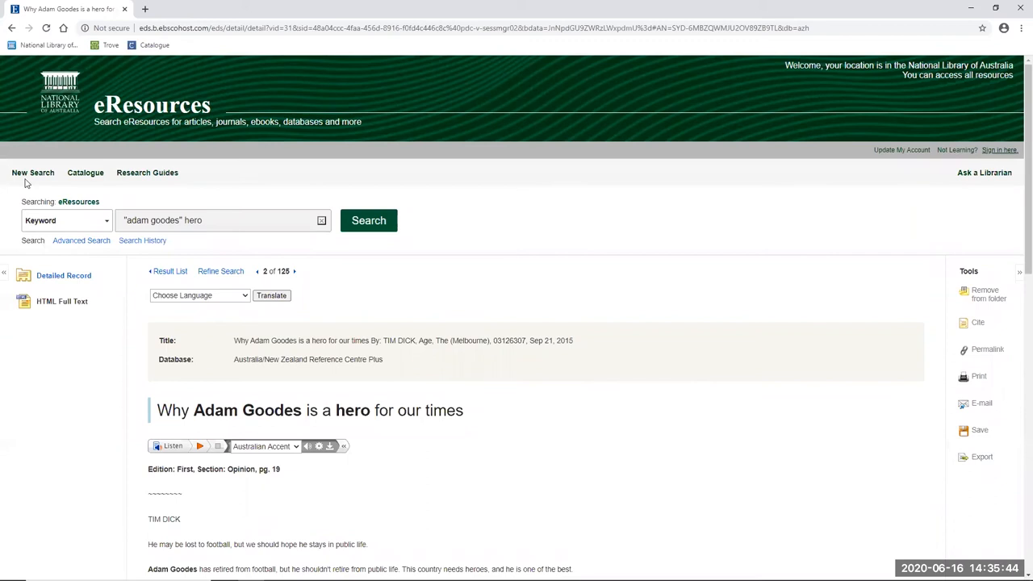
# - Start a new search and open PressReader from the browse eResources list
pyautogui.click(32, 172)
pyautogui.write('press')
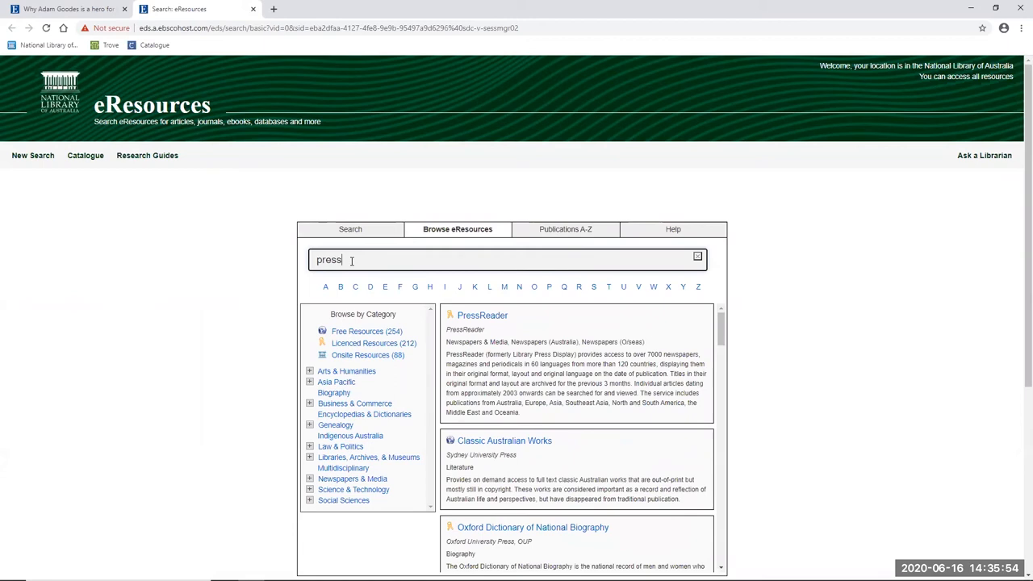
pyautogui.click(482, 315)
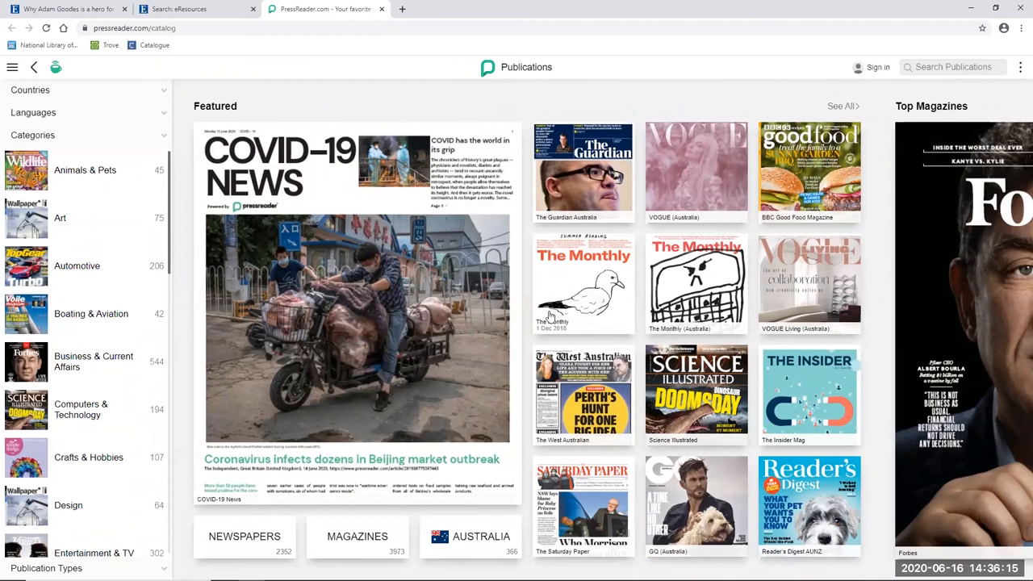
pyautogui.click(30, 90)
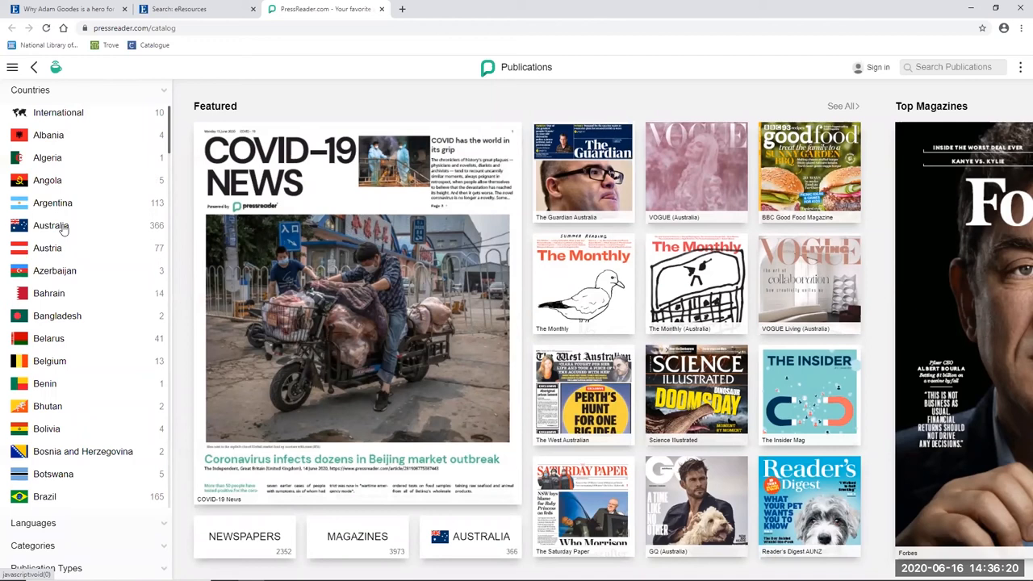
pyautogui.click(51, 225)
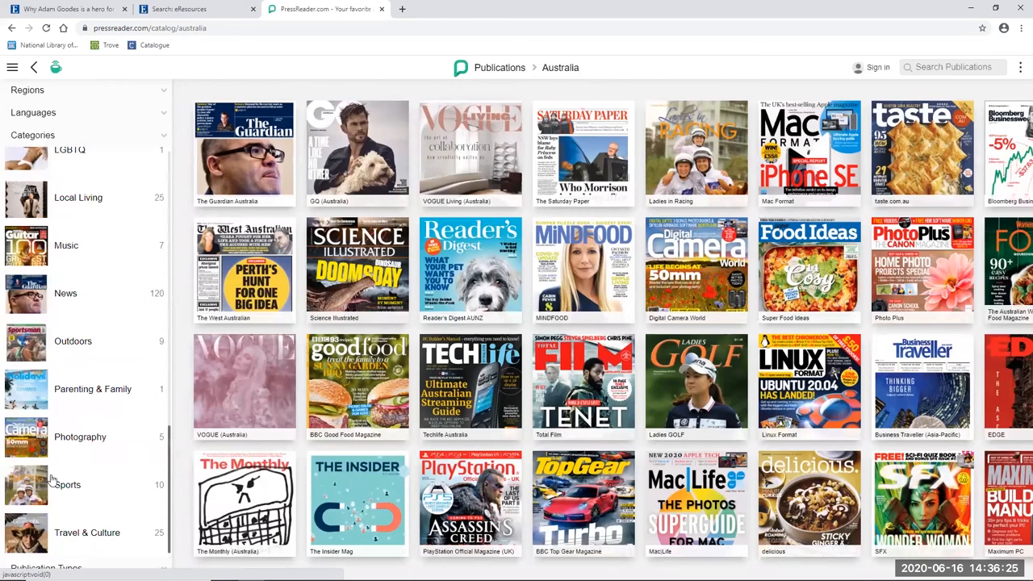
pyautogui.click(67, 485)
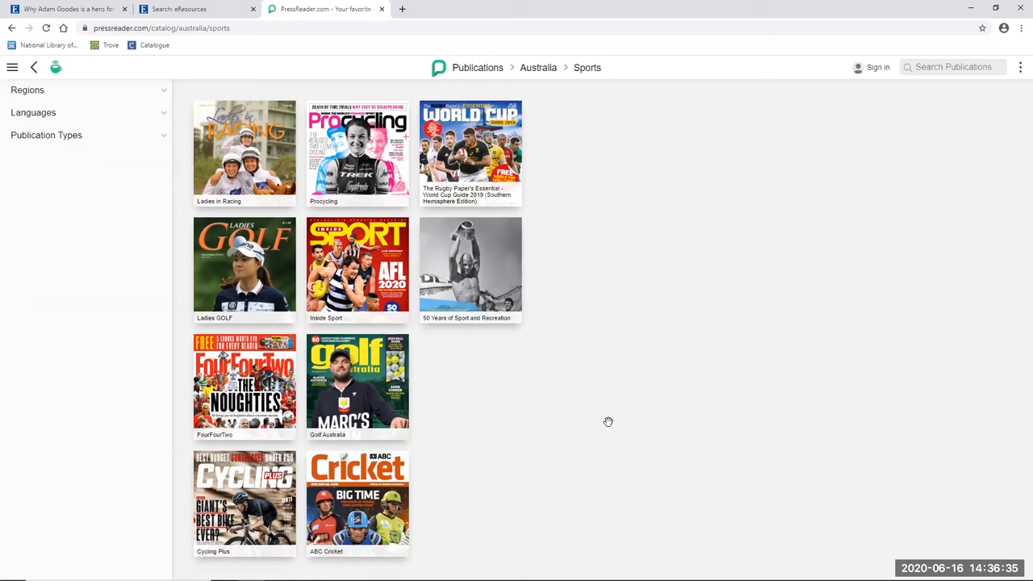
pyautogui.moveTo(596, 414)
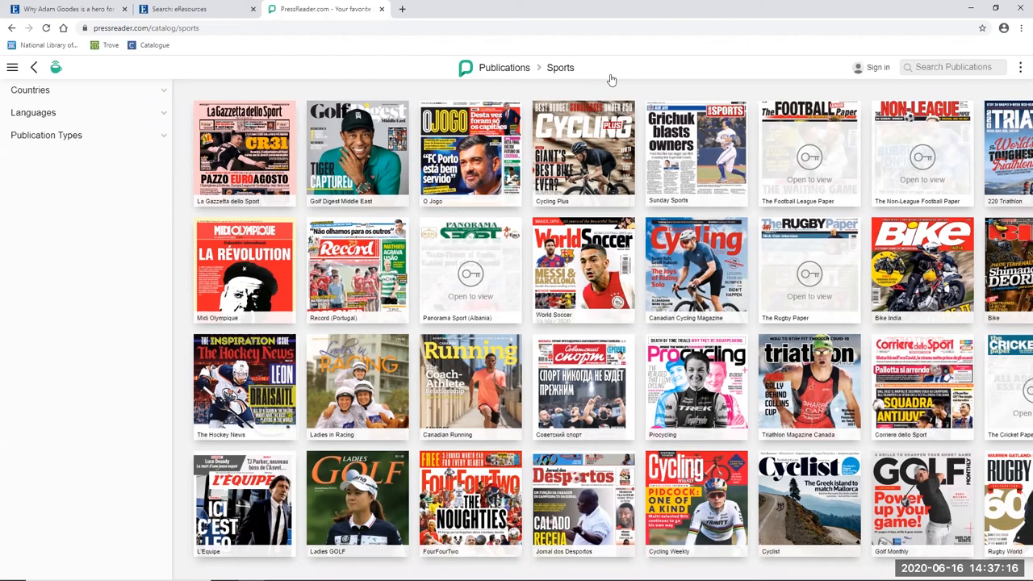
pyautogui.click(504, 67)
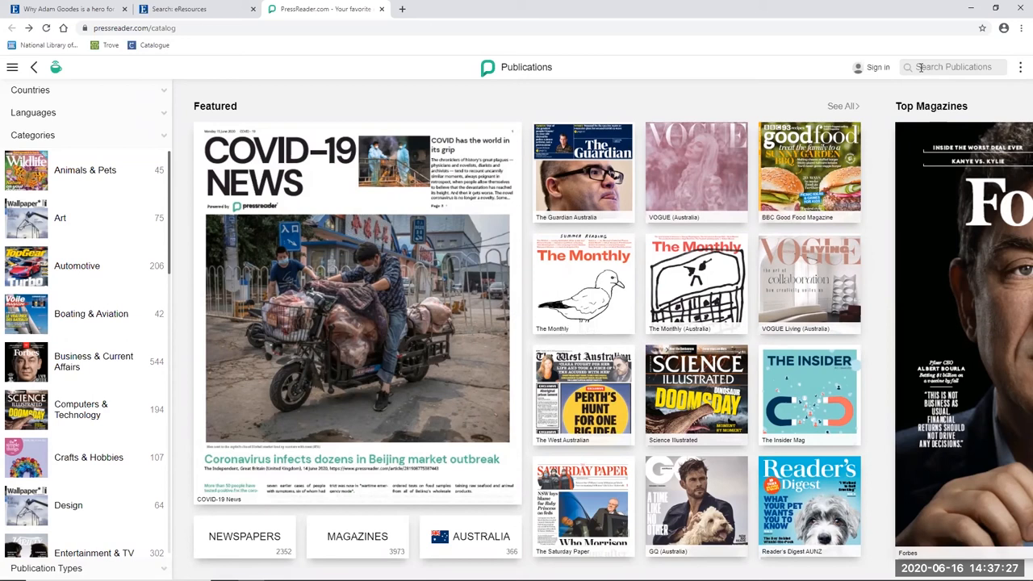
# - Search PressReader for 'women sport heroes', restricted to Australian publications
pyautogui.write('women sport he')
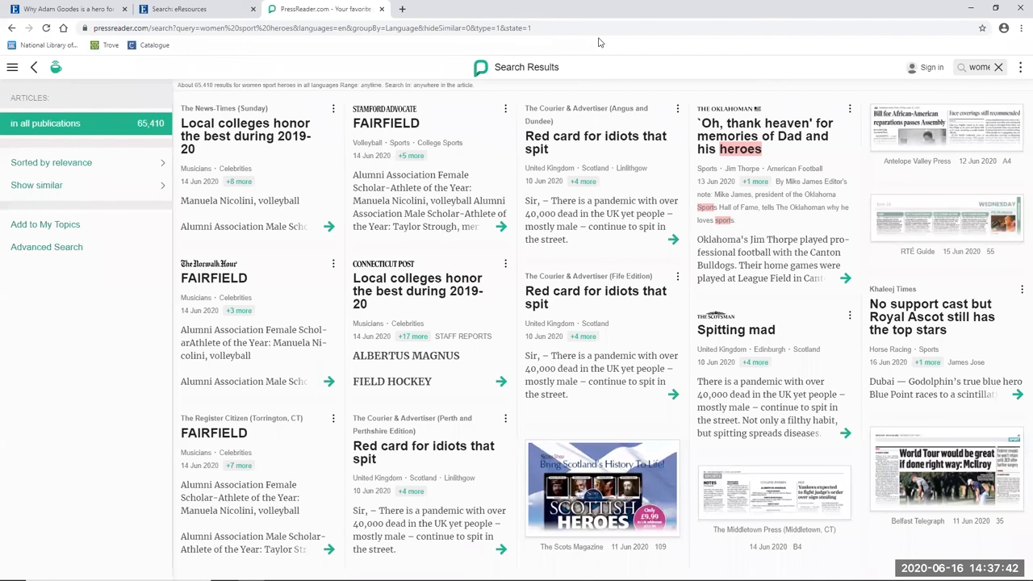
pyautogui.click(46, 247)
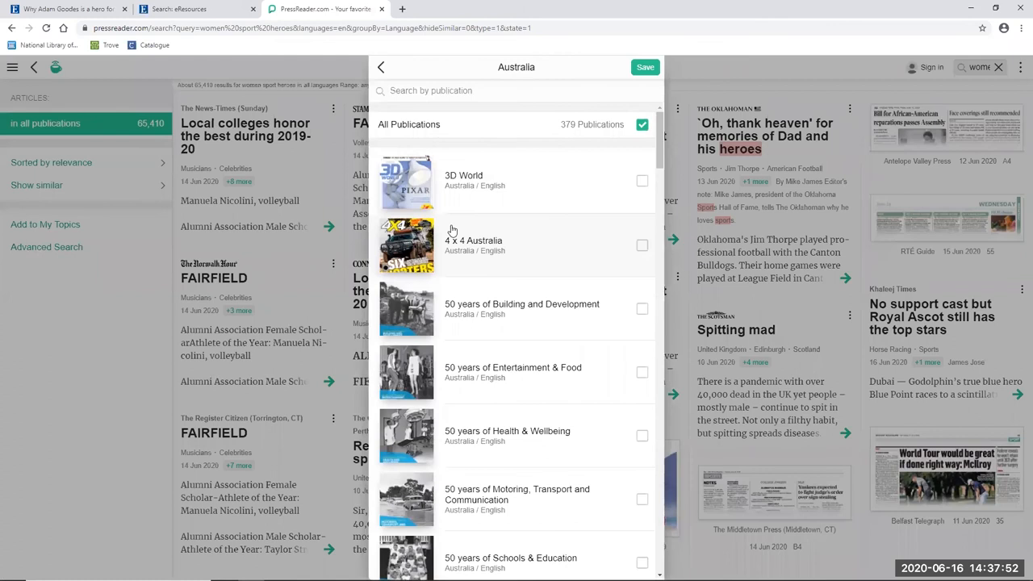
pyautogui.click(645, 67)
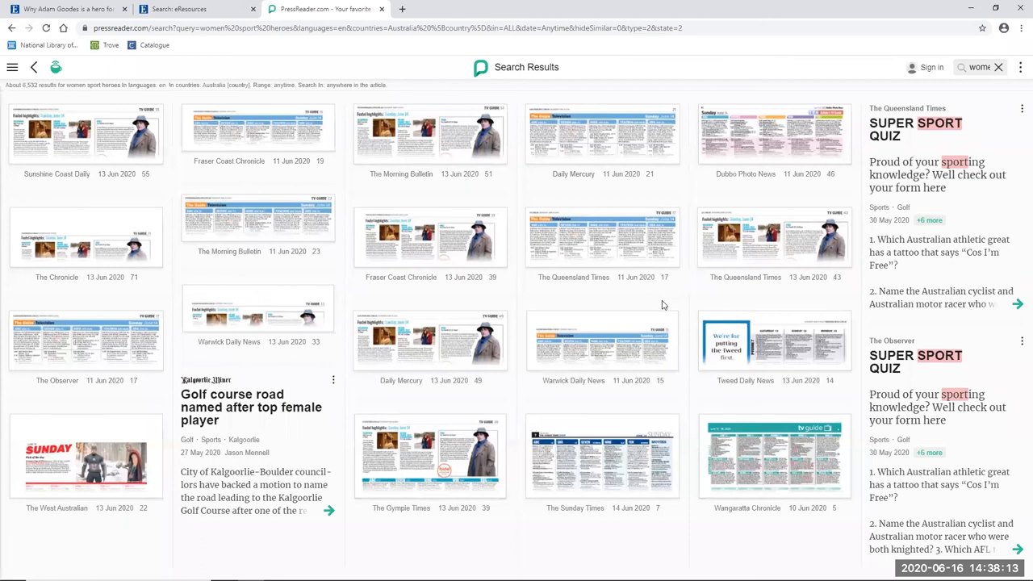
pyautogui.moveTo(528, 247)
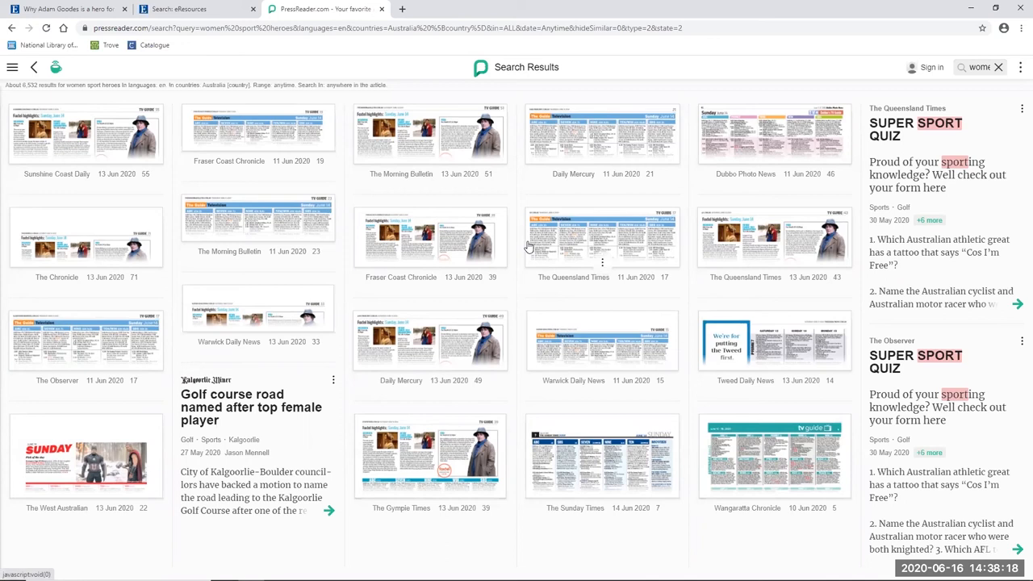
pyautogui.moveTo(948, 77)
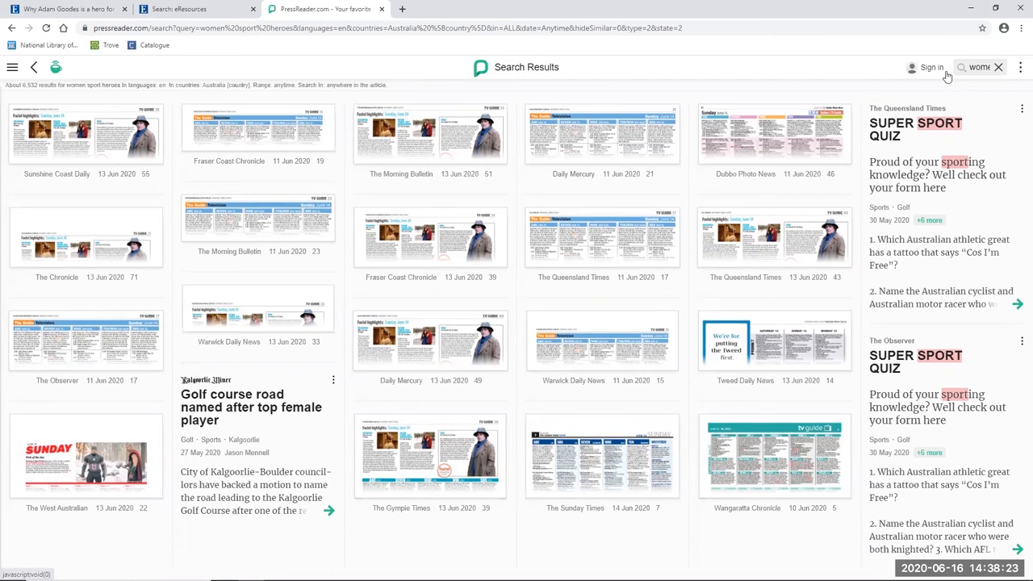
# - Run an advanced phrase search for "women's sport" "sporting heroes"
pyautogui.click(978, 67)
pyautogui.write('"women\'s sport" heroes')
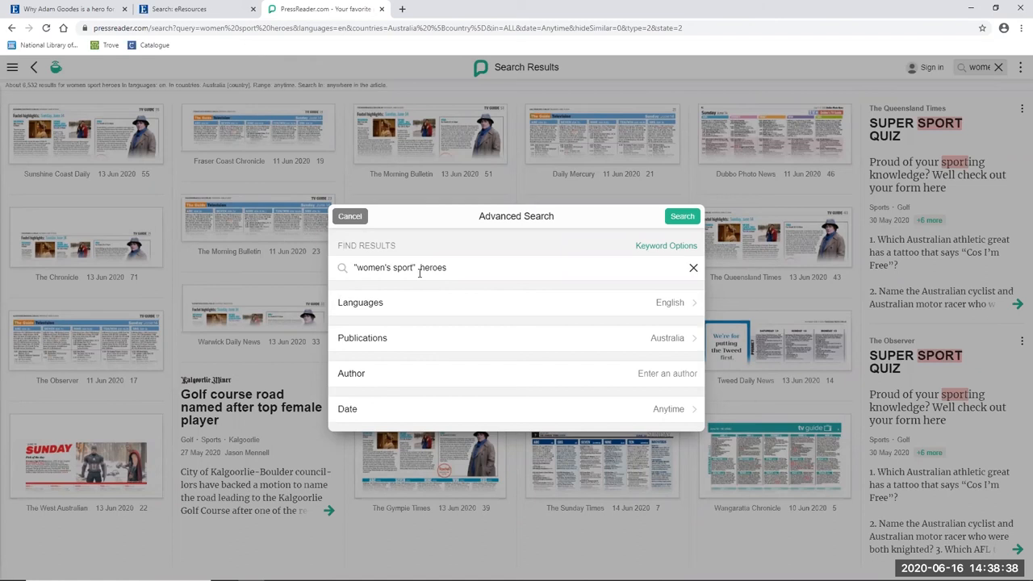
pyautogui.write('"sporting')
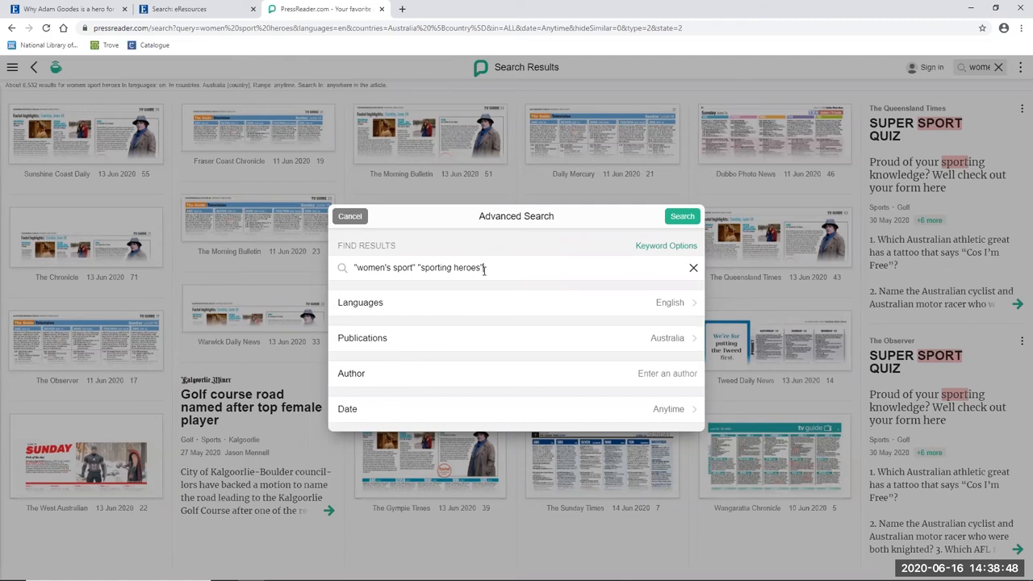
pyautogui.click(682, 216)
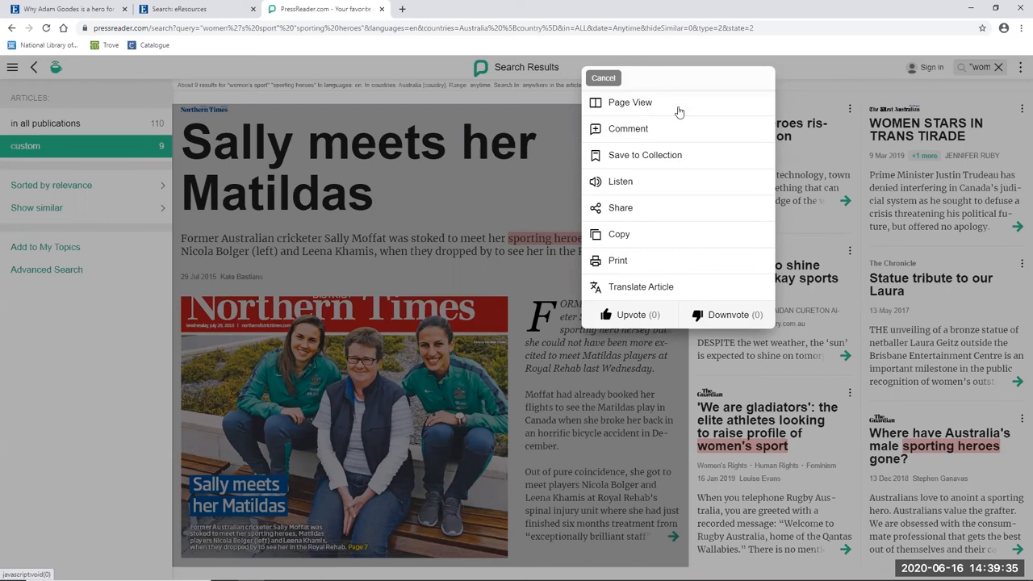
pyautogui.moveTo(697, 168)
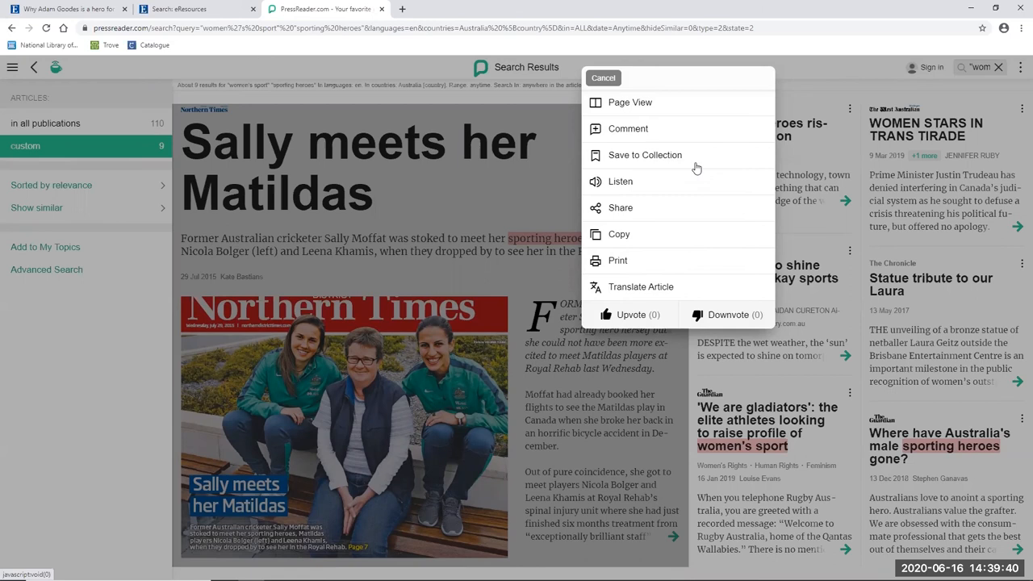
# - Read 'We are gladiators', scrolling on to 'A sporting chance? I don't think so'
pyautogui.click(603, 78)
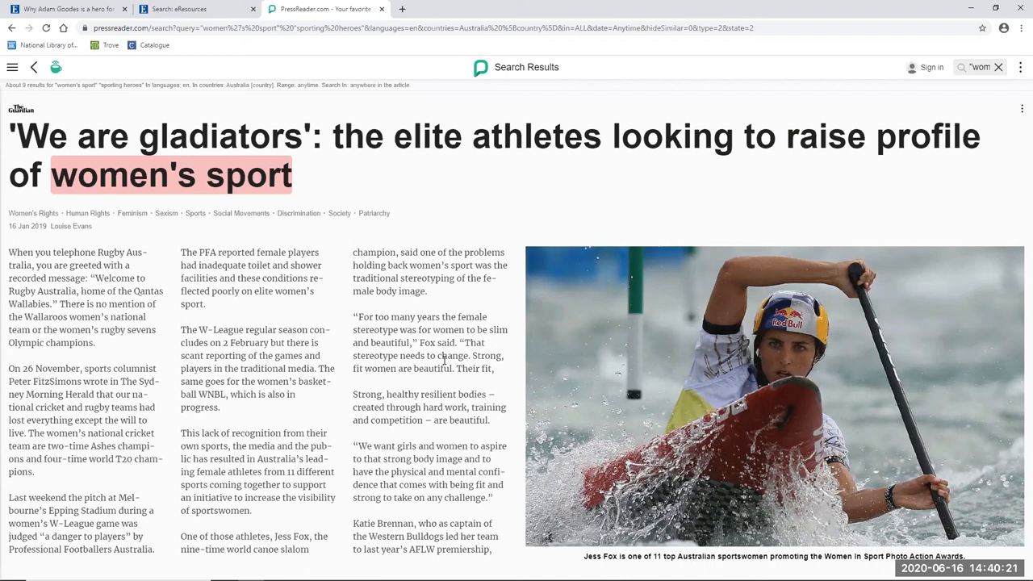
pyautogui.hscroll(3)
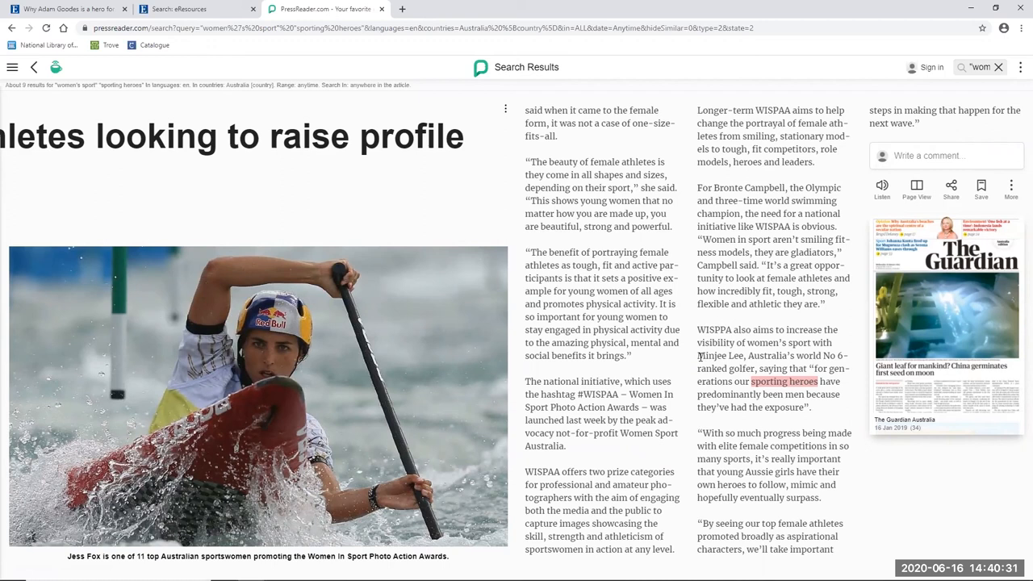
pyautogui.hscroll(3)
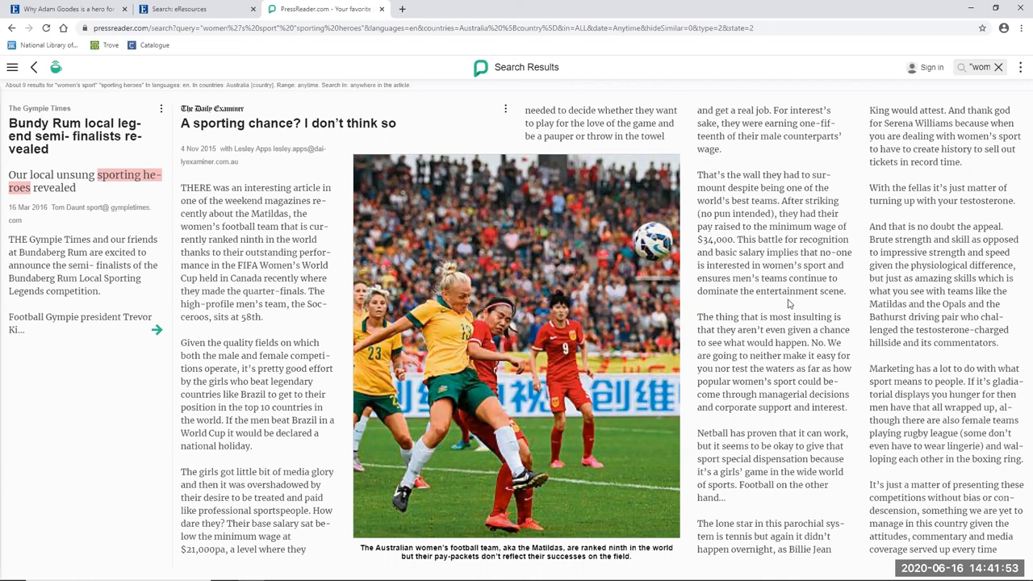
pyautogui.moveTo(789, 305)
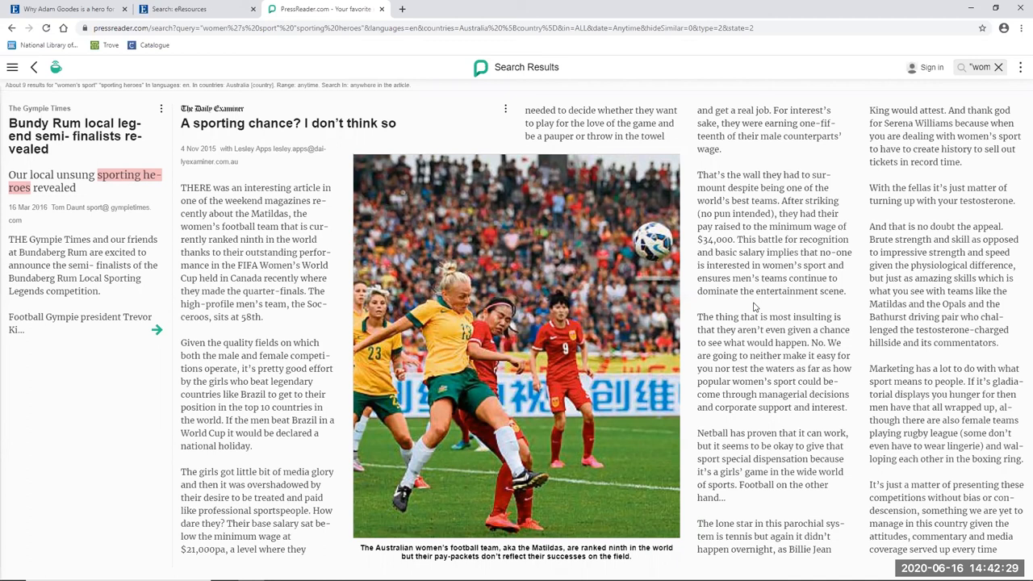
# - Run an advanced search for "women's sport" "gender pay gap", returning about 14 results
pyautogui.click(953, 67)
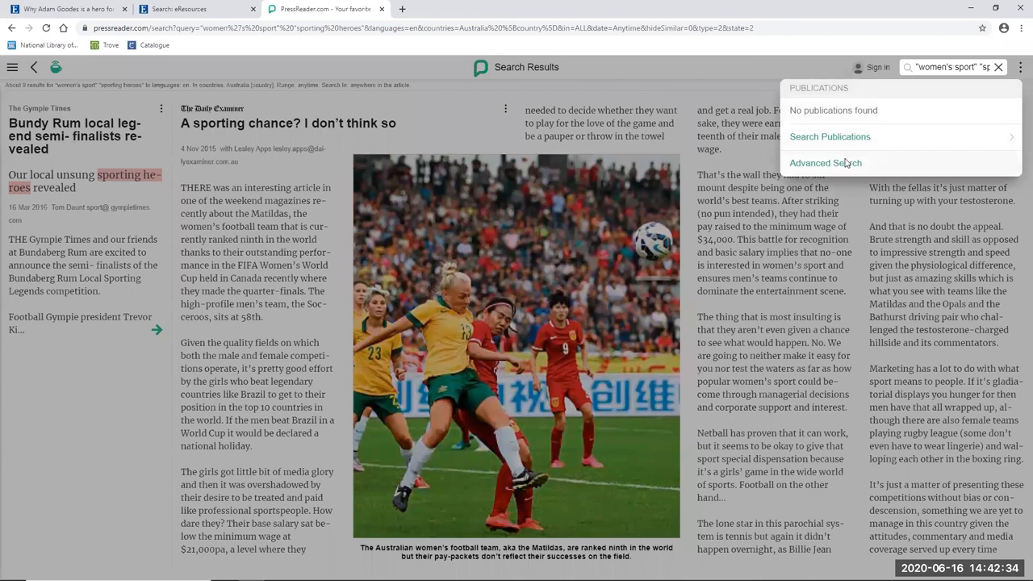
pyautogui.click(825, 162)
pyautogui.write('"women\'s sport" "gender pay gap"')
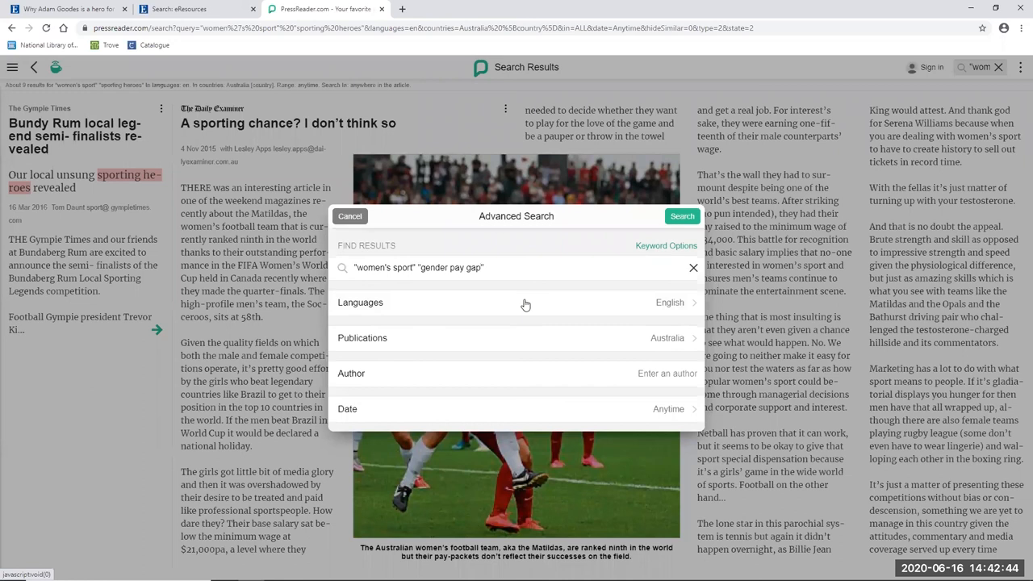
pyautogui.click(682, 216)
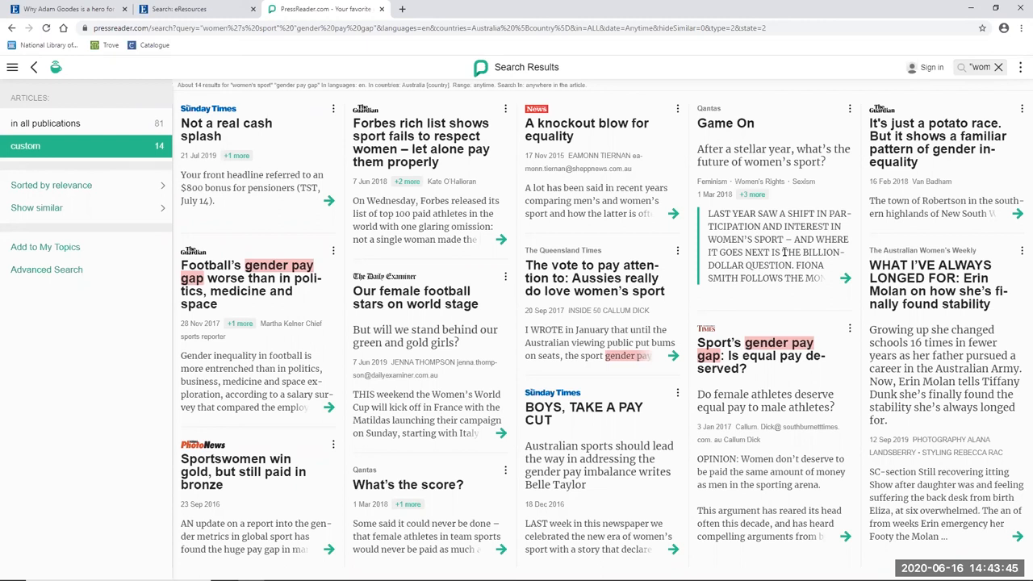
pyautogui.moveTo(934, 5)
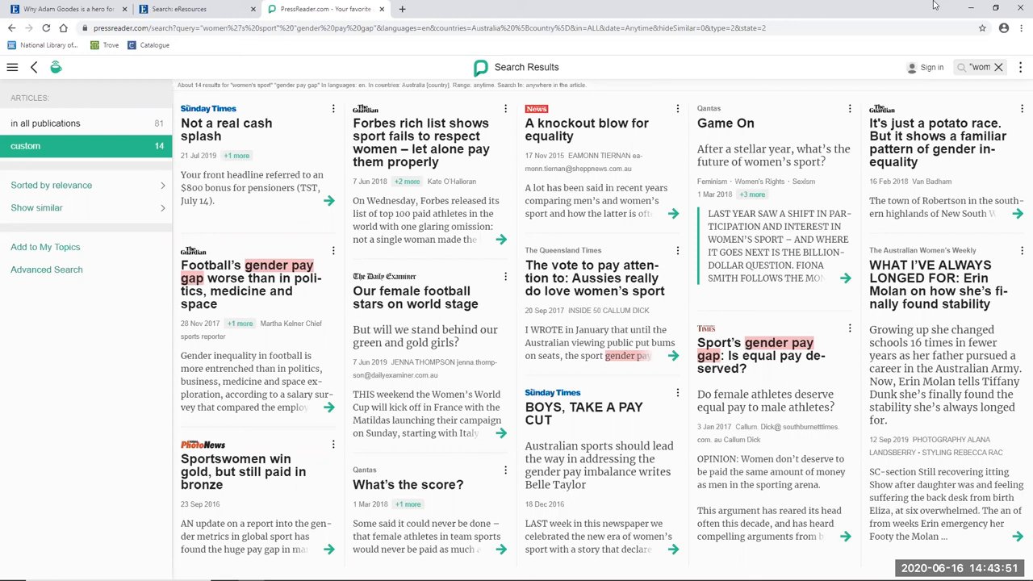
# - Search PressReader Advanced Search for tayla harris "the kick"
pyautogui.click(46, 269)
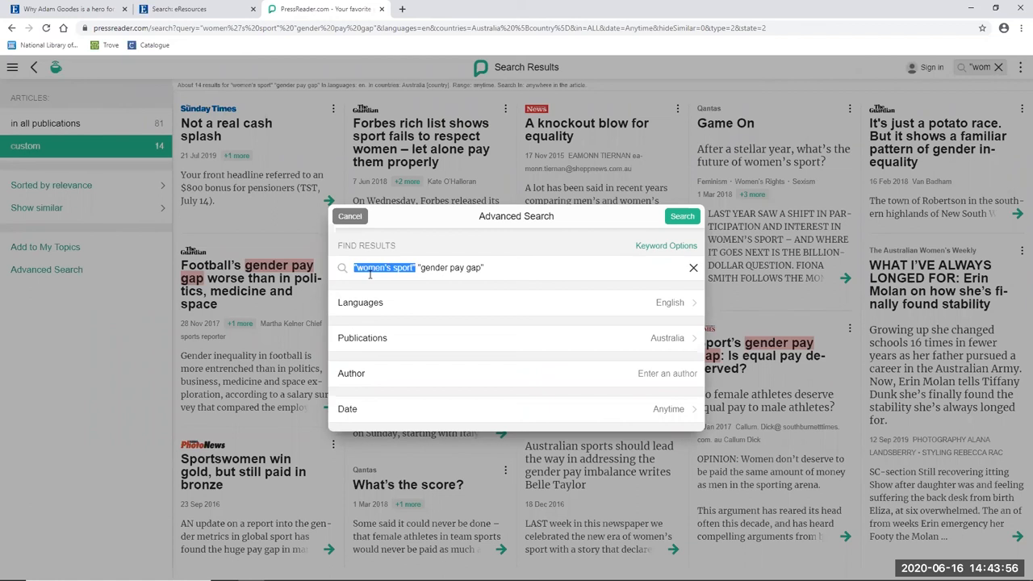
pyautogui.write('tayla harris "gende')
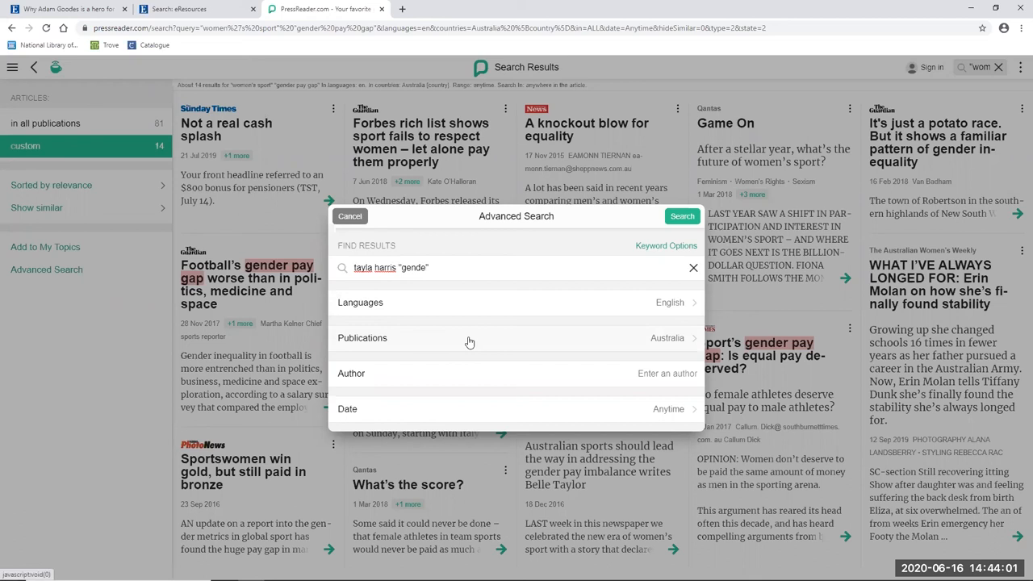
pyautogui.click(682, 215)
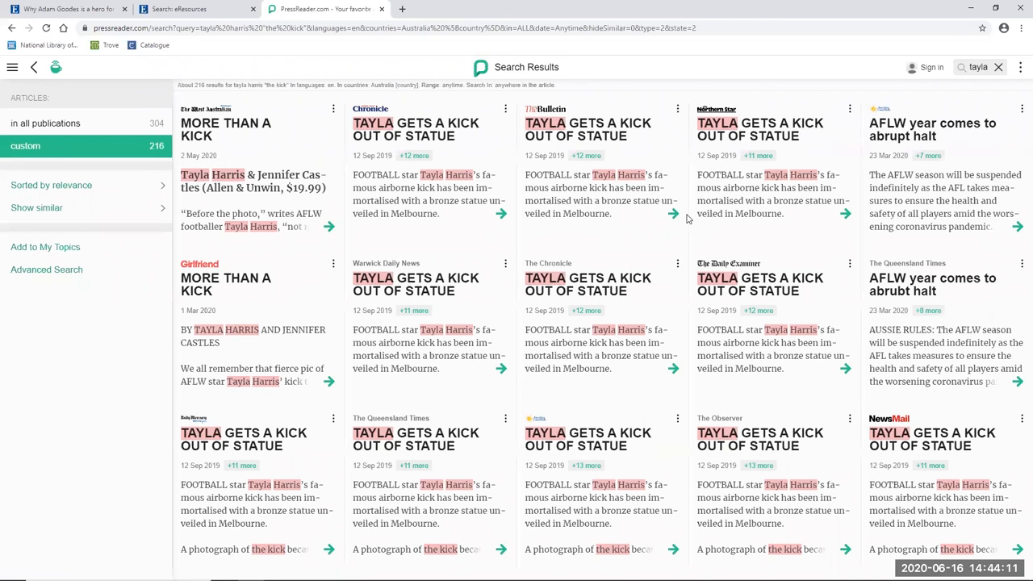
pyautogui.moveTo(195, 119)
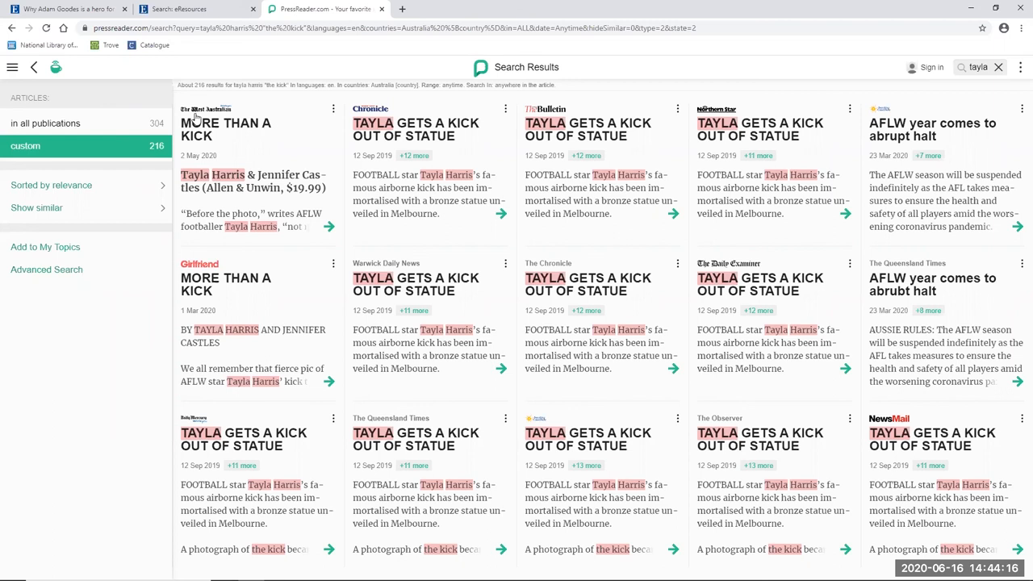
pyautogui.moveTo(520, 281)
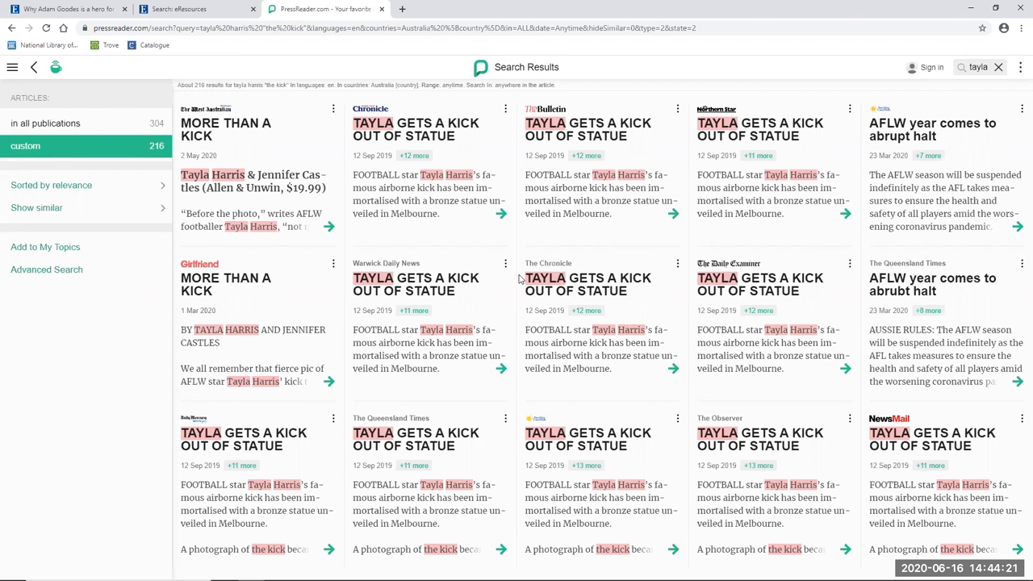
pyautogui.moveTo(263, 119)
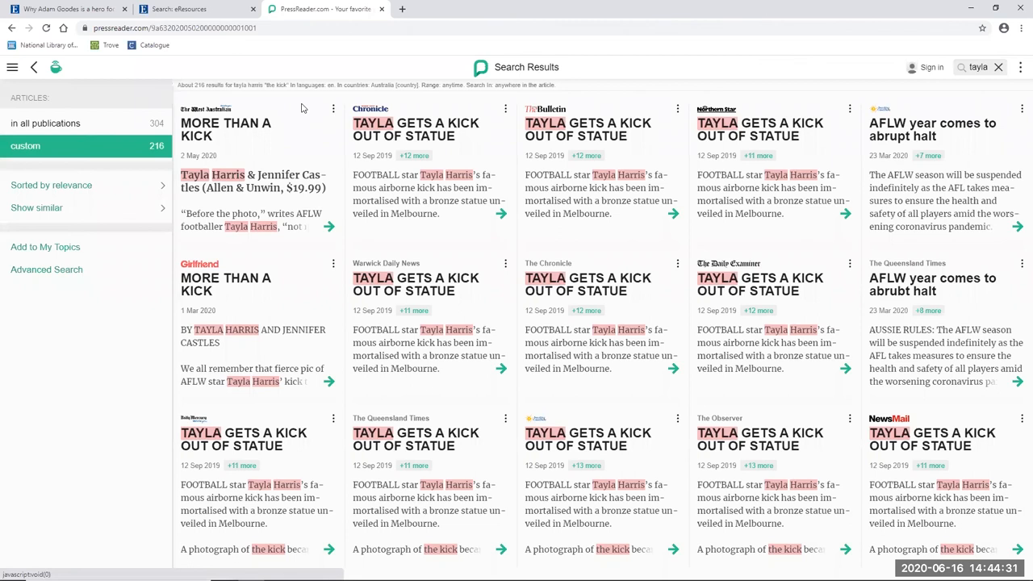
# - Open The West Australian's 'More Than a Kick' result about Tayla Harris
pyautogui.click(226, 129)
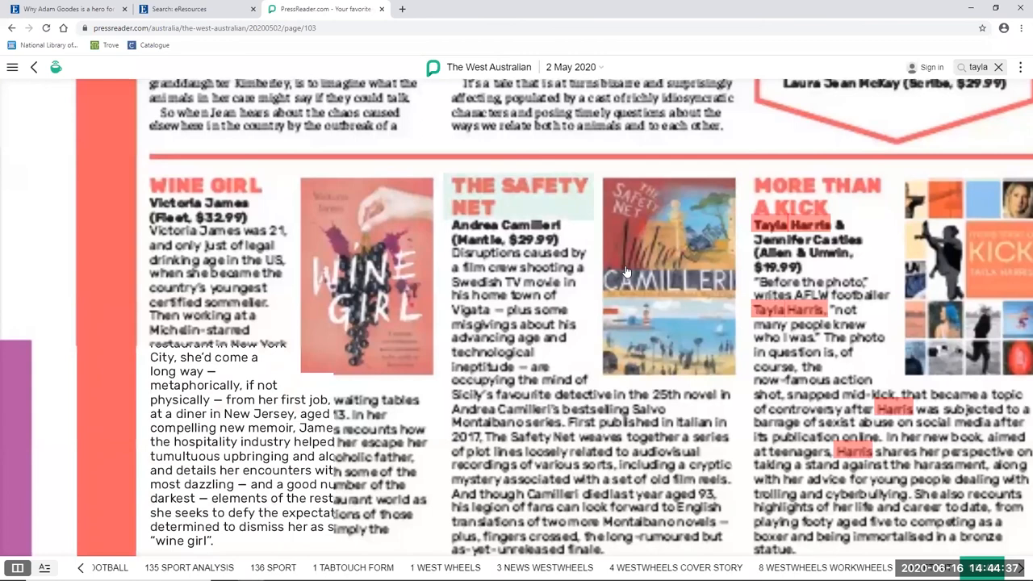